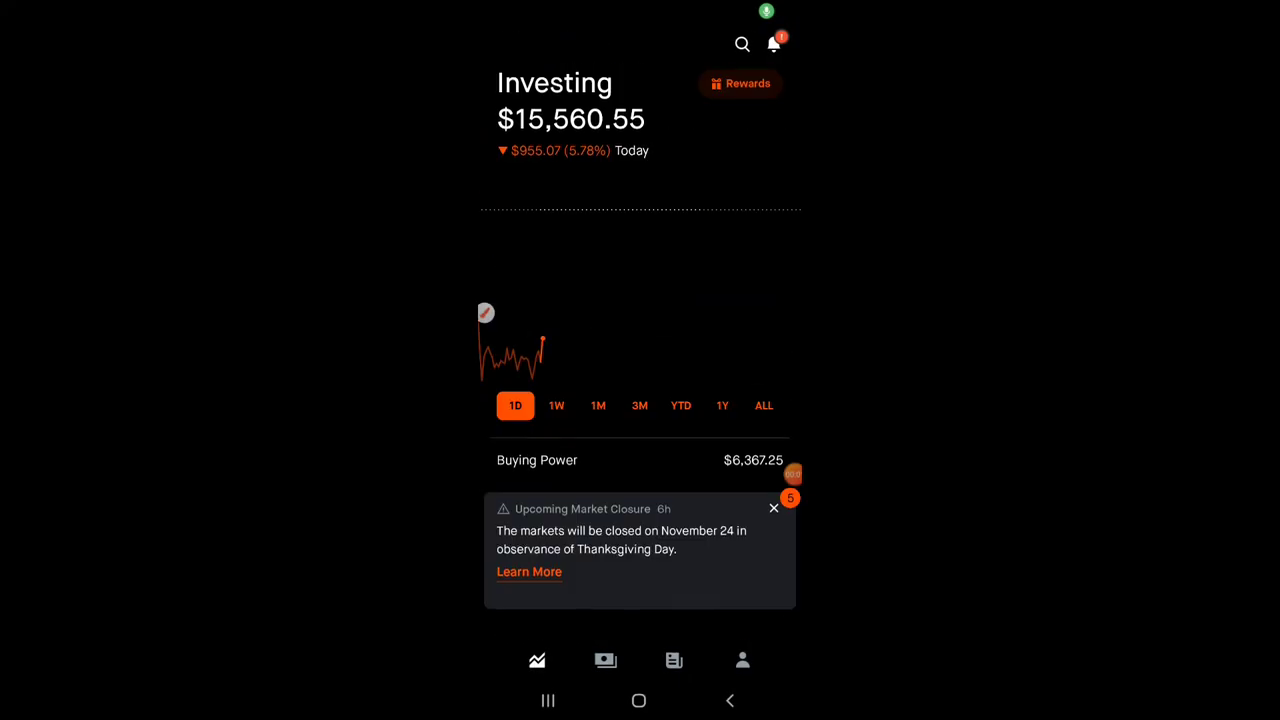
# Review the TSLA $170 Call position details and return to the portfolio options list.
pyautogui.scroll(-3)
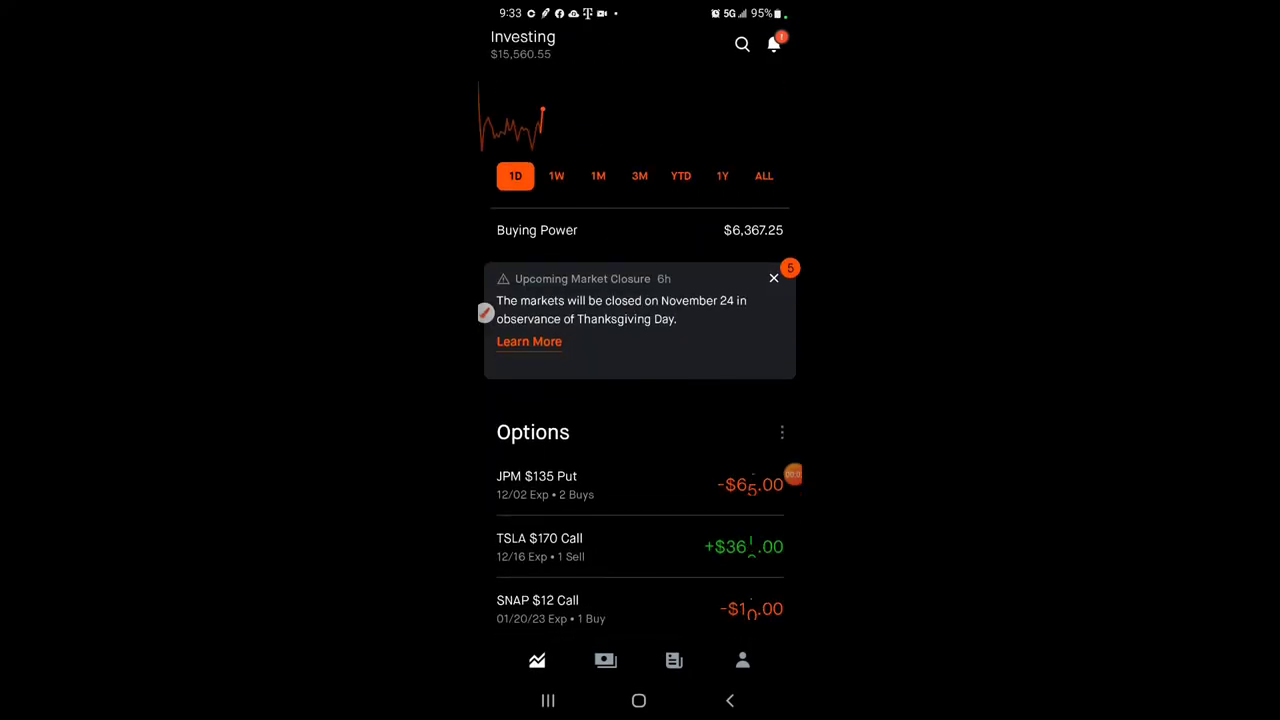
pyautogui.scroll(-3)
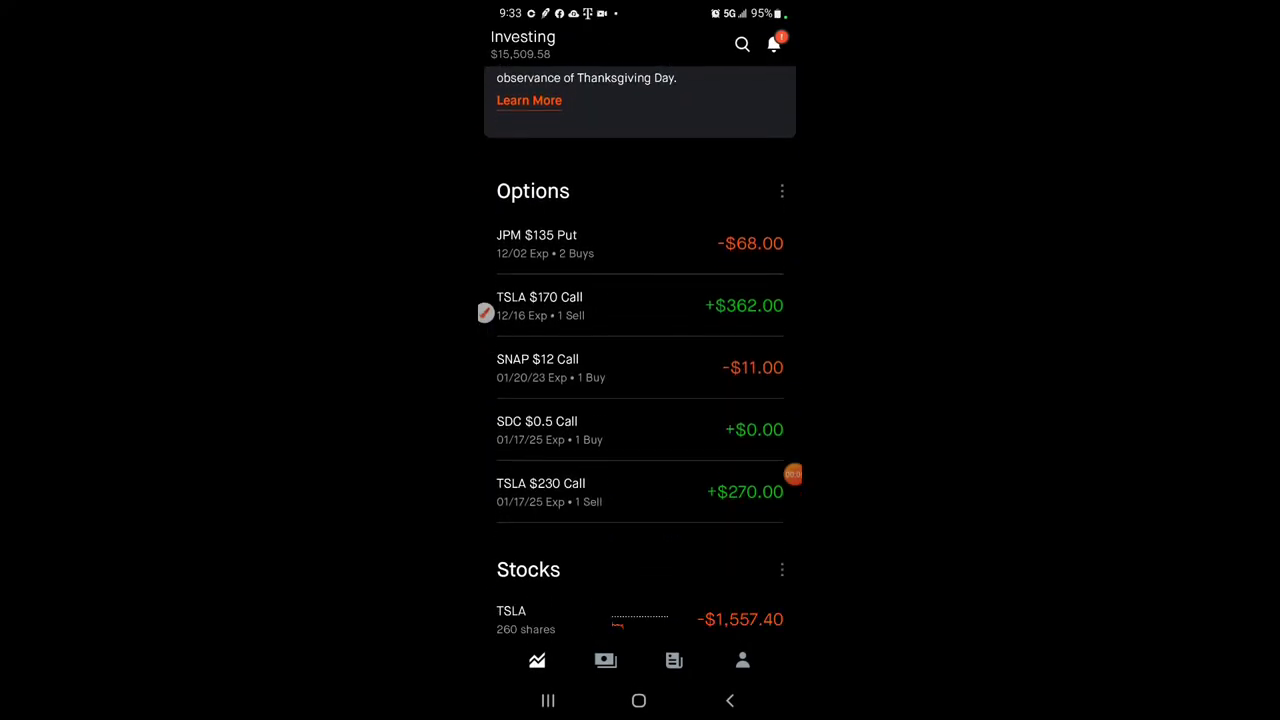
pyautogui.click(782, 192)
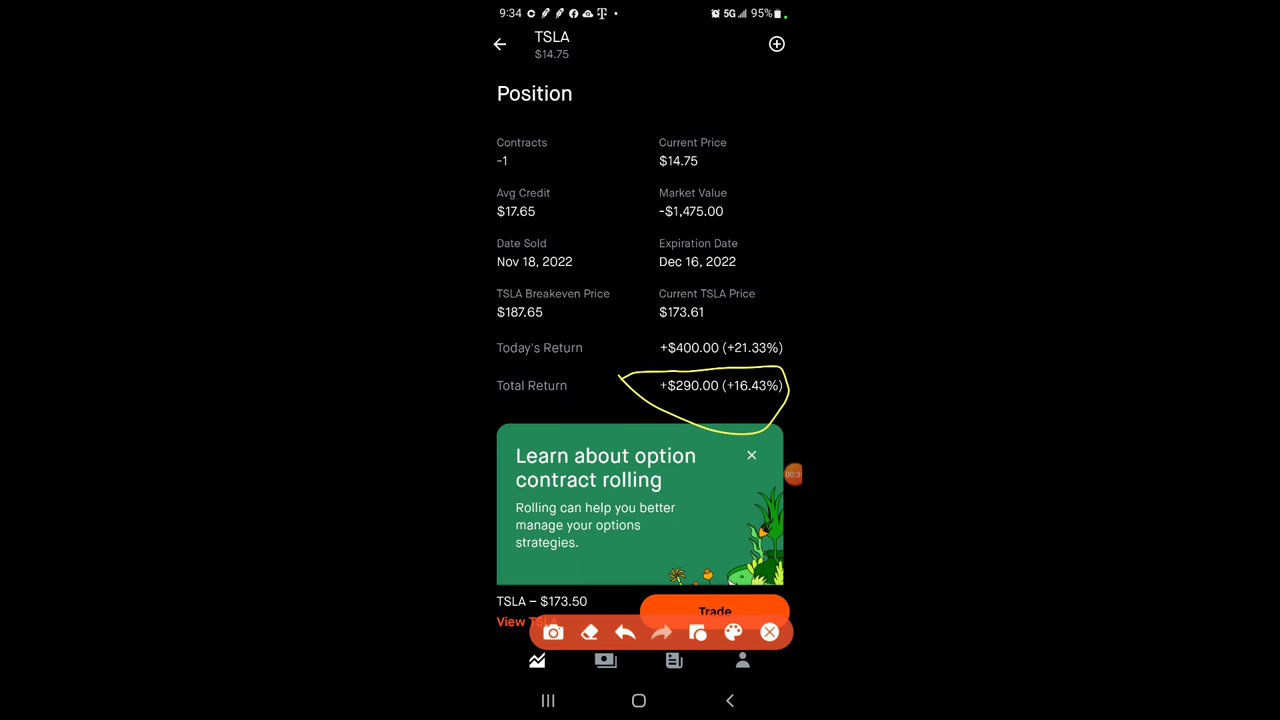
pyautogui.scroll(3)
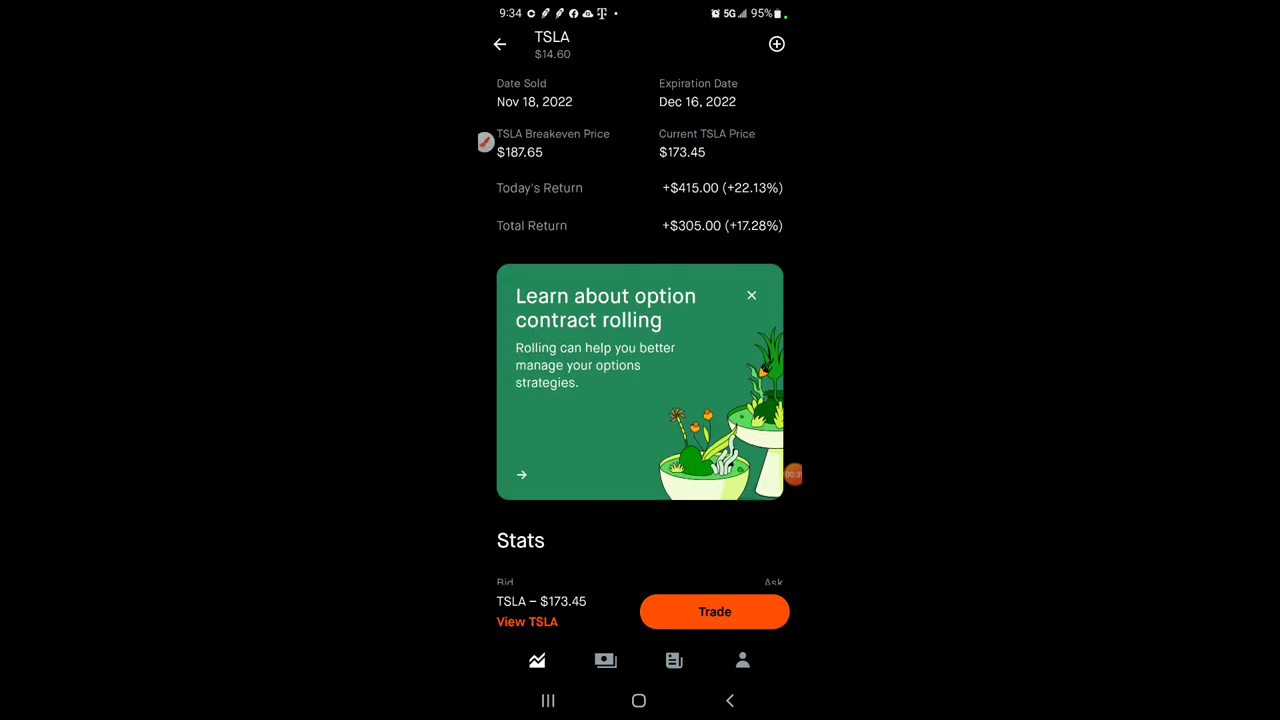
pyautogui.click(500, 44)
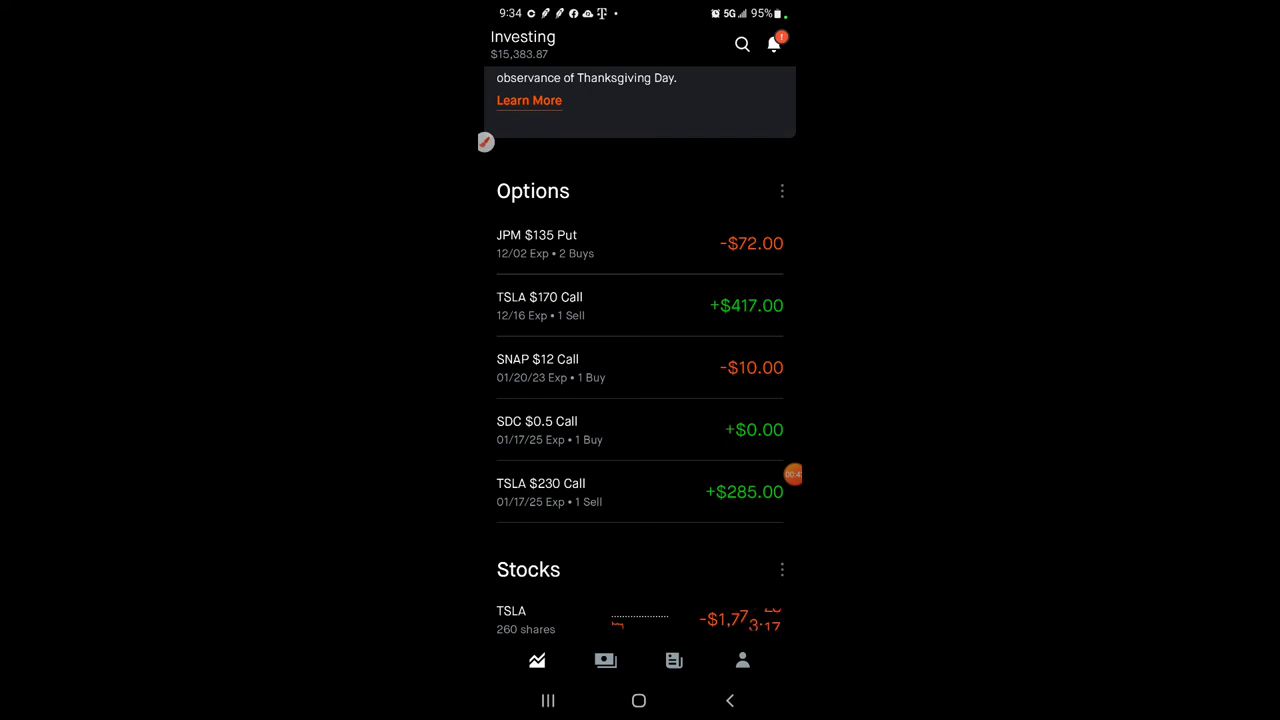
# Look over the TSLA call gains and stock loss, then bring up the Android recent apps view.
pyautogui.click(484, 140)
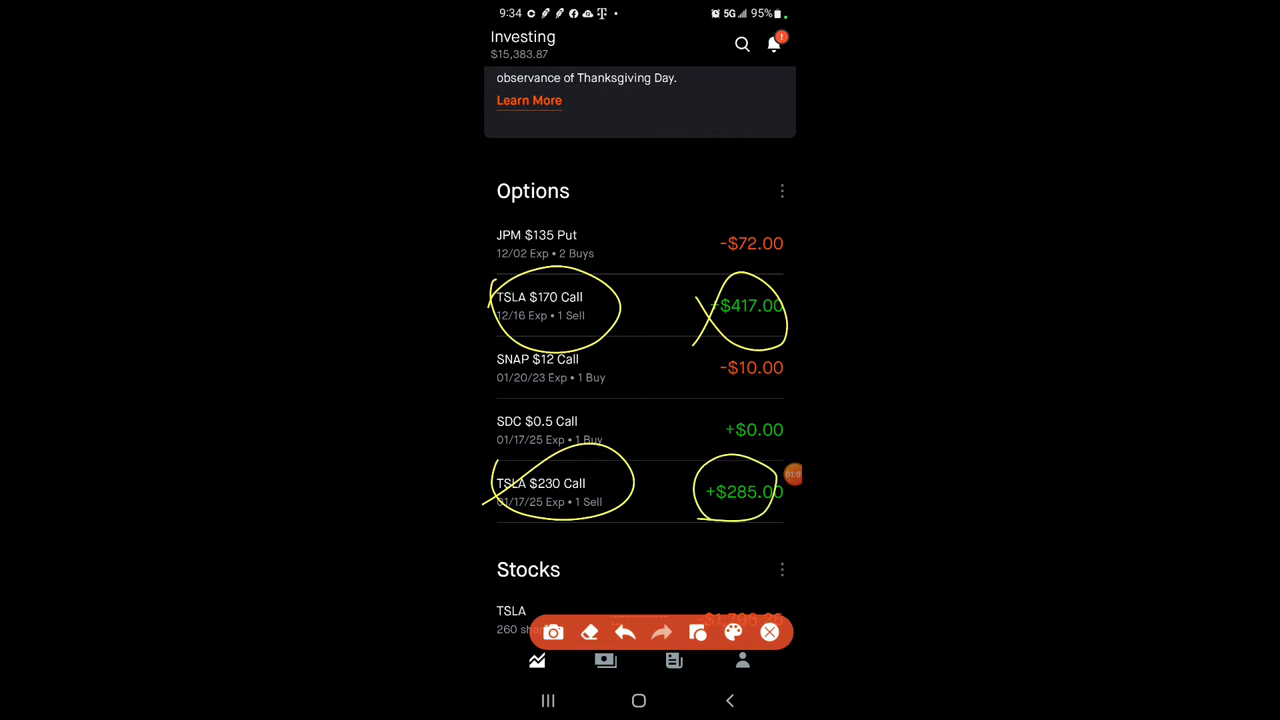
pyautogui.scroll(3)
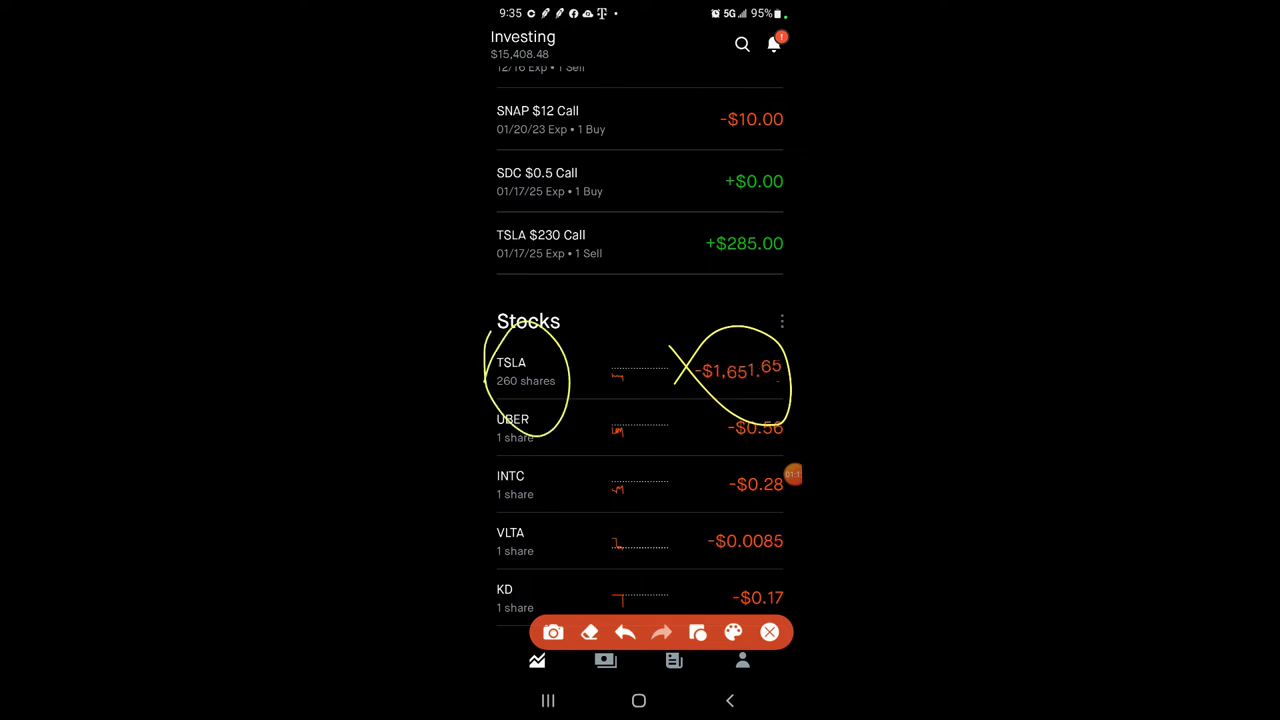
pyautogui.click(768, 632)
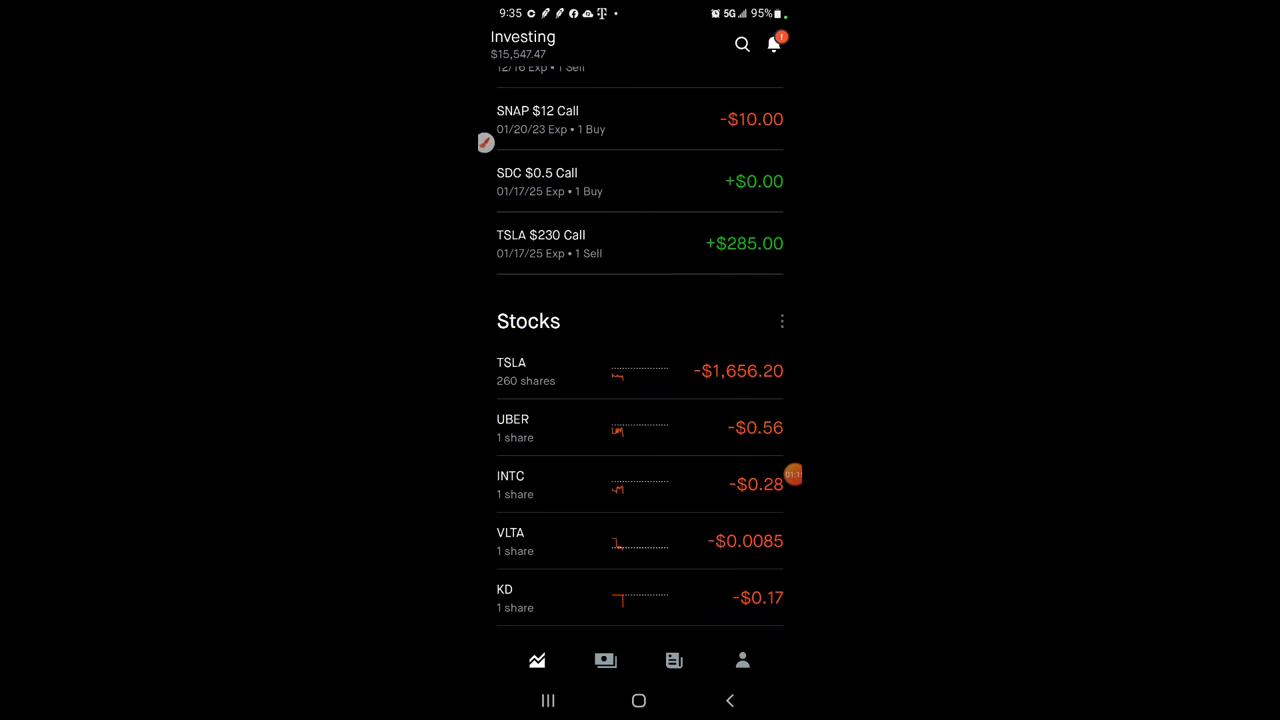
pyautogui.scroll(3)
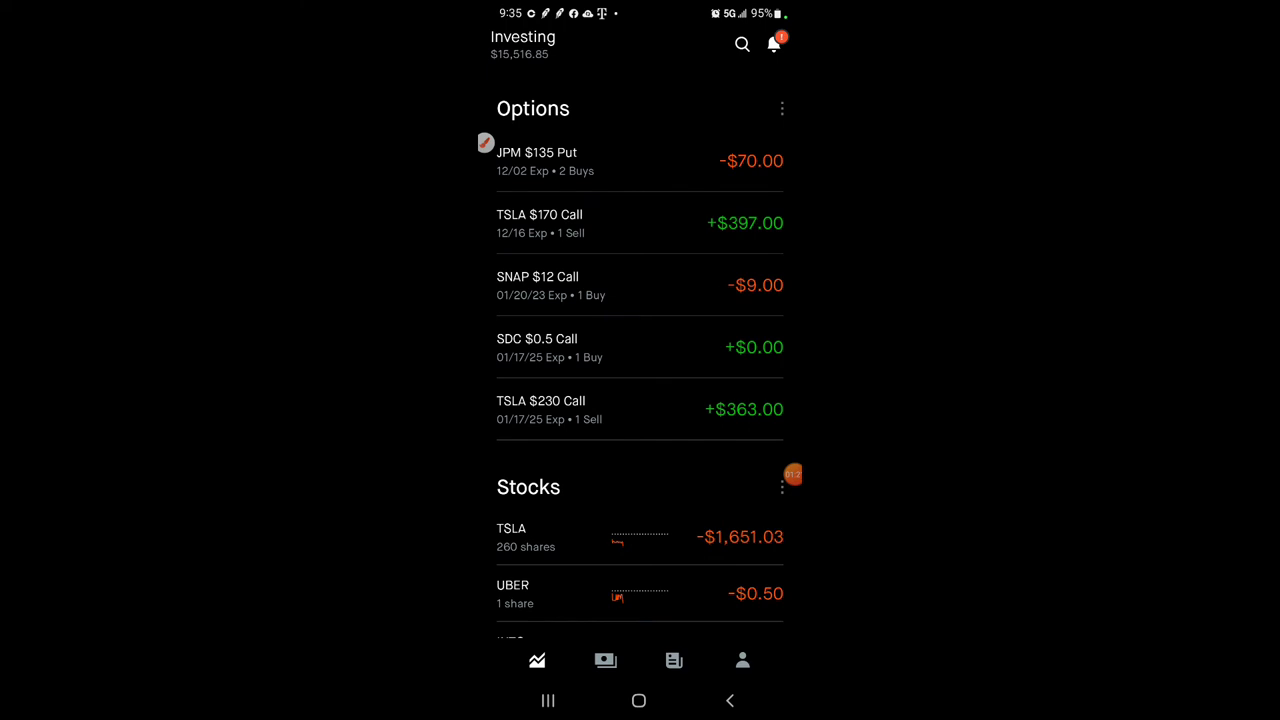
pyautogui.scroll(-3)
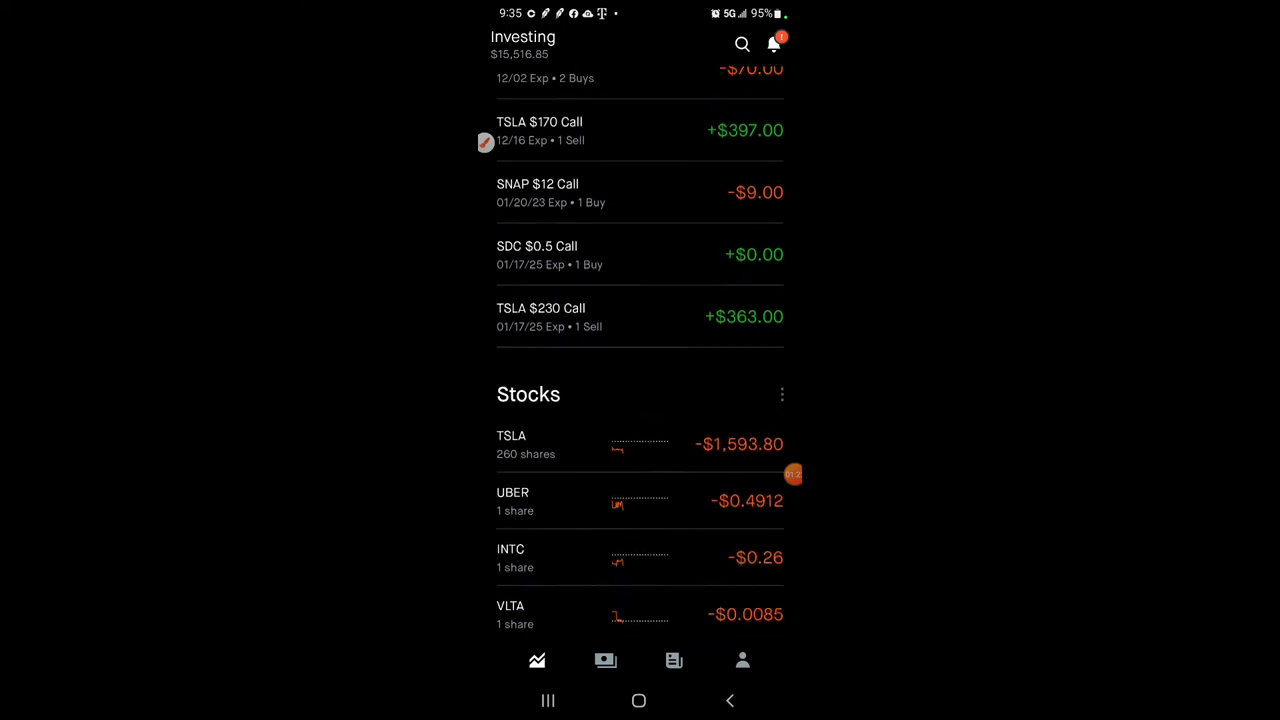
pyautogui.scroll(-3)
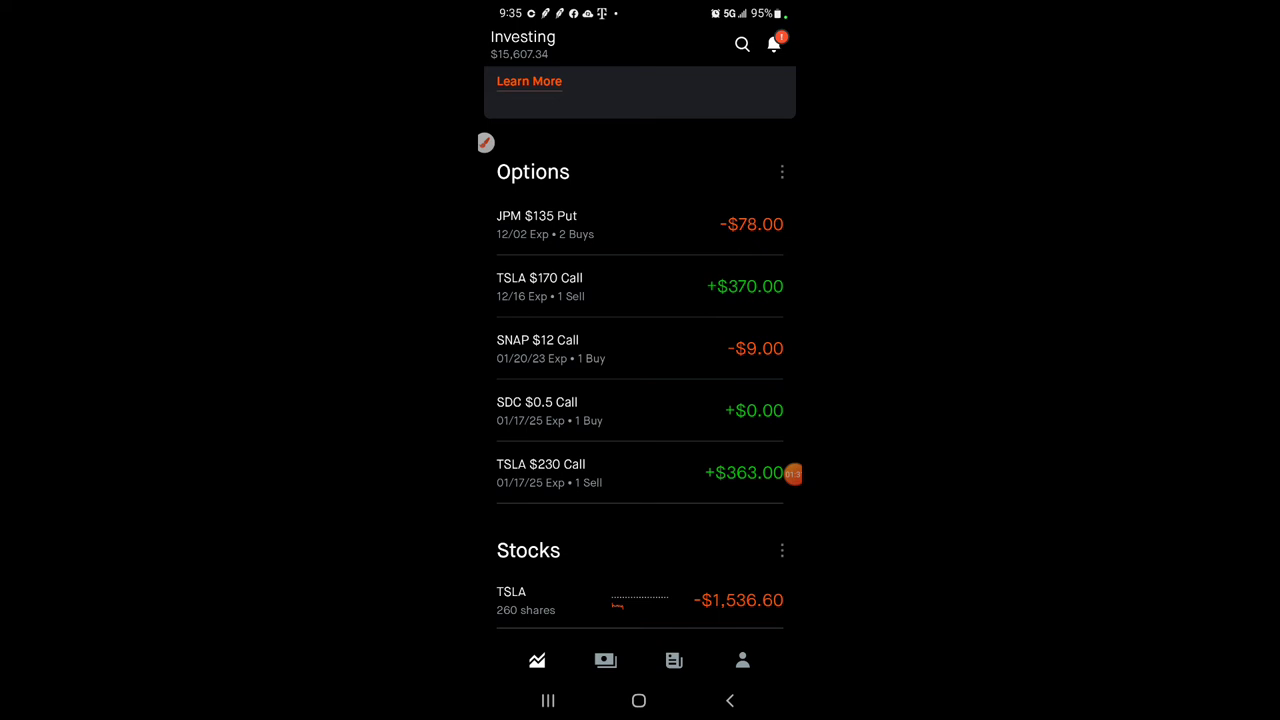
pyautogui.click(548, 700)
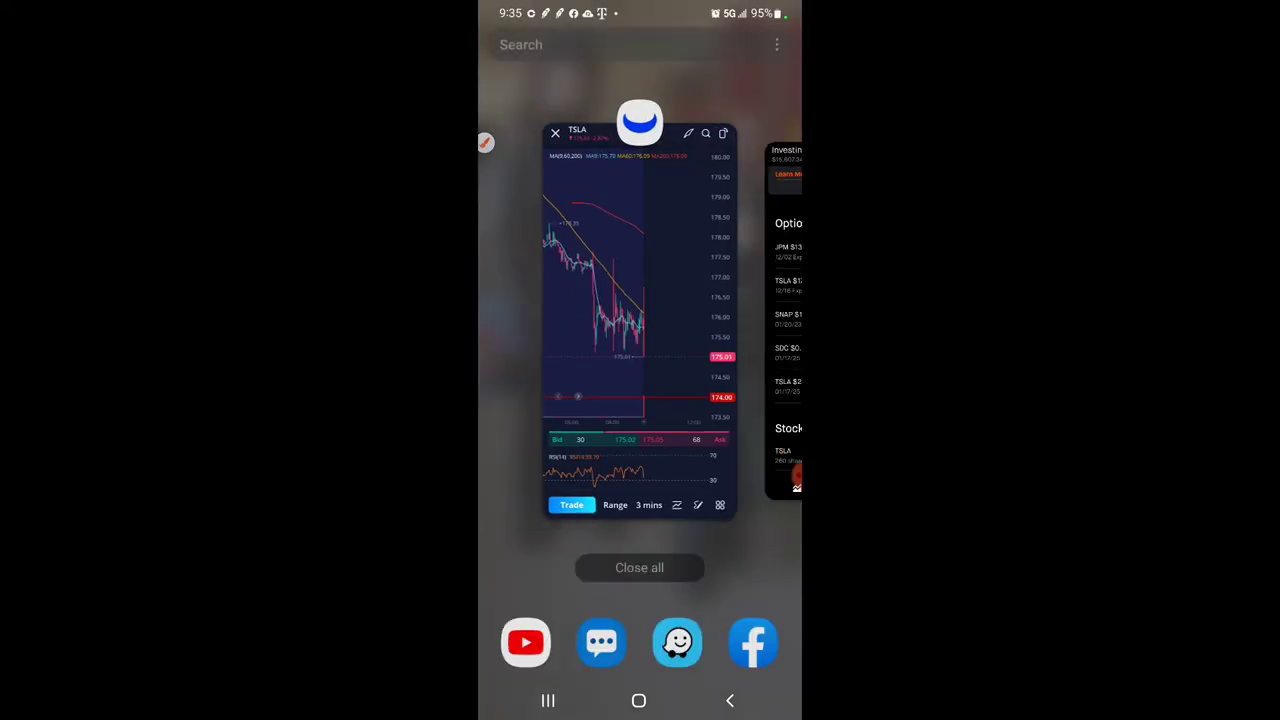
# Review the Webull TSLA chart at 5-min, 30-min and 1-hour intervals, back to 5-min, then return to Robinhood.
pyautogui.click(640, 300)
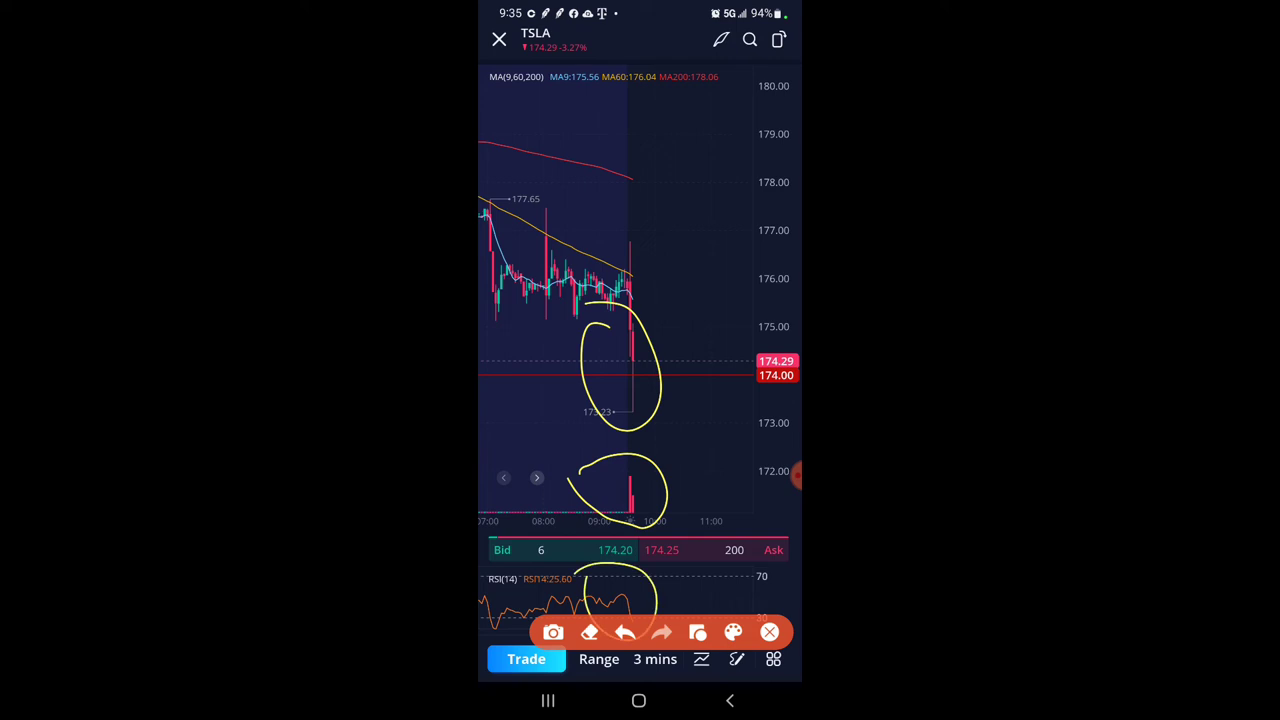
pyautogui.click(654, 658)
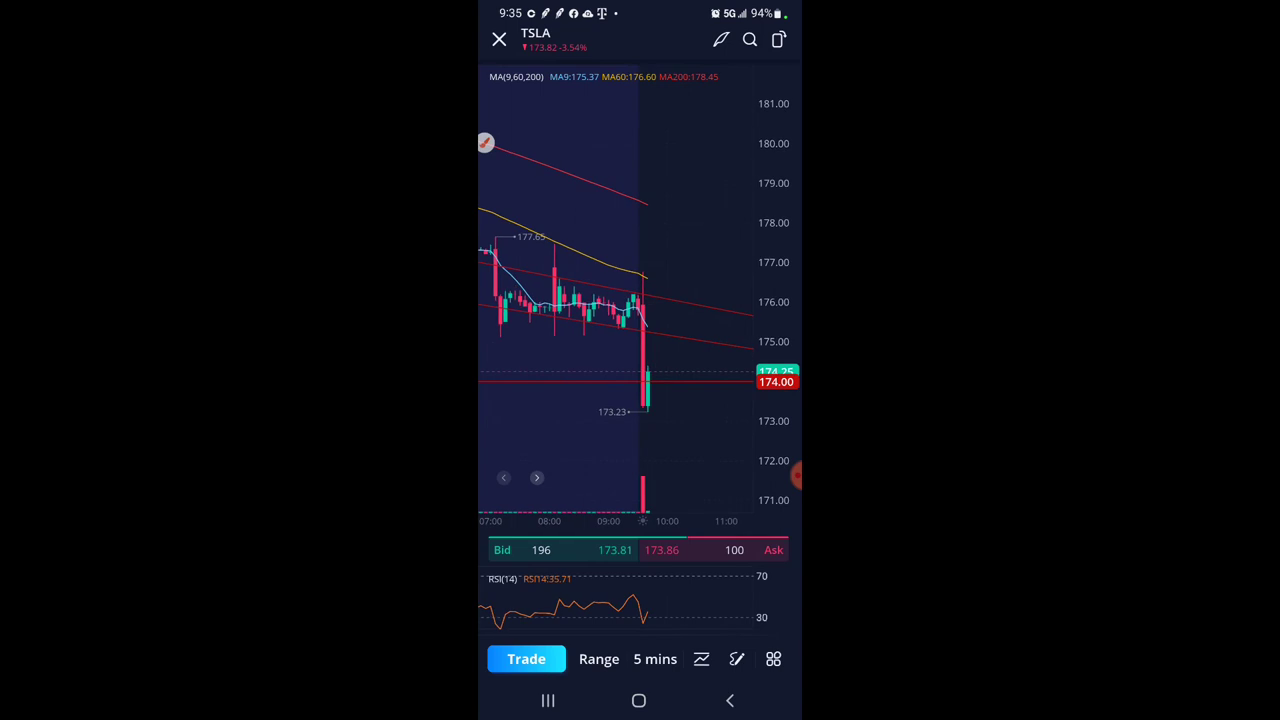
pyautogui.click(656, 660)
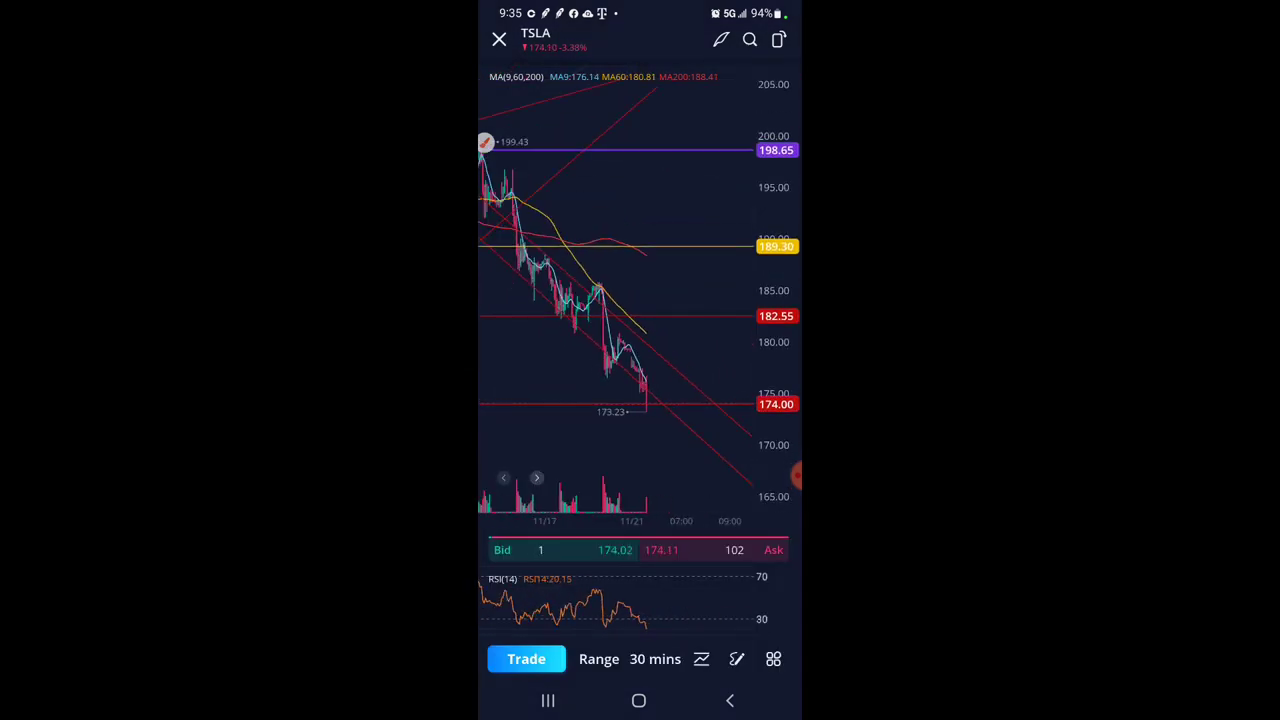
pyautogui.click(656, 660)
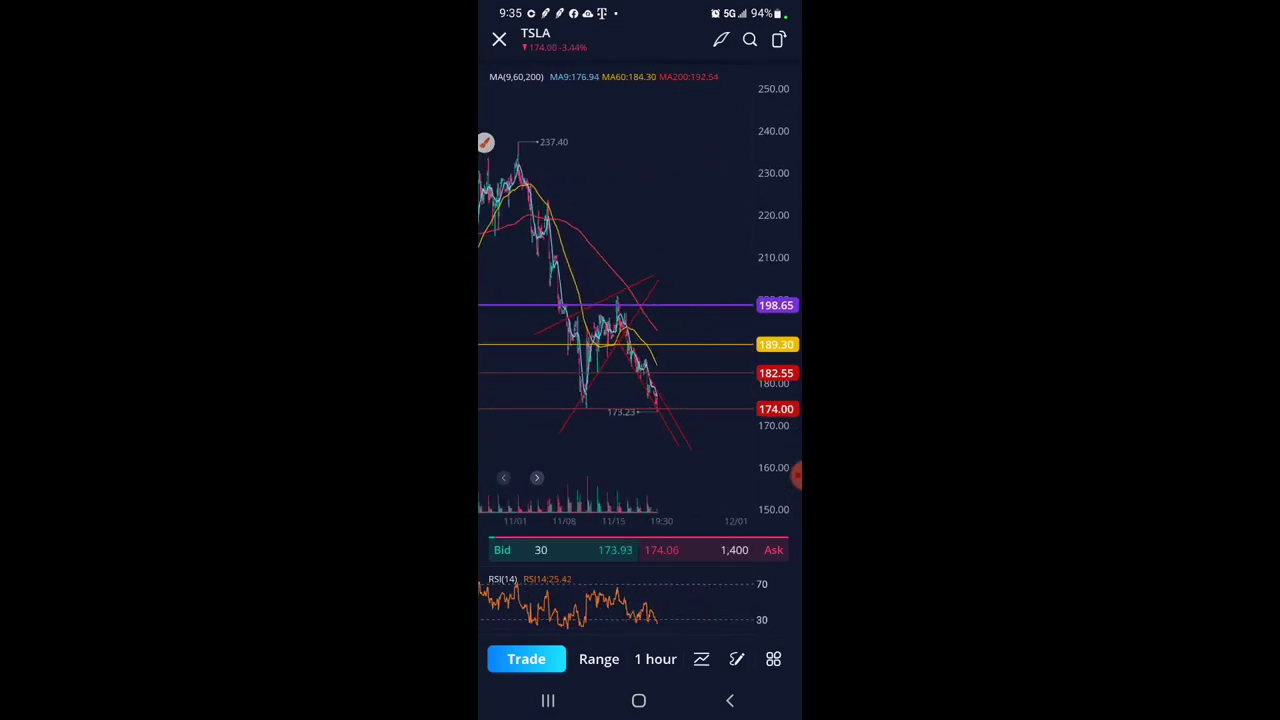
pyautogui.click(656, 658)
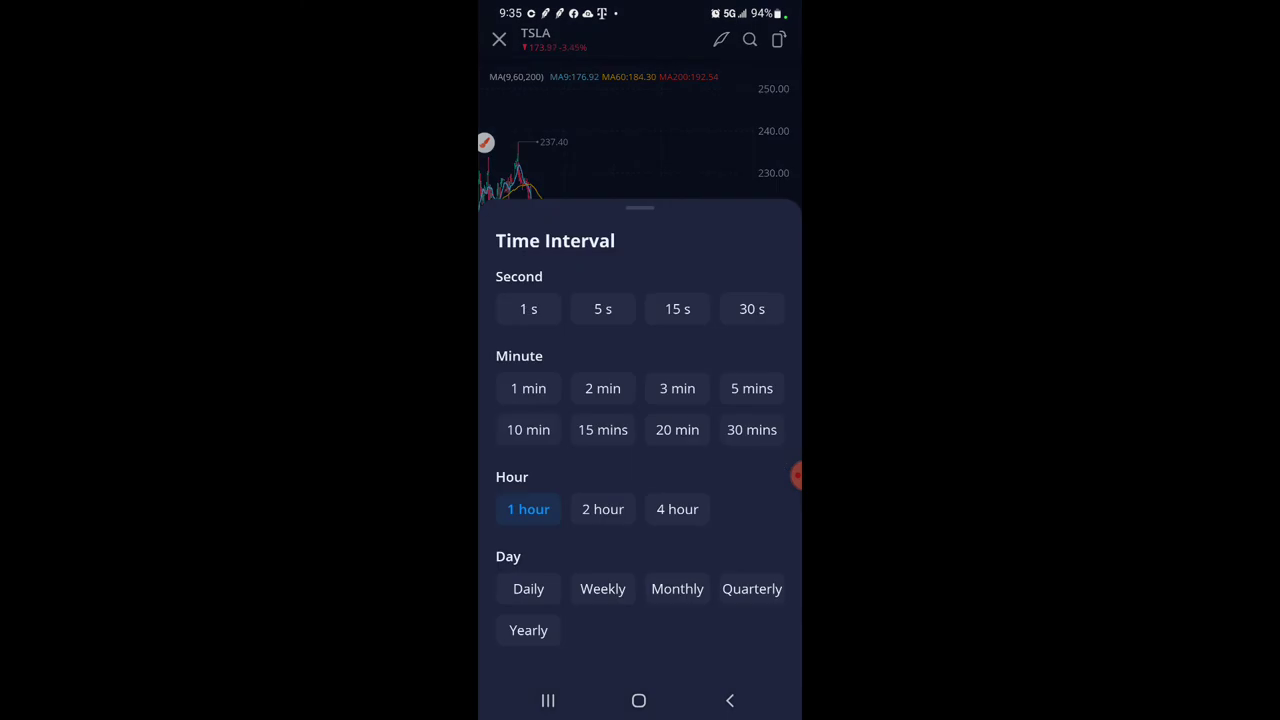
pyautogui.click(752, 388)
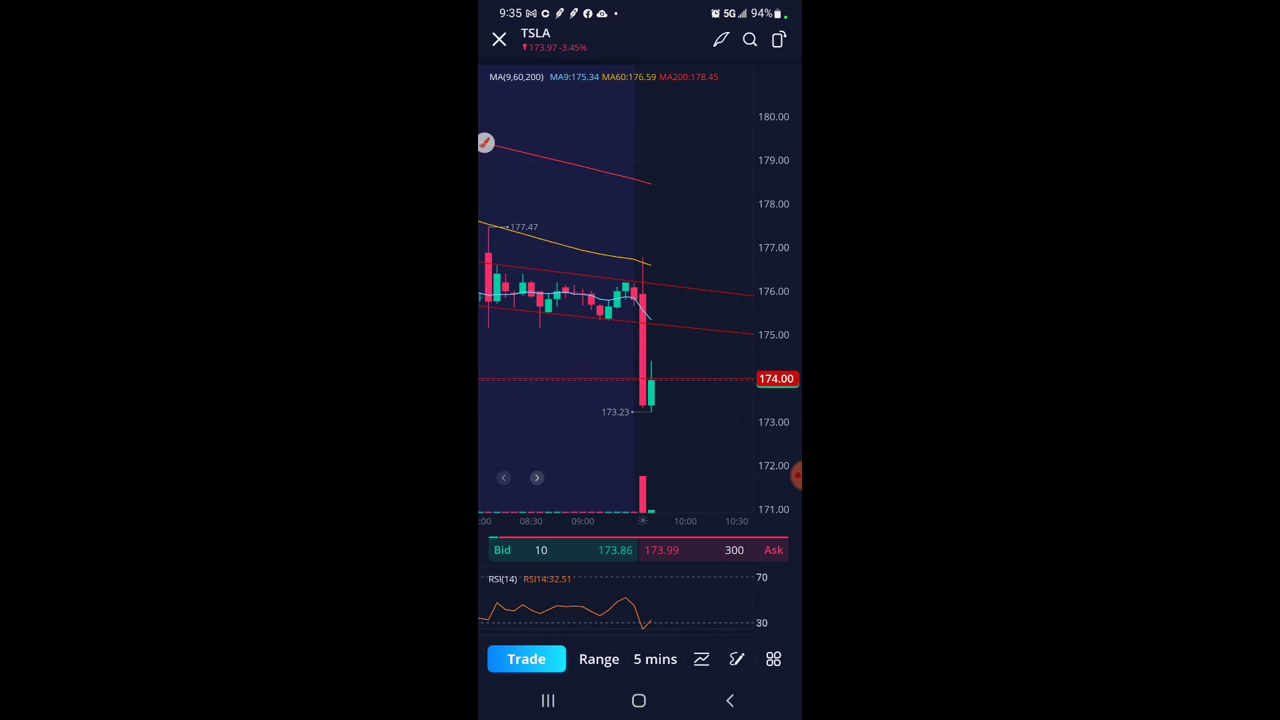
pyautogui.click(500, 40)
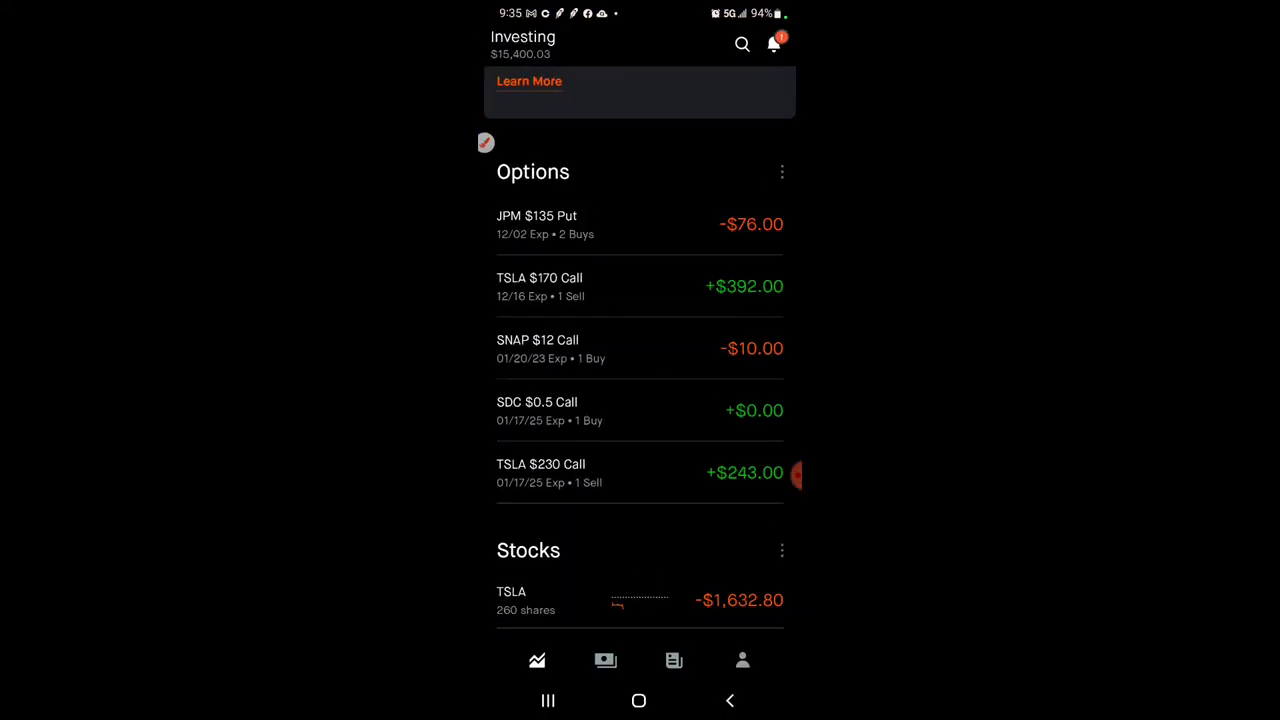
# Open the TSLA $170 Call position, start a buy-back order and back out without submitting.
pyautogui.click(640, 286)
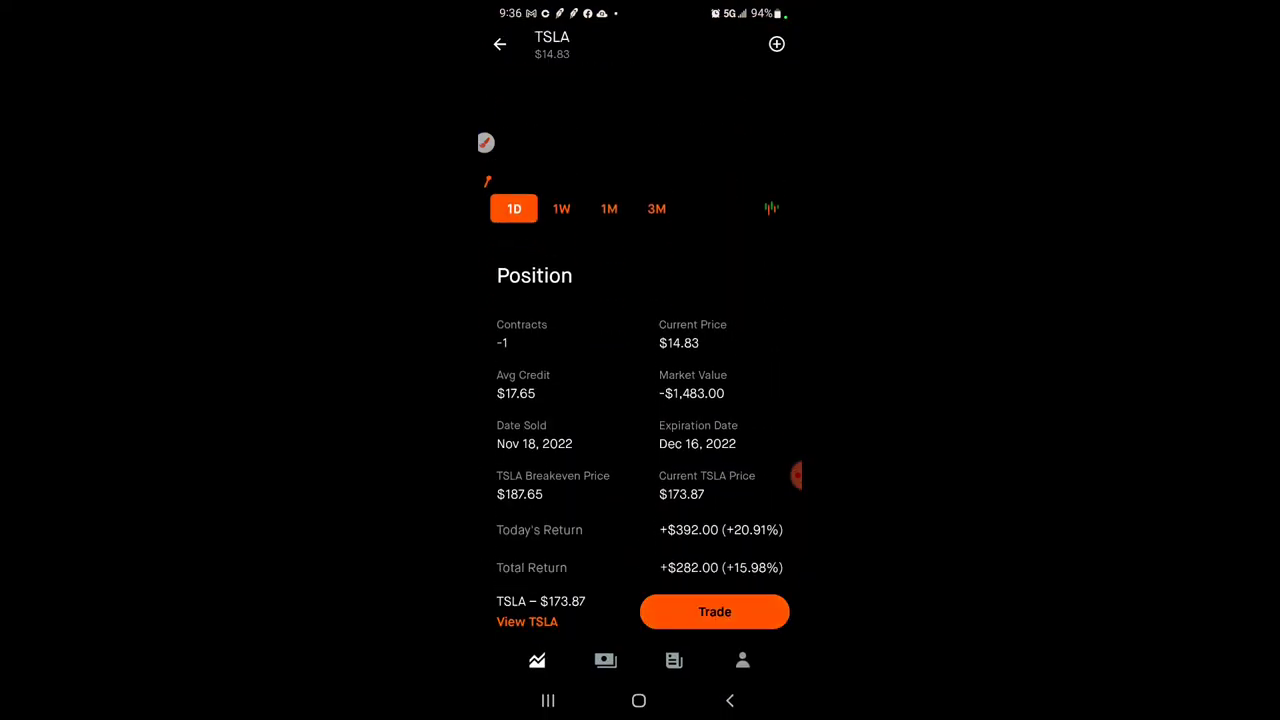
pyautogui.scroll(3)
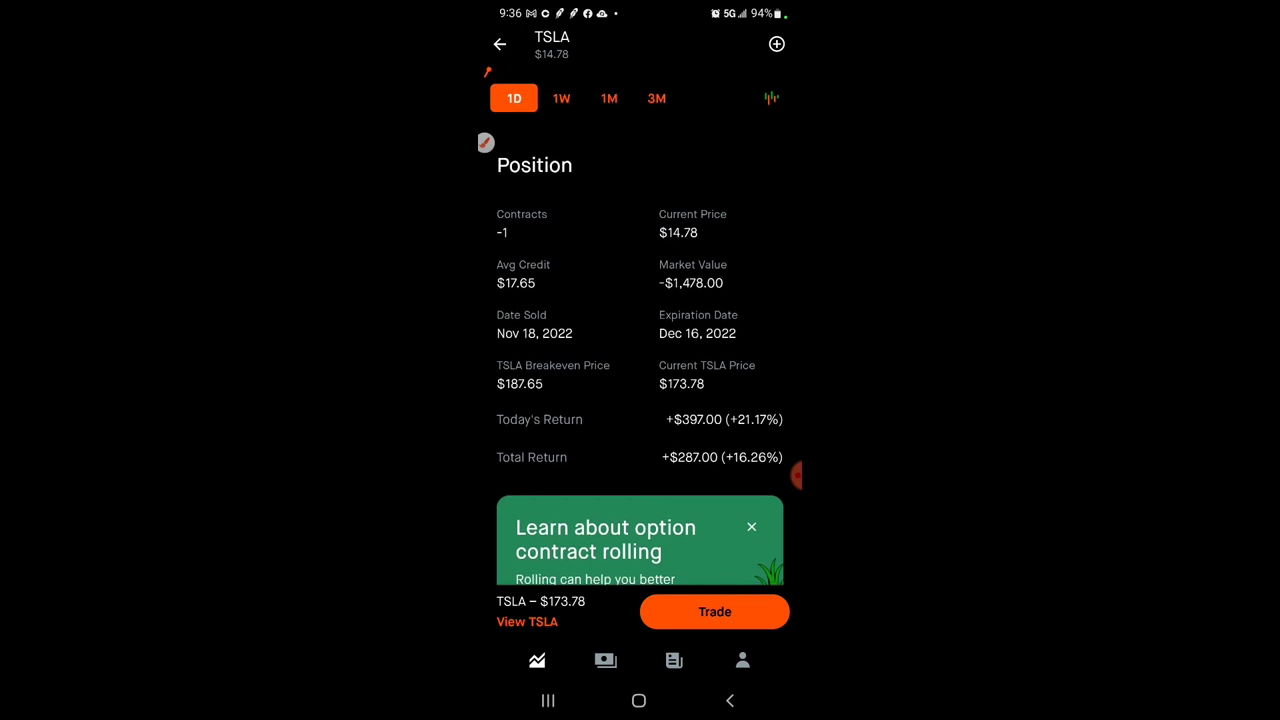
pyautogui.scroll(3)
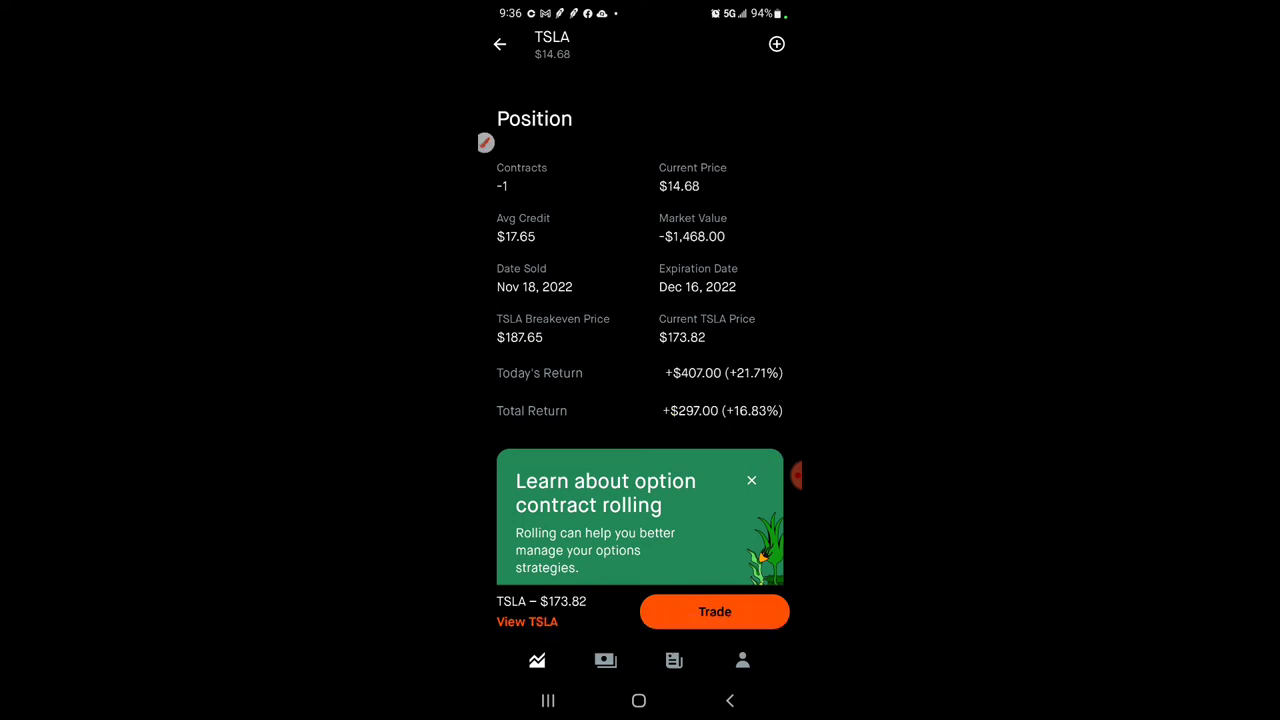
pyautogui.click(714, 612)
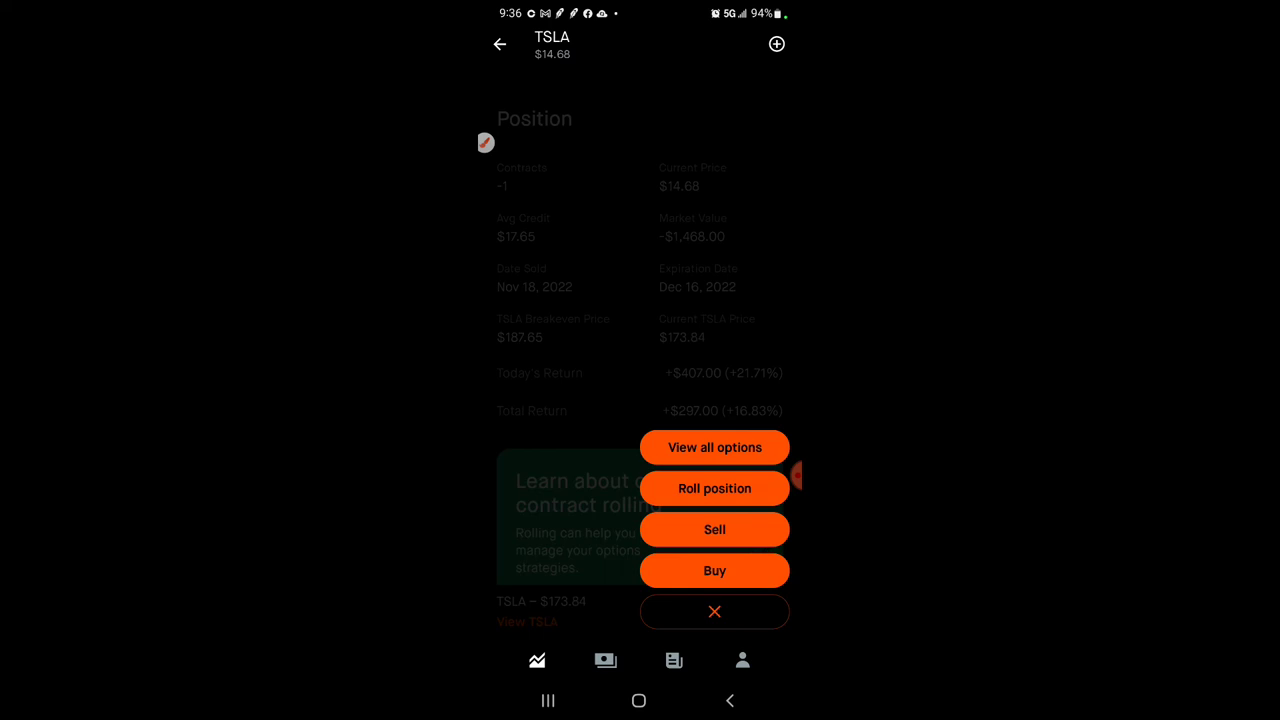
pyautogui.click(714, 570)
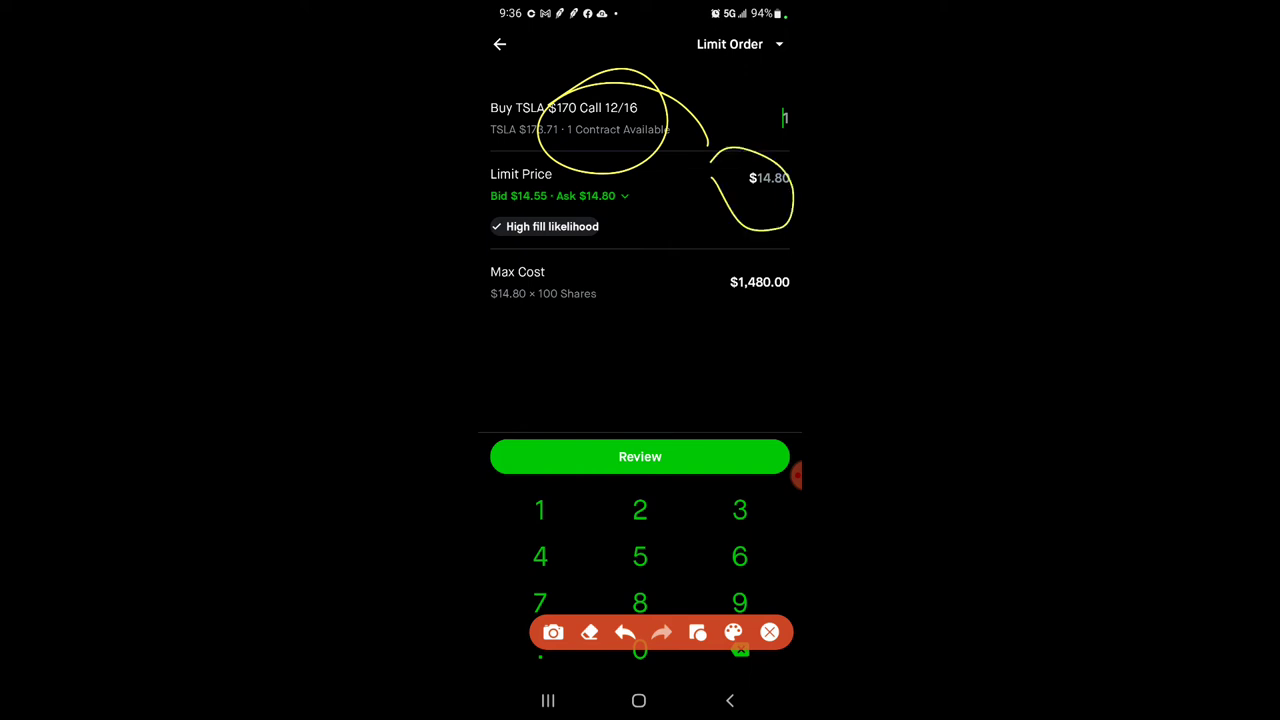
pyautogui.click(768, 632)
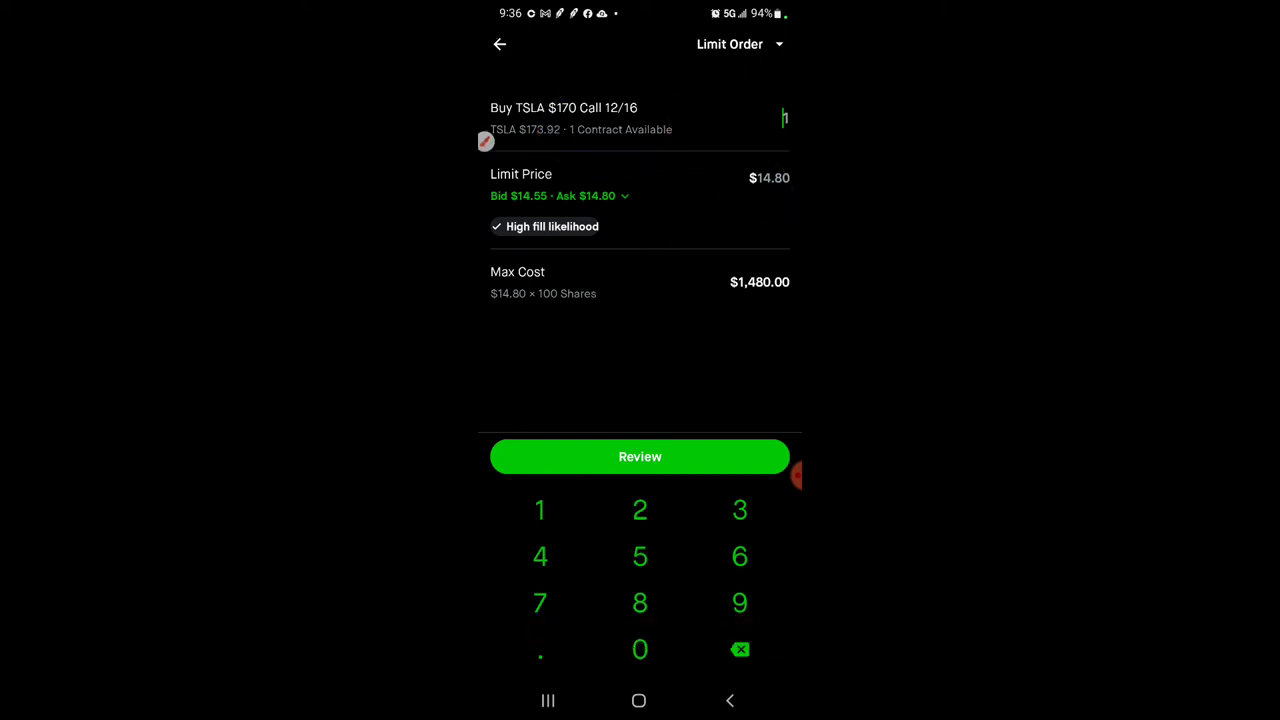
pyautogui.click(500, 44)
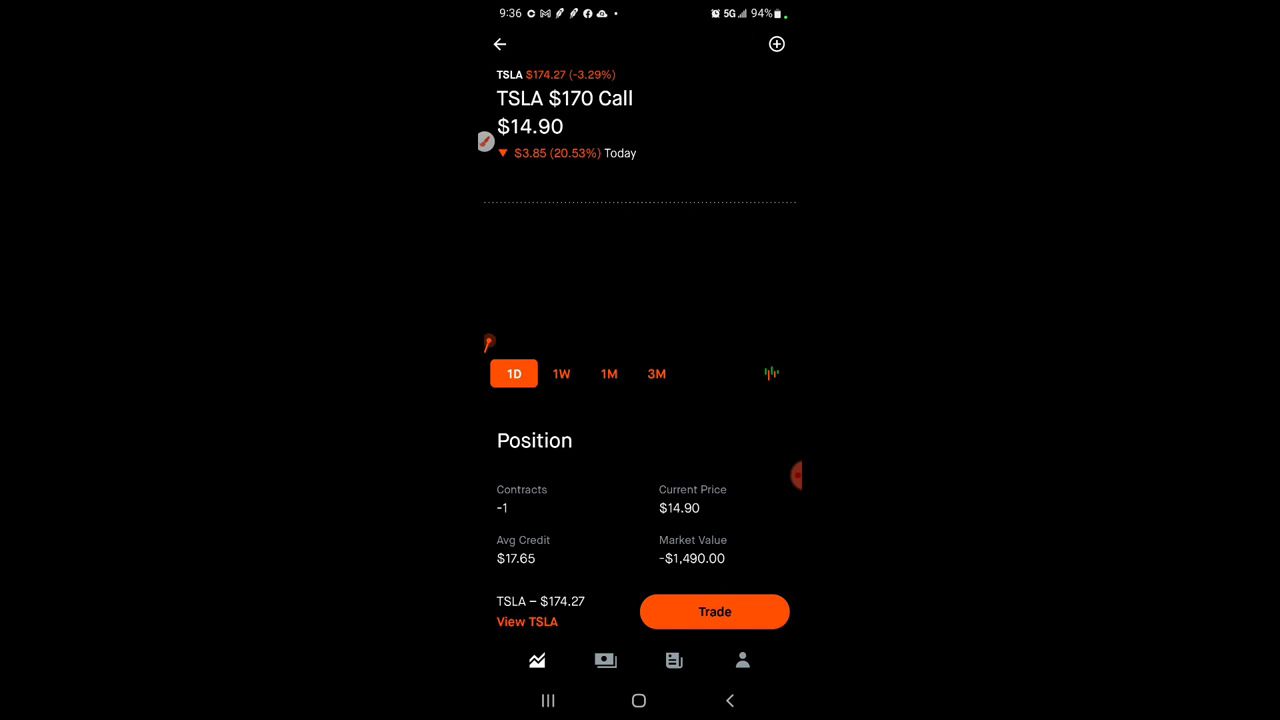
pyautogui.click(528, 620)
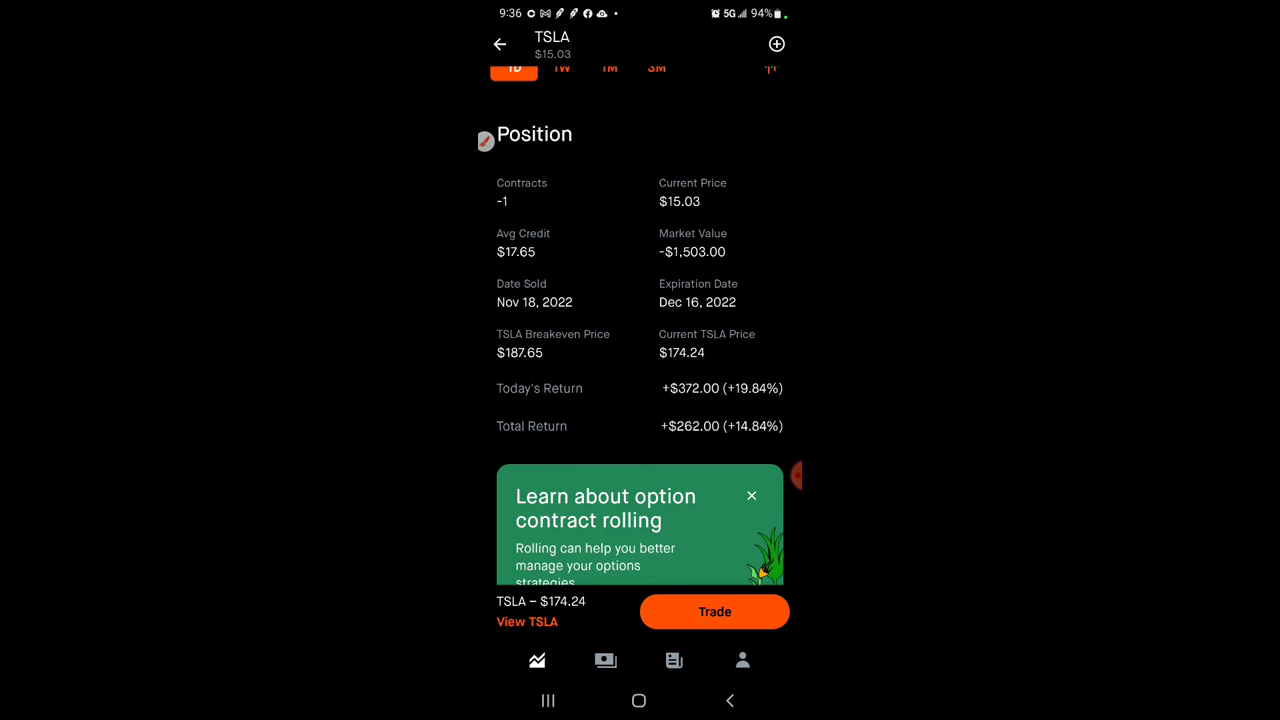
# Submit the buy-to-close order for the TSLA $170 call at a $15 limit and dismiss the confirmation.
pyautogui.click(714, 612)
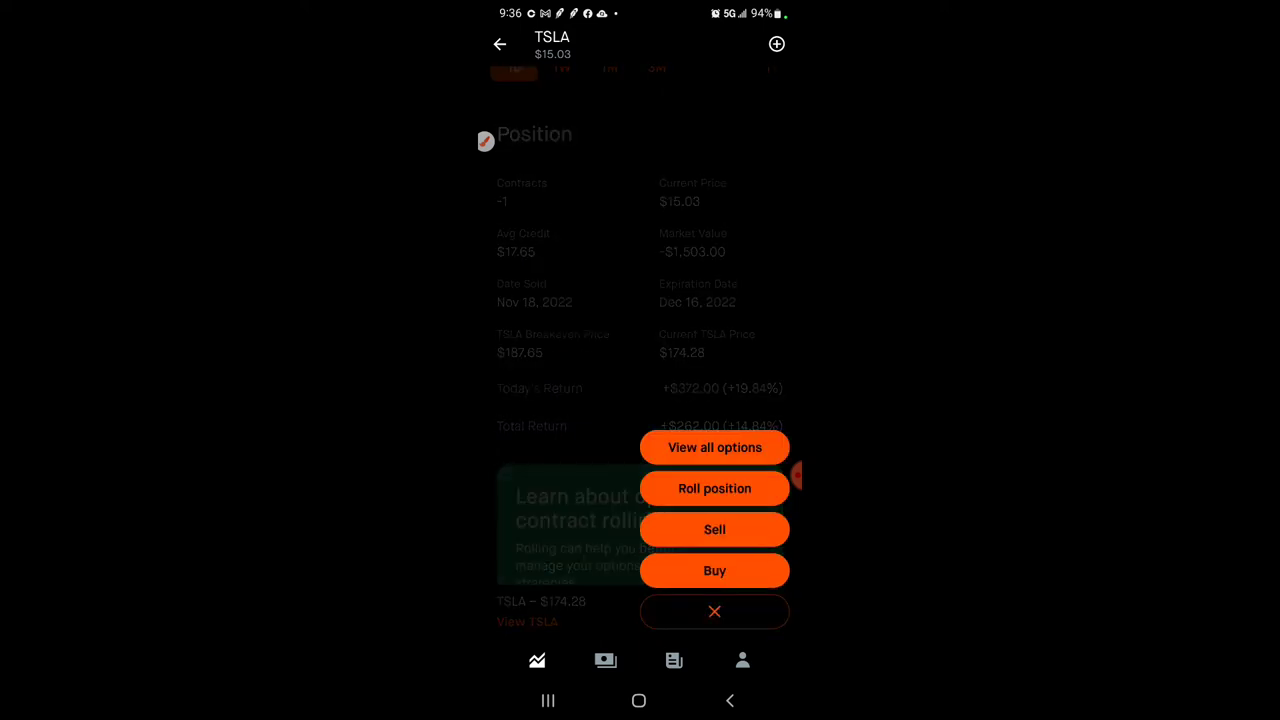
pyautogui.click(714, 570)
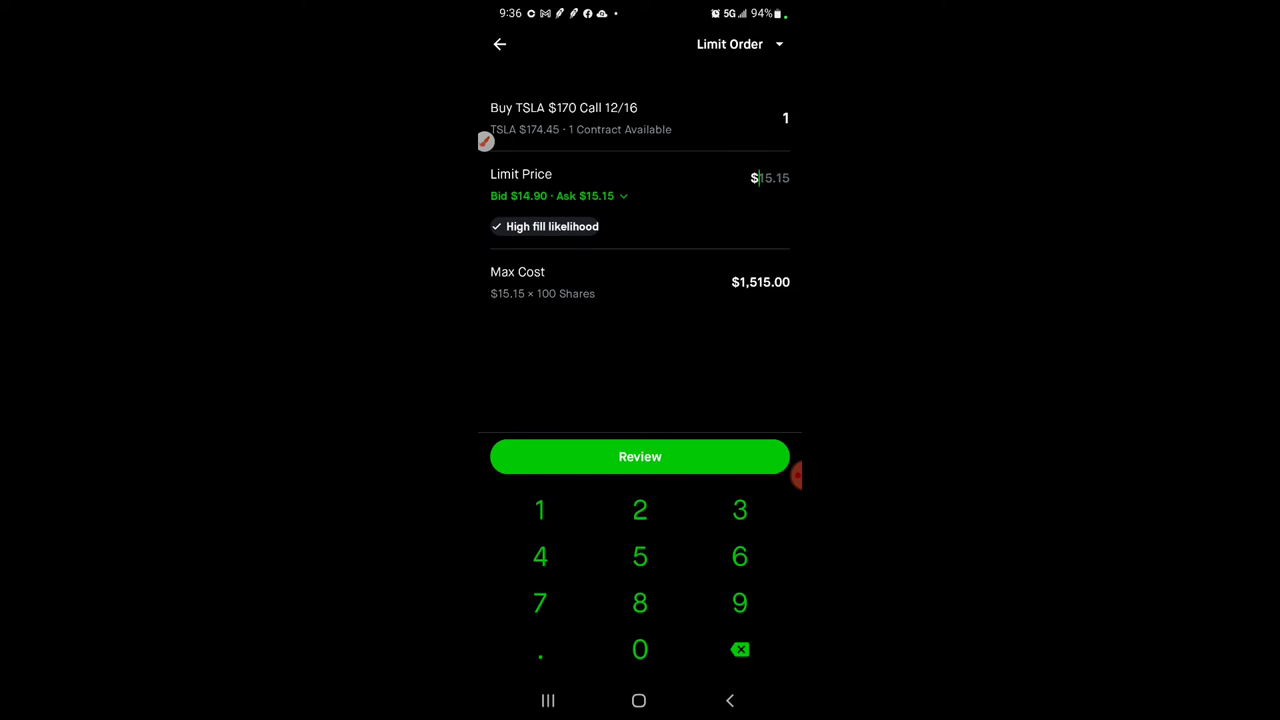
pyautogui.click(740, 648)
pyautogui.write('15')
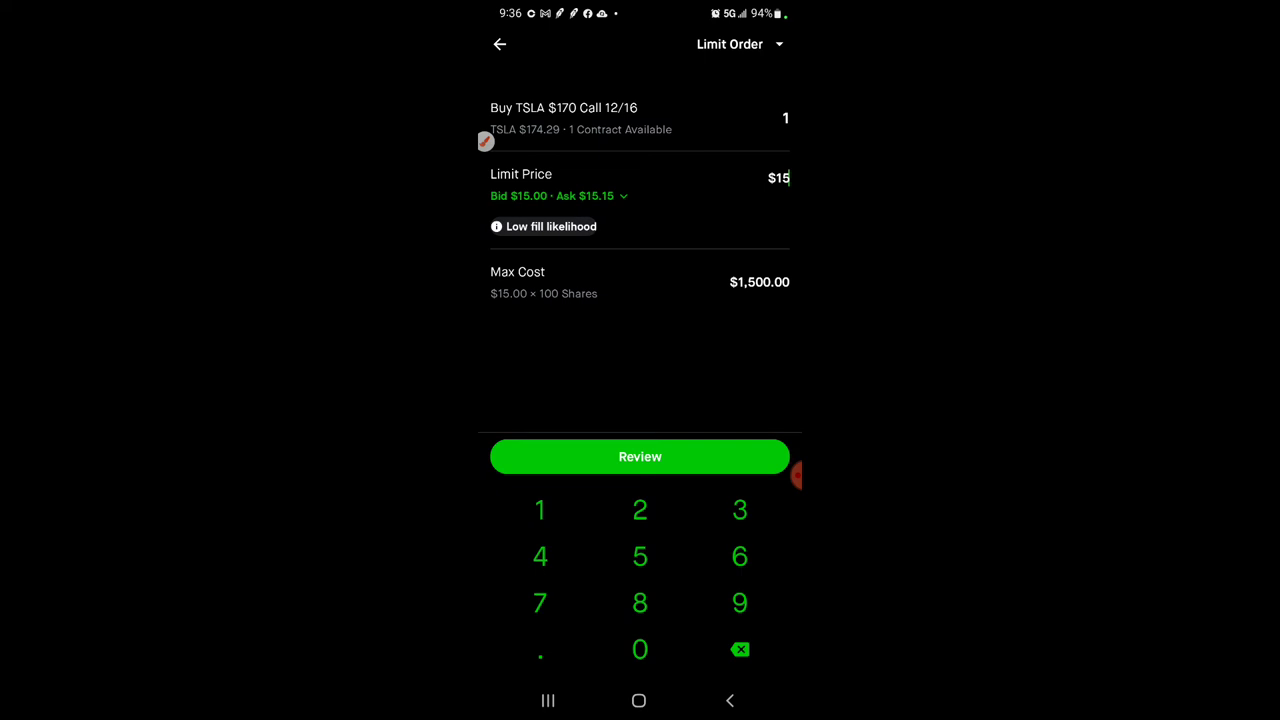
pyautogui.click(640, 456)
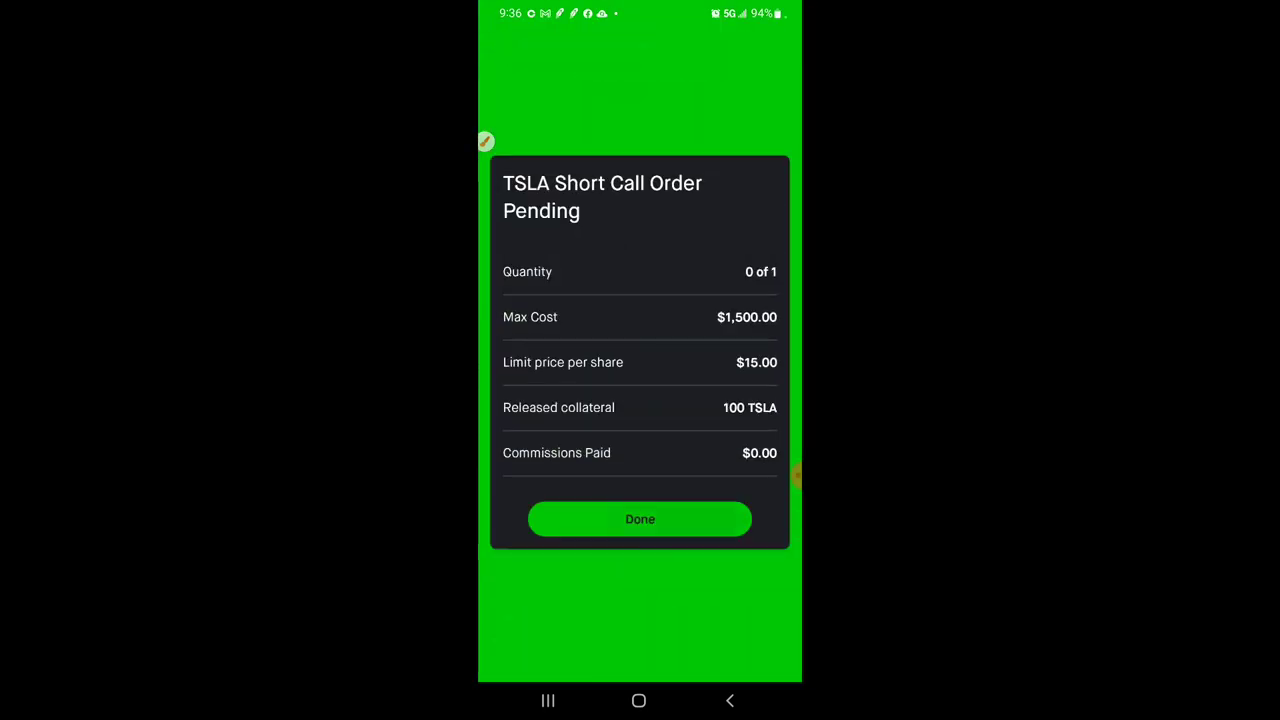
pyautogui.click(640, 520)
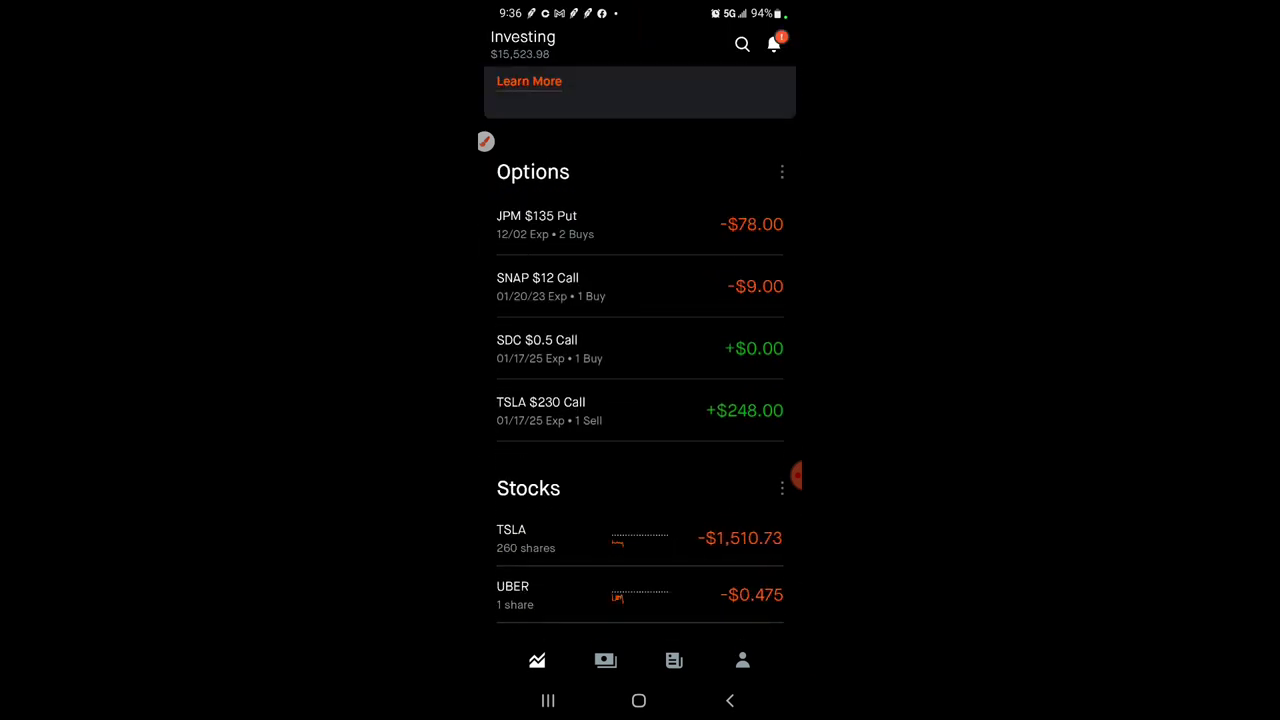
# Review the TSLA stock position, total return, news and trade history listing the $170 call buyback.
pyautogui.click(512, 538)
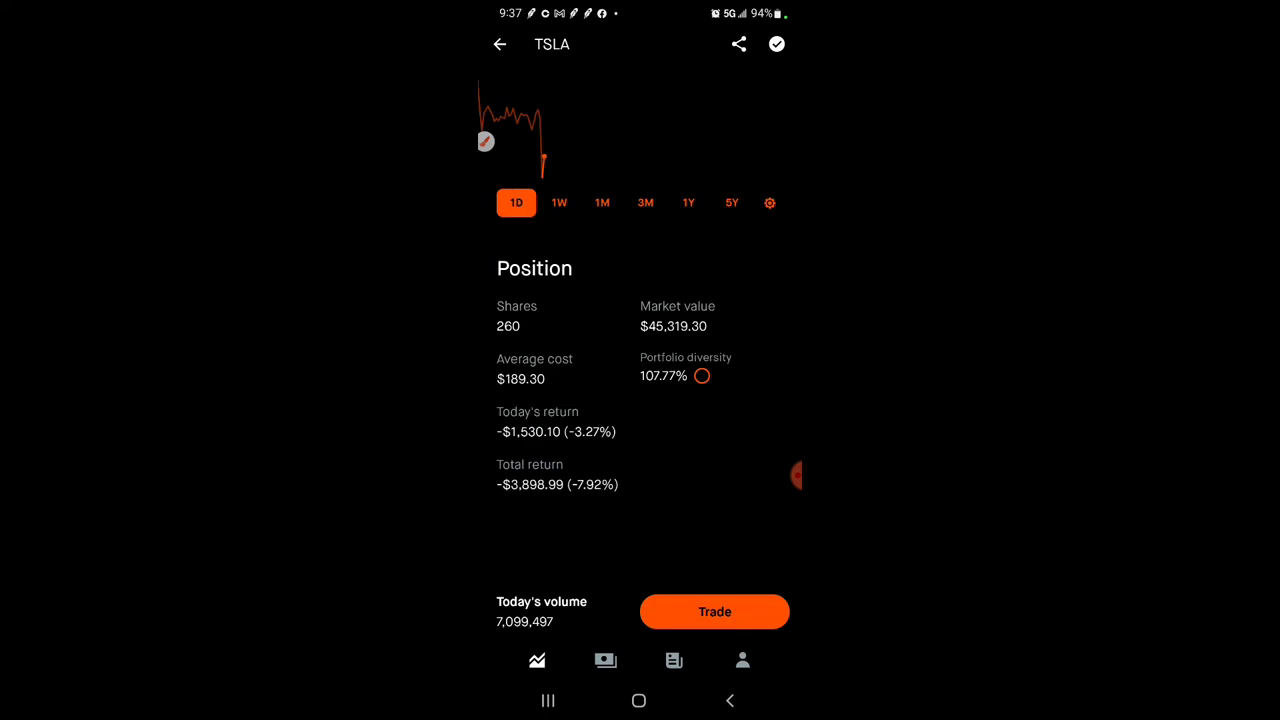
pyautogui.scroll(-3)
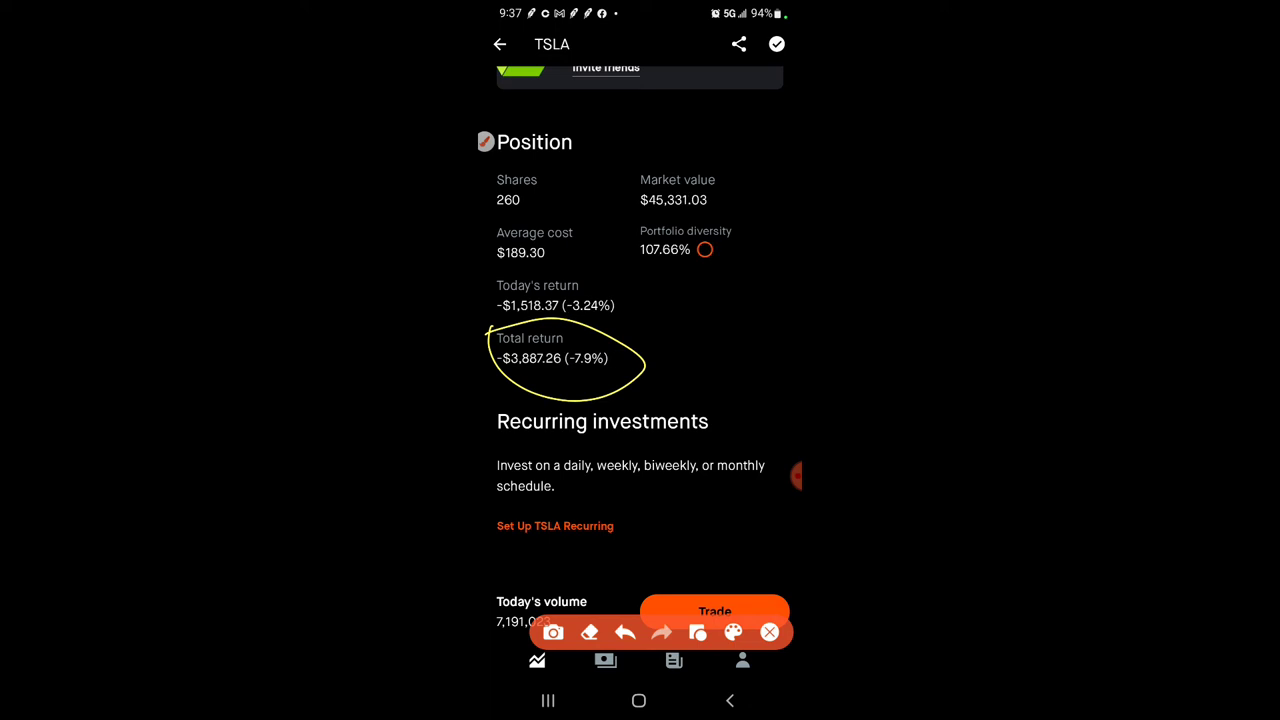
pyautogui.moveTo(700, 444); pyautogui.dragTo(704, 544)
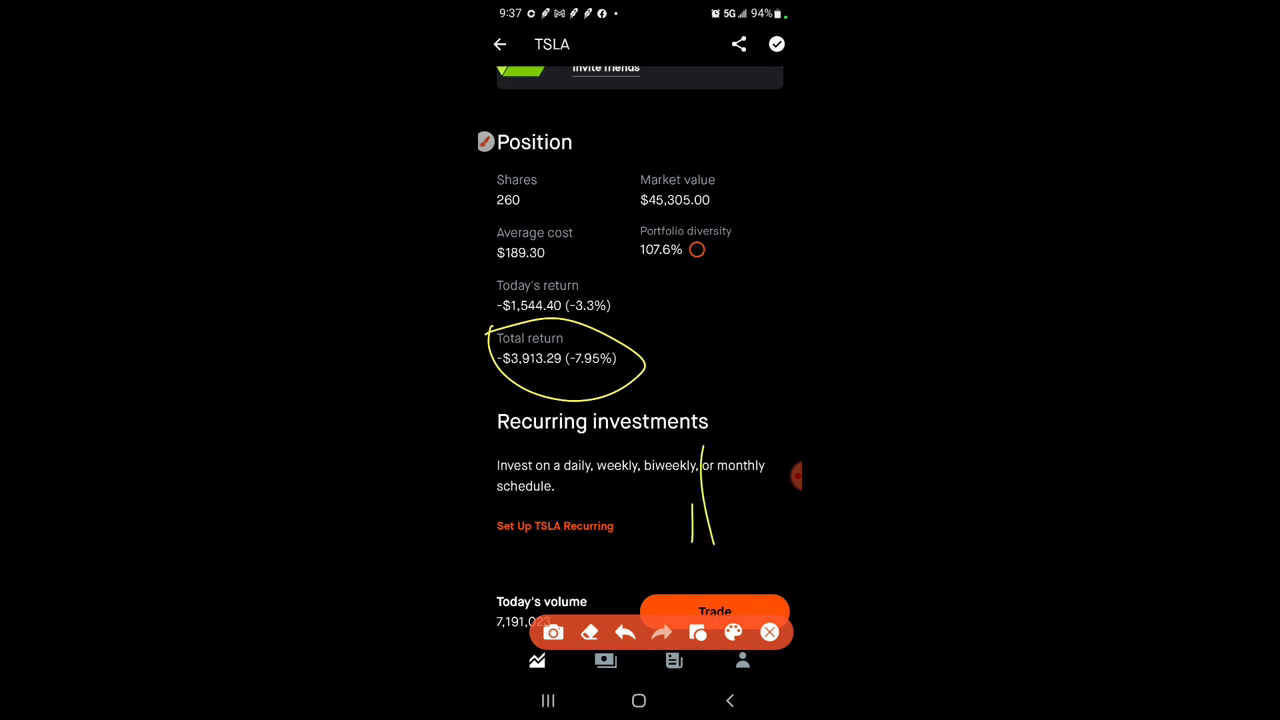
pyautogui.scroll(-3)
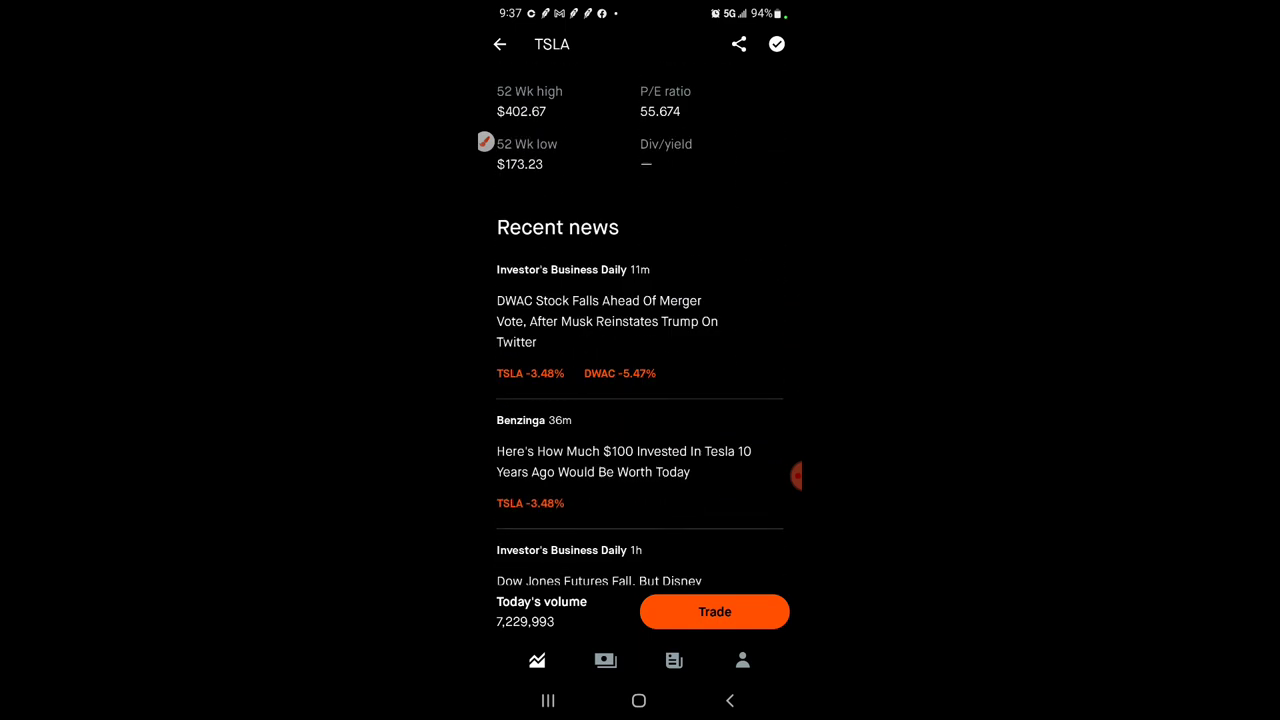
pyautogui.scroll(3)
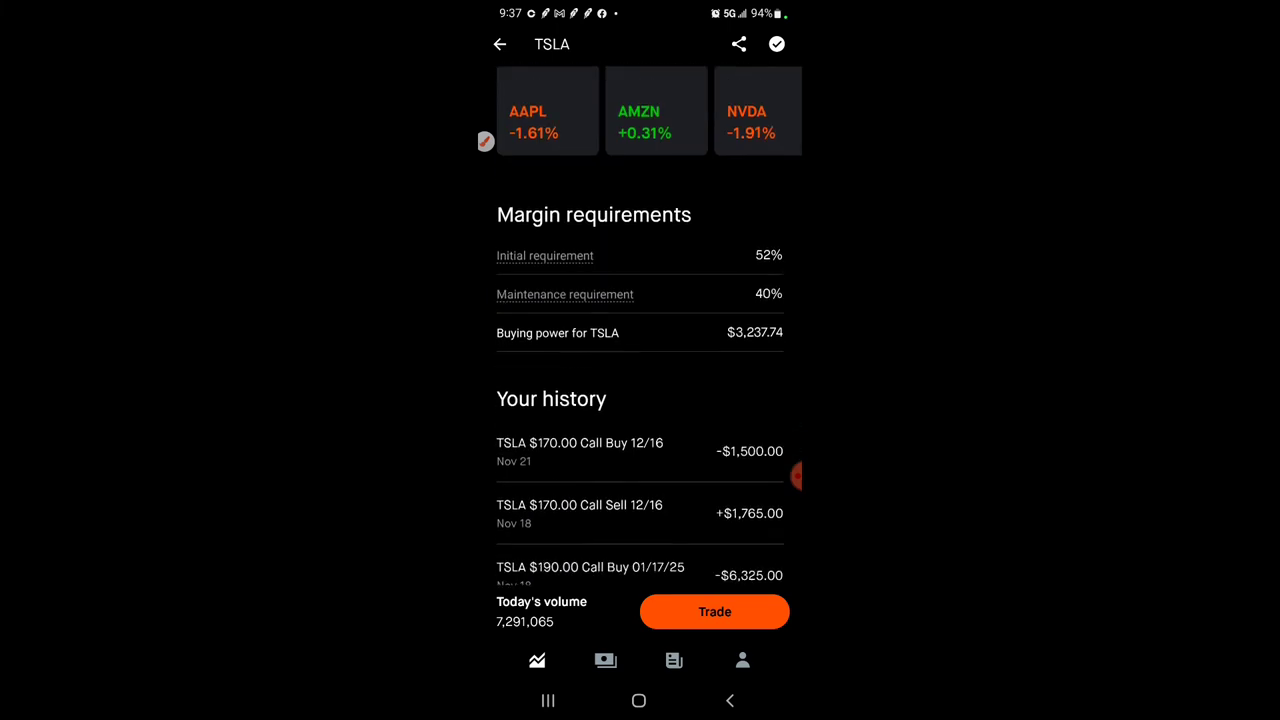
pyautogui.scroll(-3)
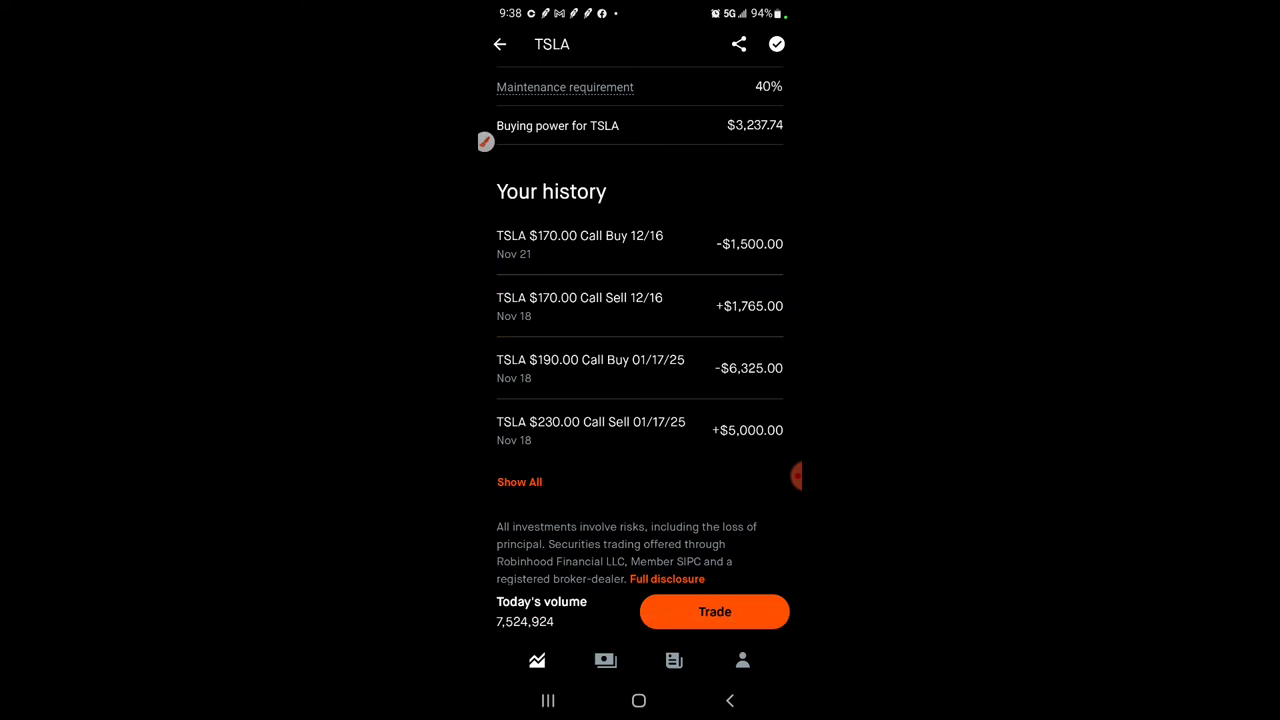
# Return to the Investing home and scroll through the Options and Stocks holdings lists.
pyautogui.click(500, 44)
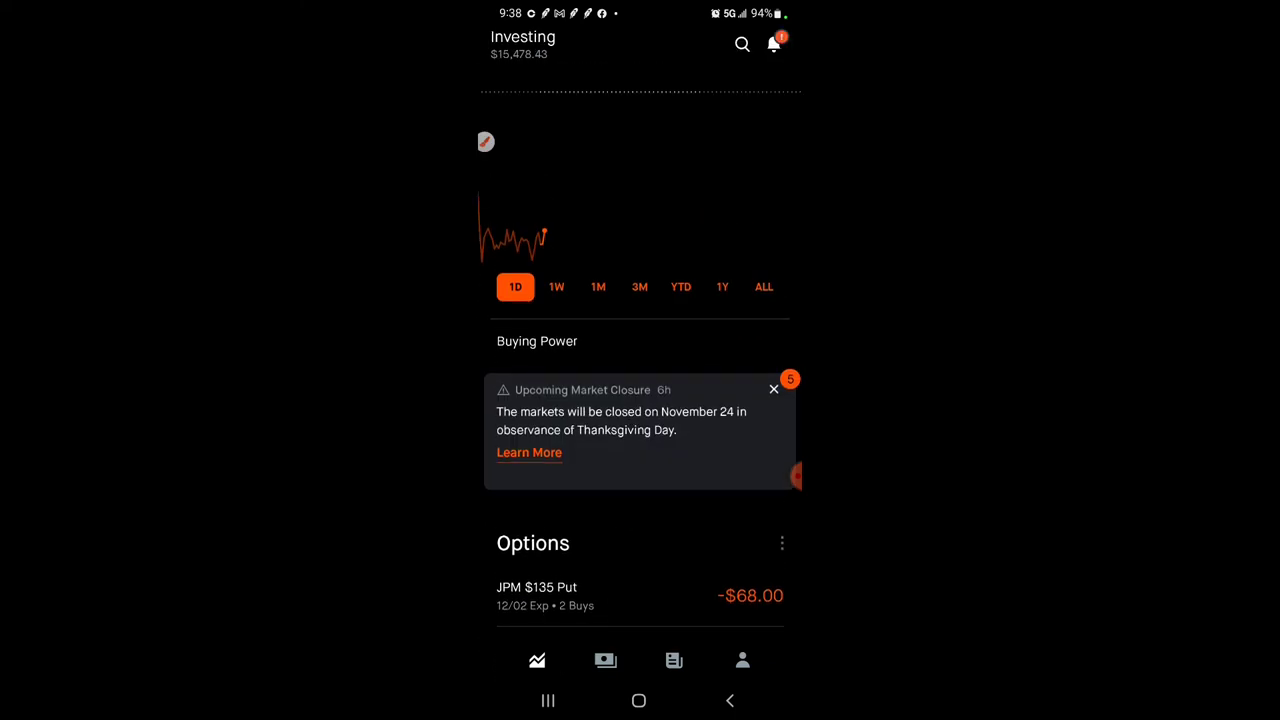
pyautogui.scroll(3)
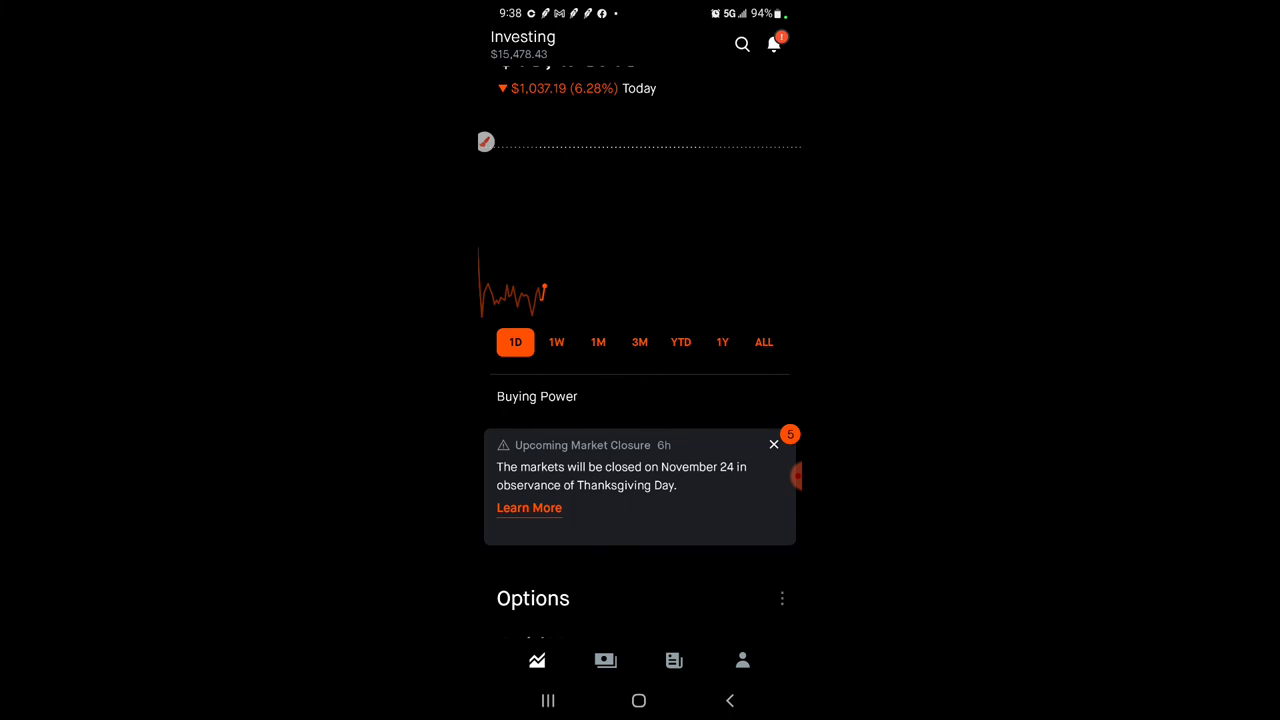
pyautogui.scroll(-3)
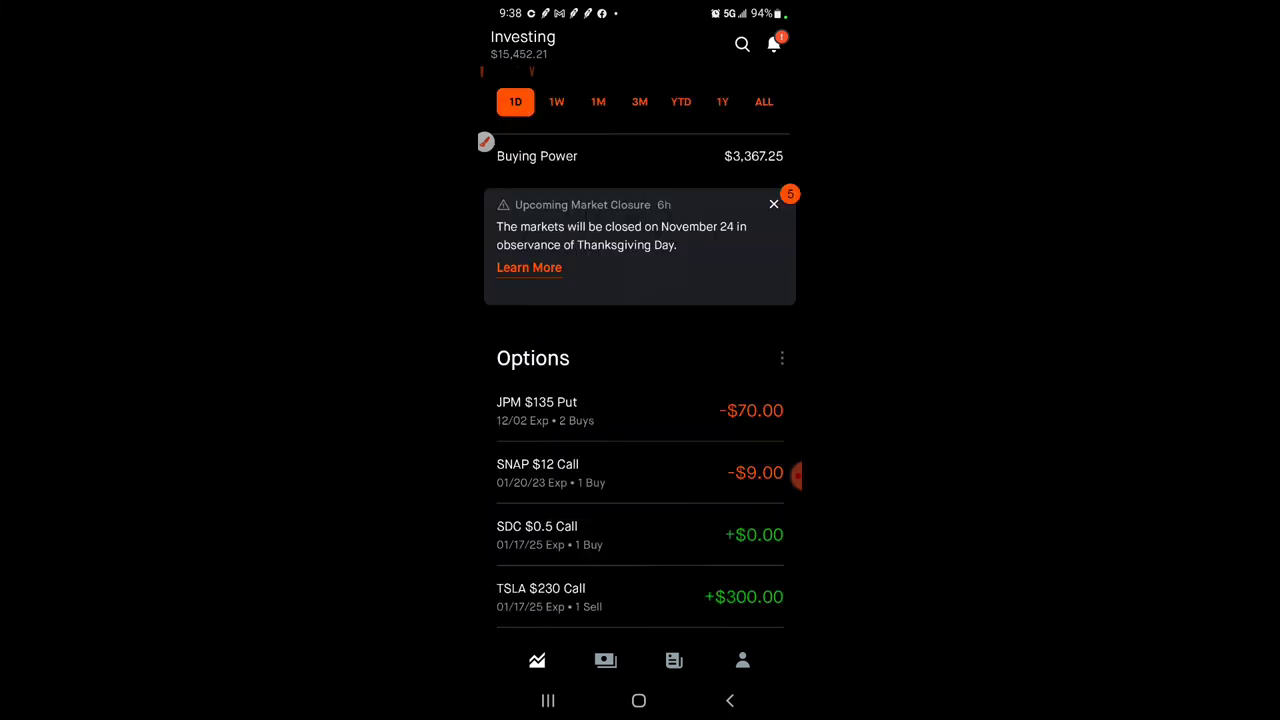
pyautogui.scroll(-3)
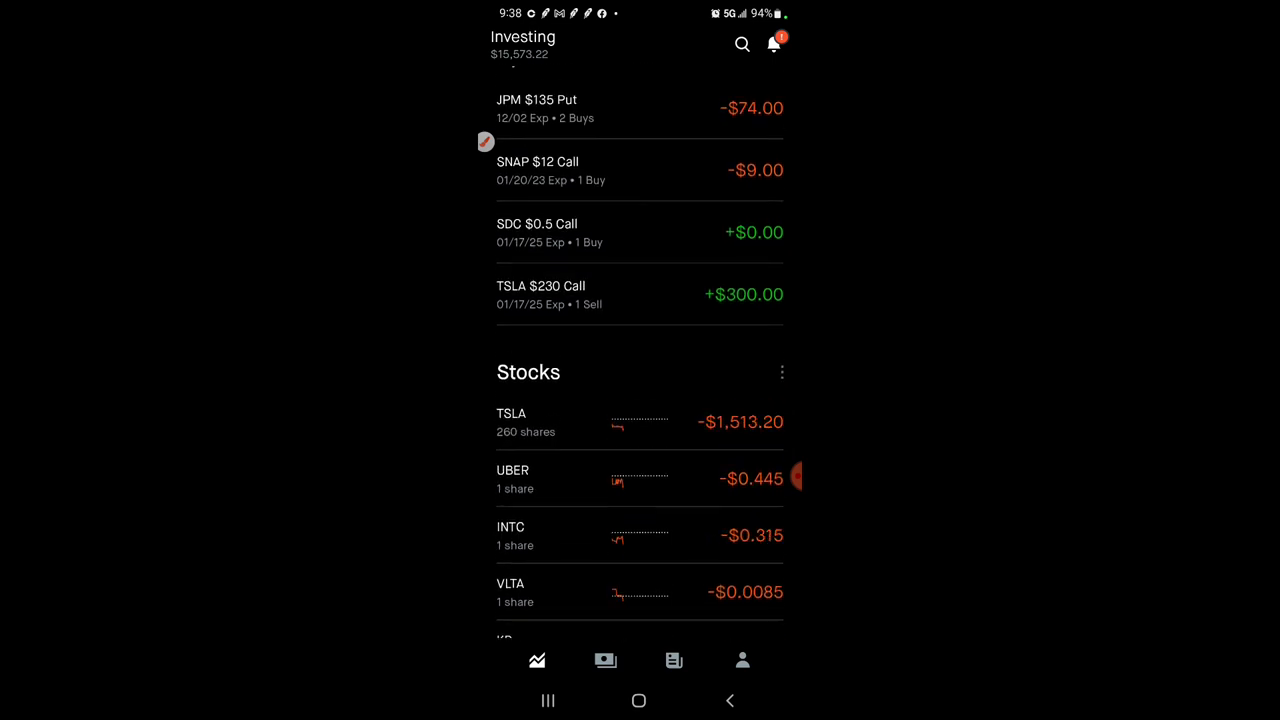
pyautogui.click(512, 420)
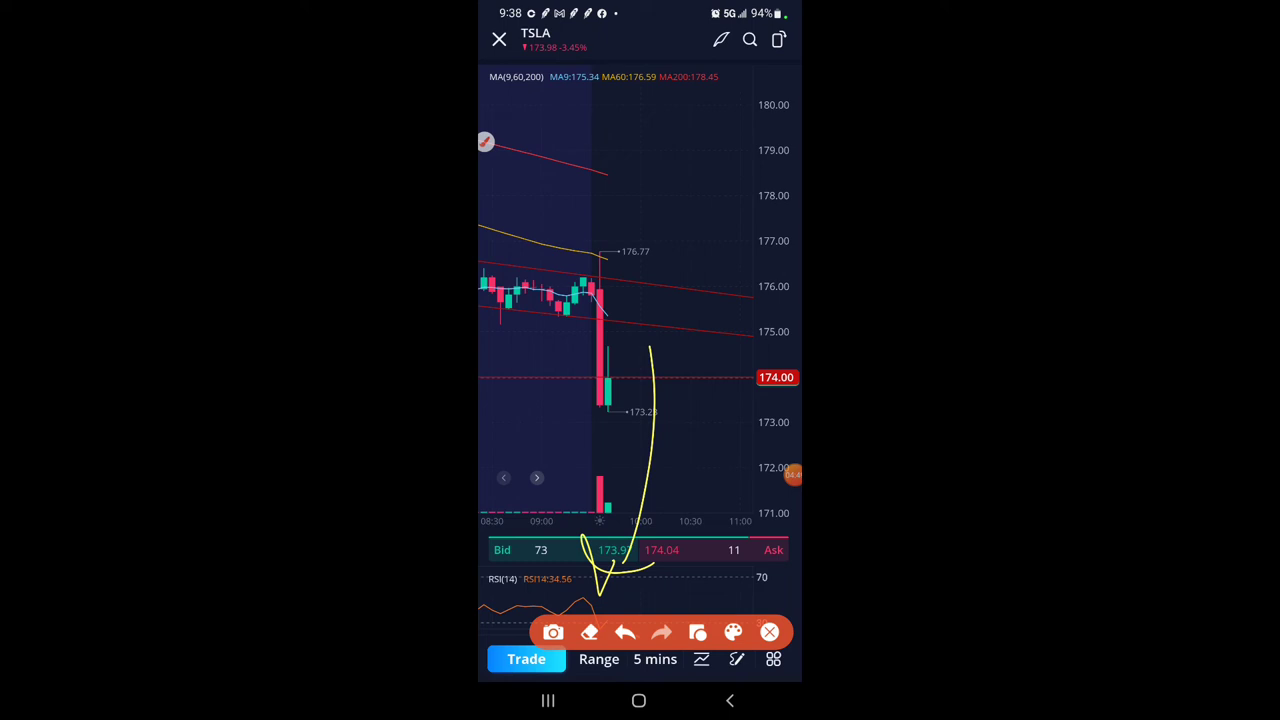
# From TSLA, bring up the Sell Call option chain for the Dec 23 expiration.
pyautogui.click(624, 632)
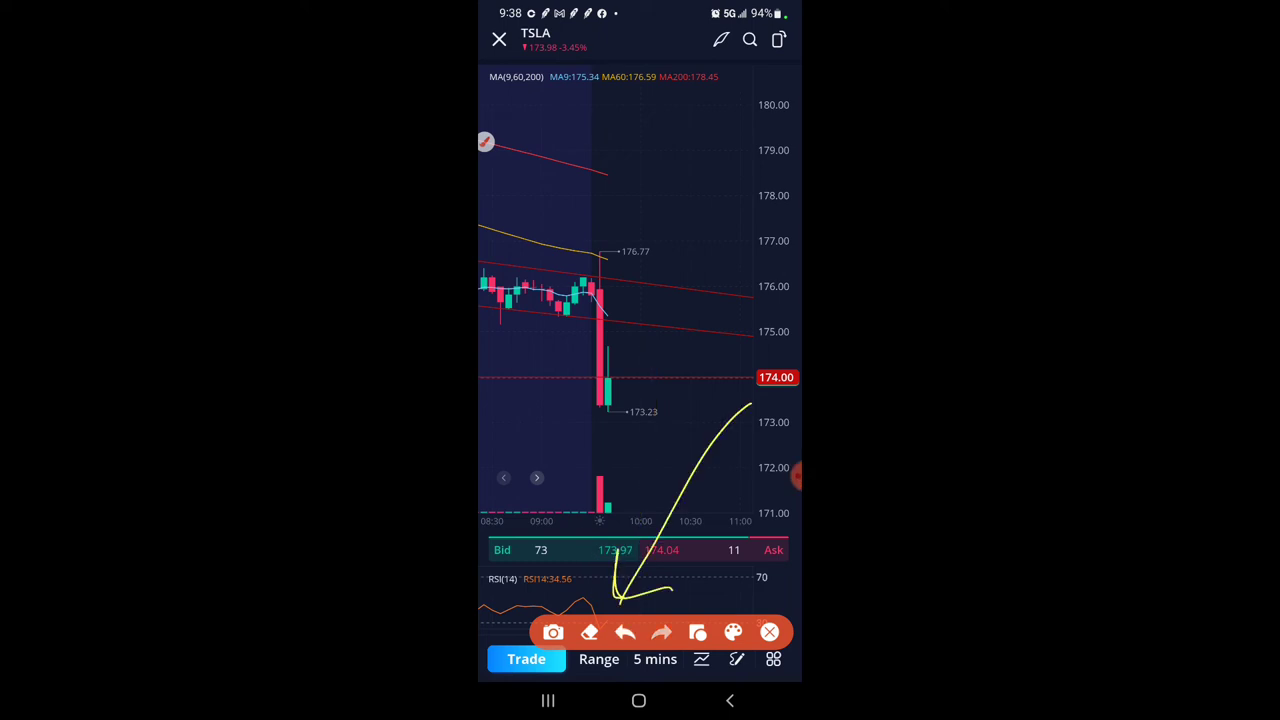
pyautogui.click(768, 632)
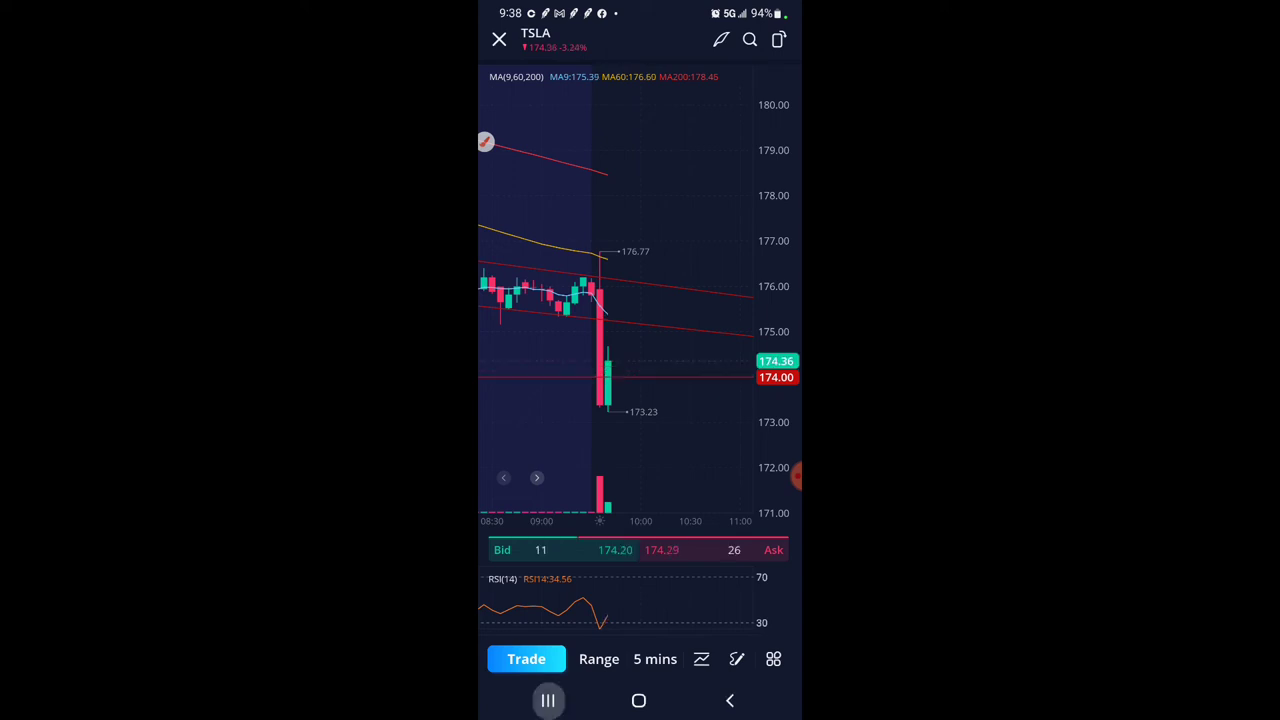
pyautogui.click(526, 658)
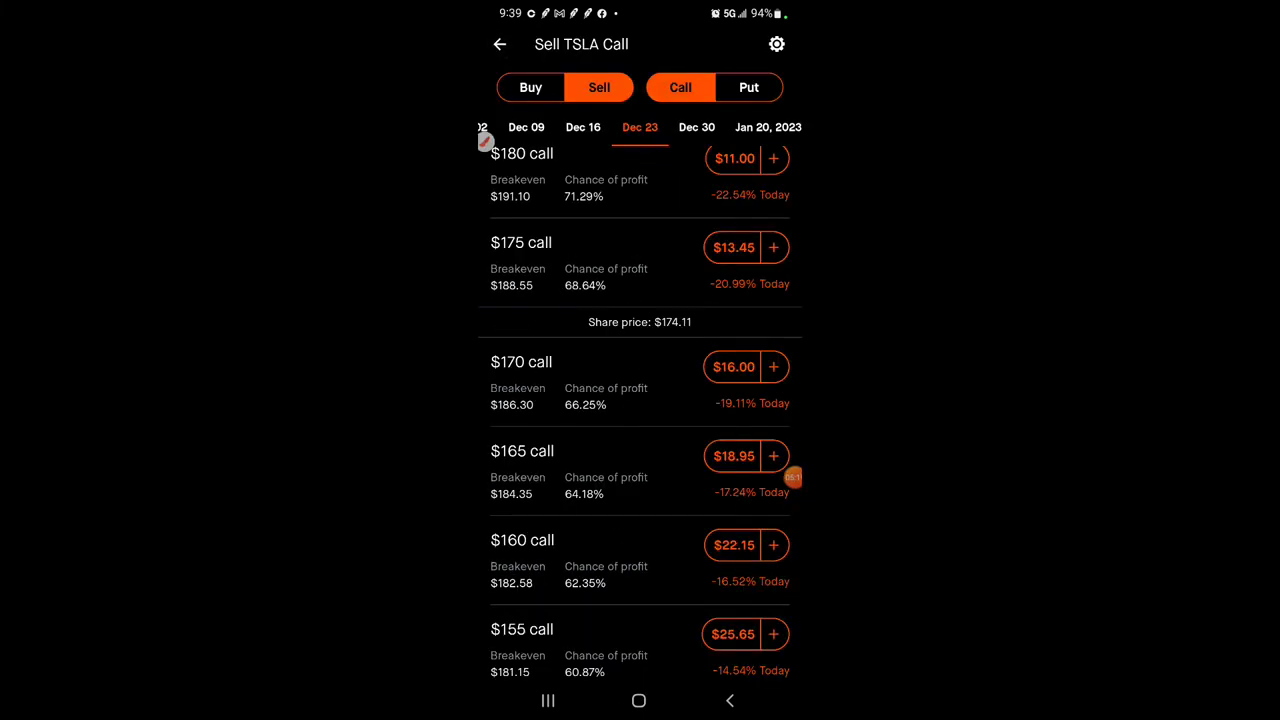
# Go back to Investing and open the short TSLA $230 Call position showing -$4,625 market value.
pyautogui.click(638, 700)
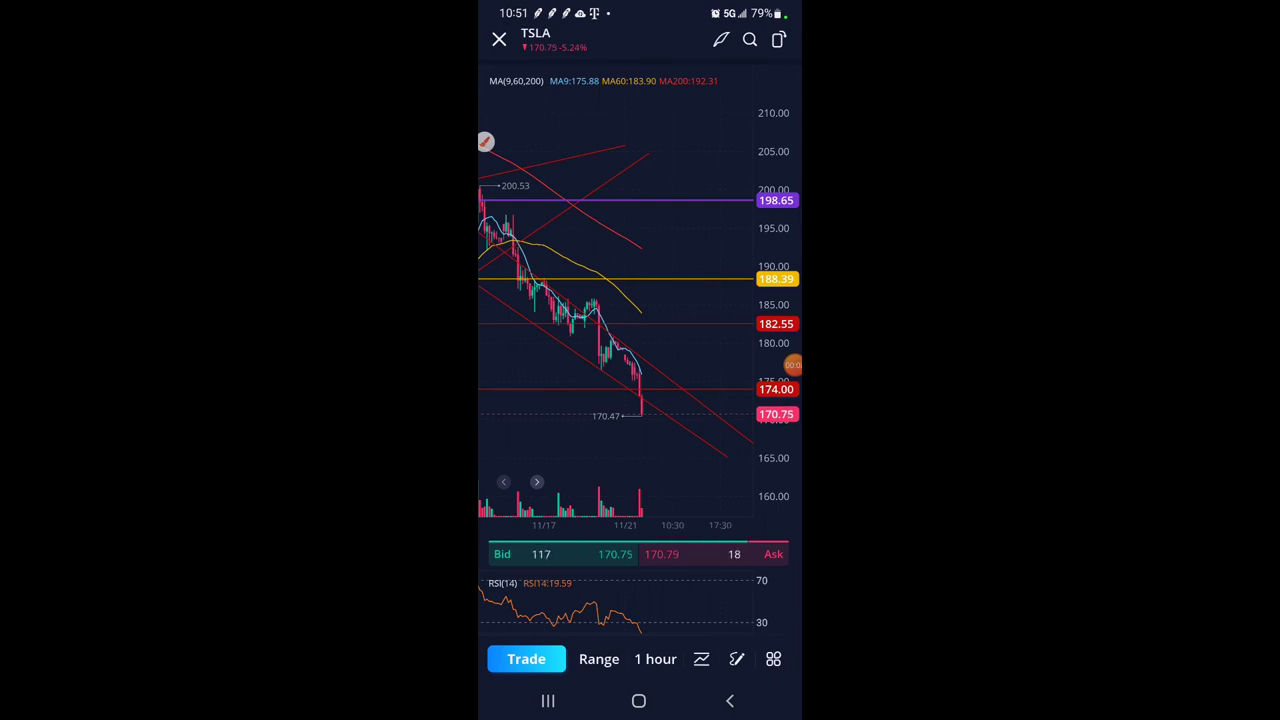
pyautogui.click(656, 658)
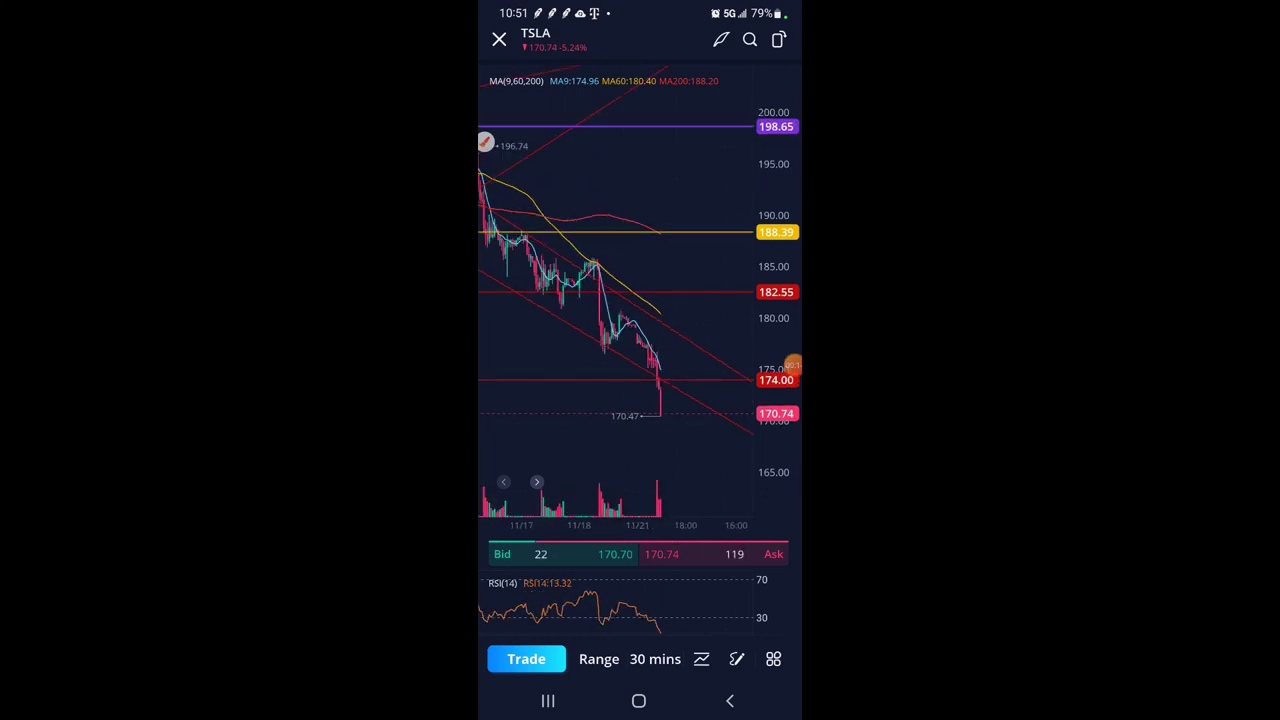
pyautogui.click(548, 700)
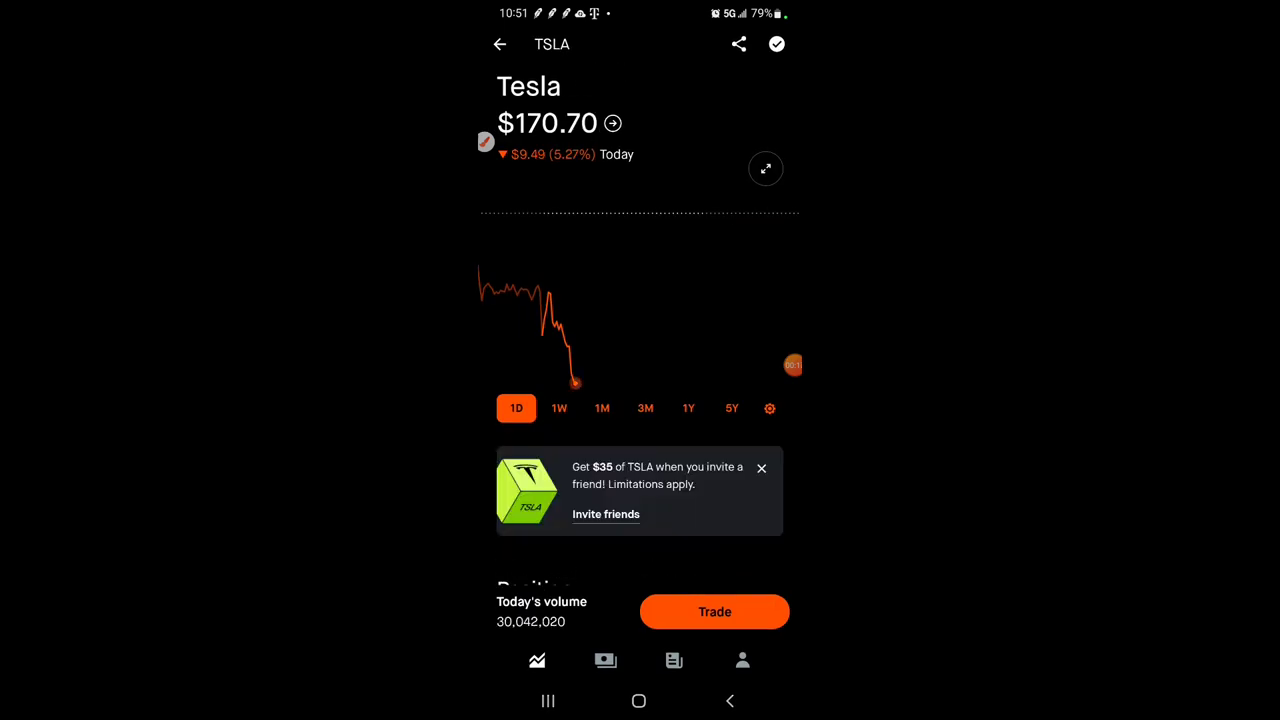
pyautogui.click(500, 44)
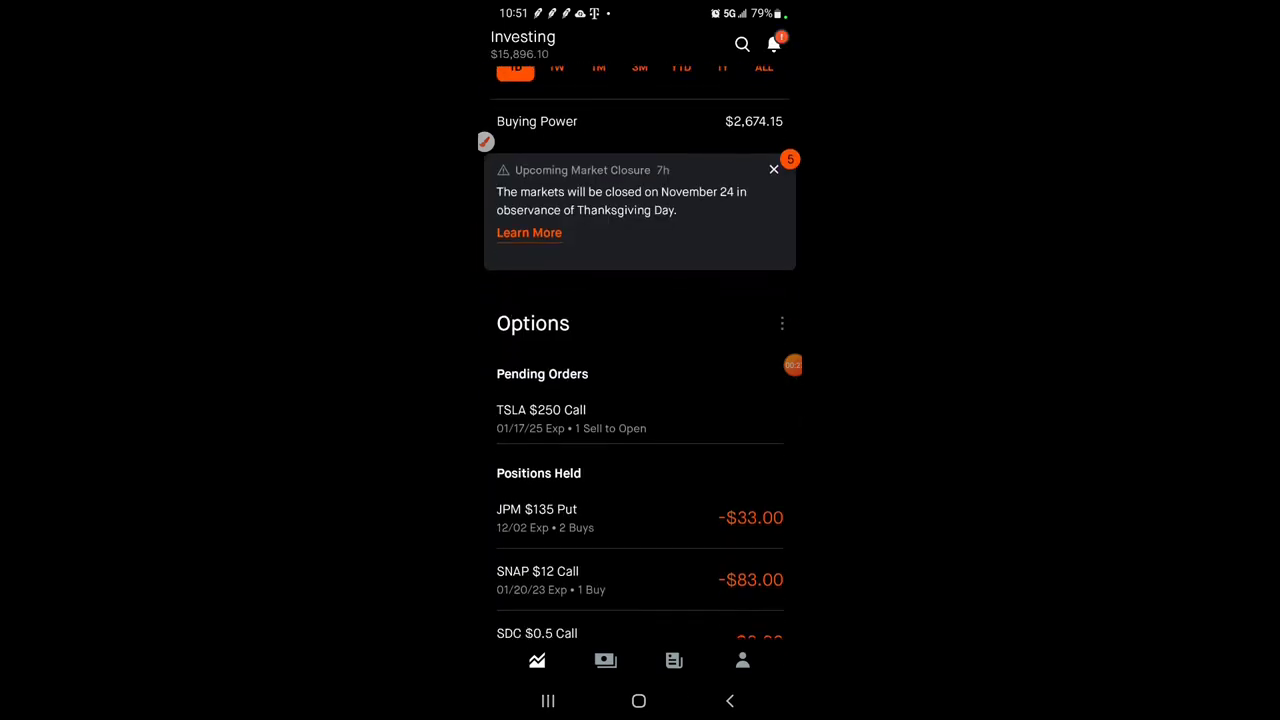
pyautogui.scroll(3)
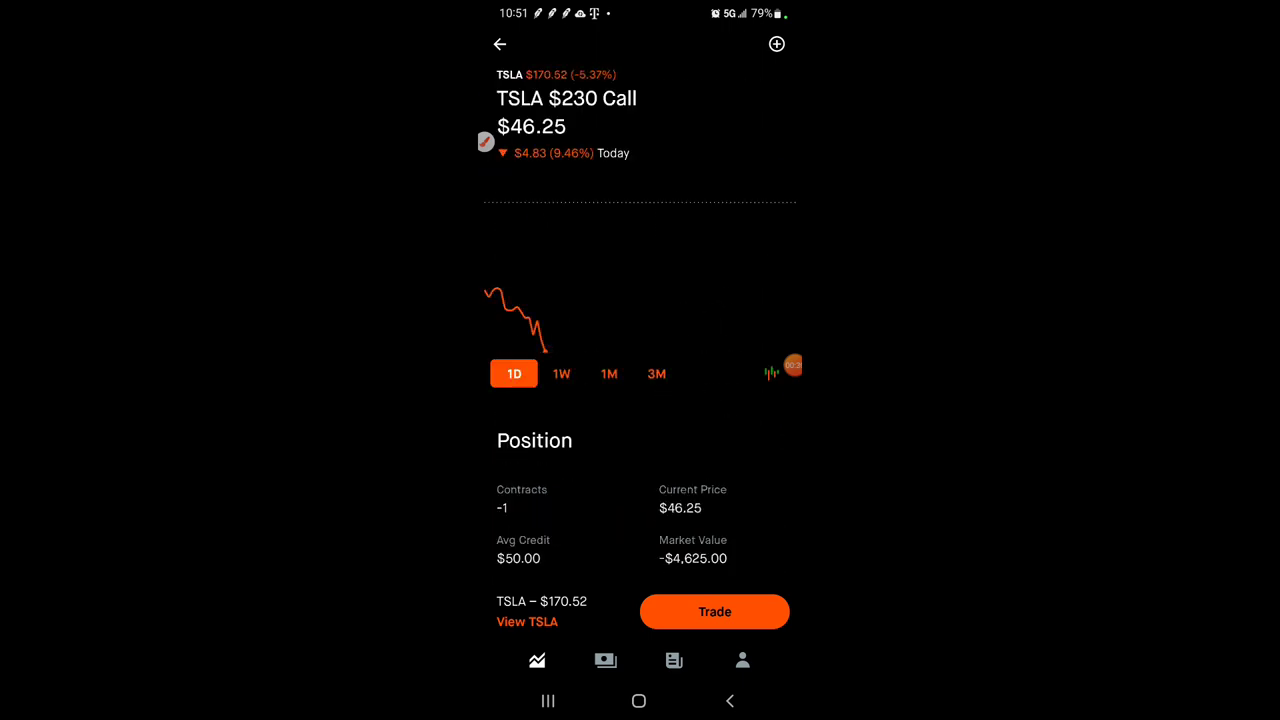
# Replace the pending TSLA $250 Jan 2025 call sell order with one contract at a $40.90 limit.
pyautogui.click(500, 44)
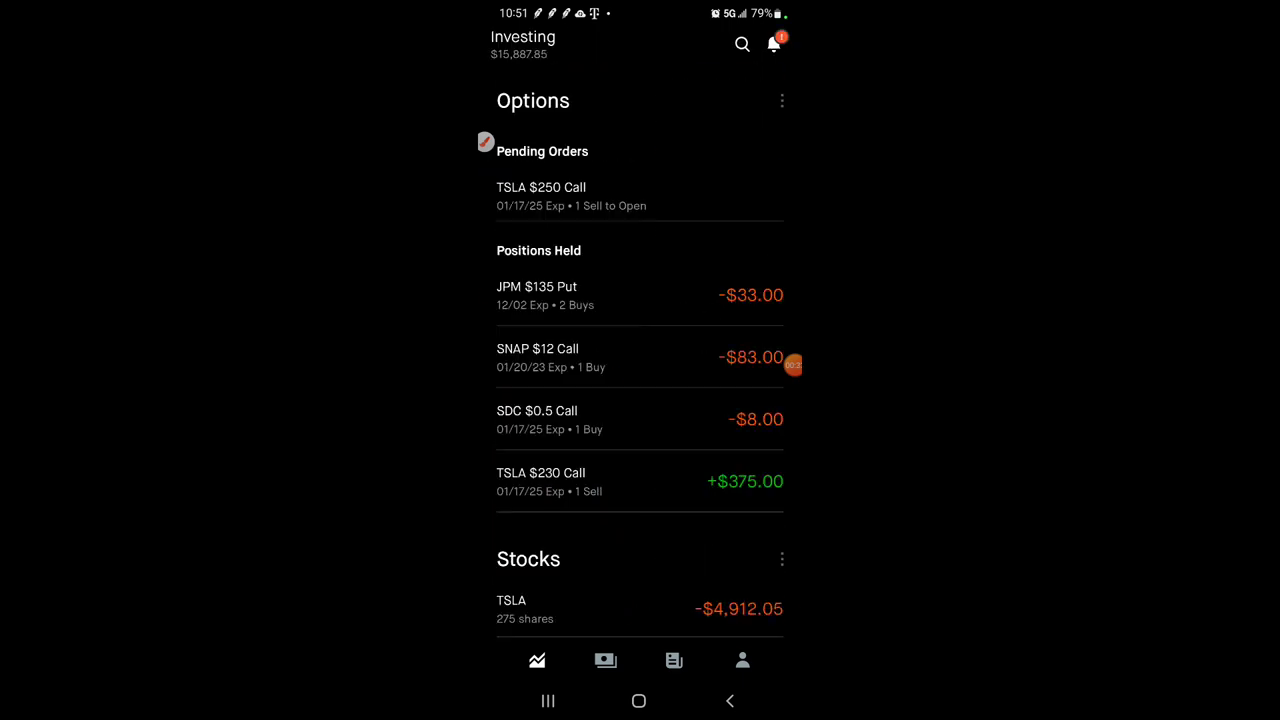
pyautogui.click(570, 196)
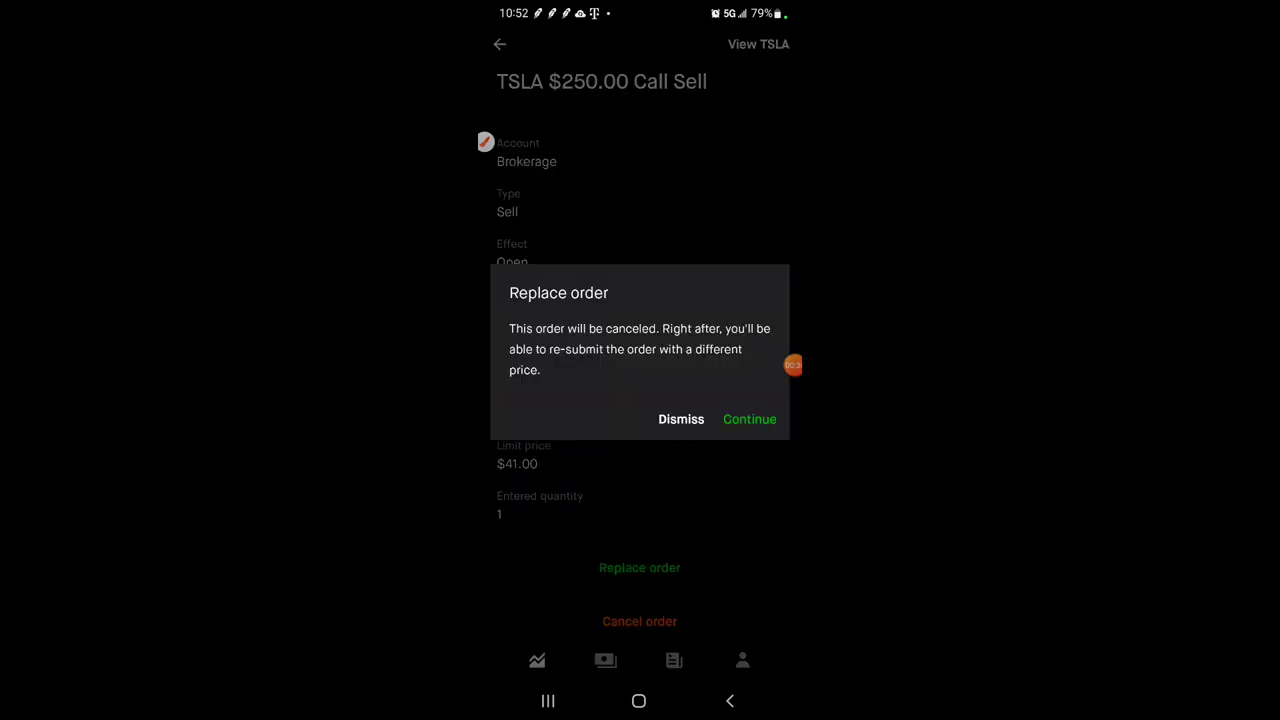
pyautogui.click(748, 420)
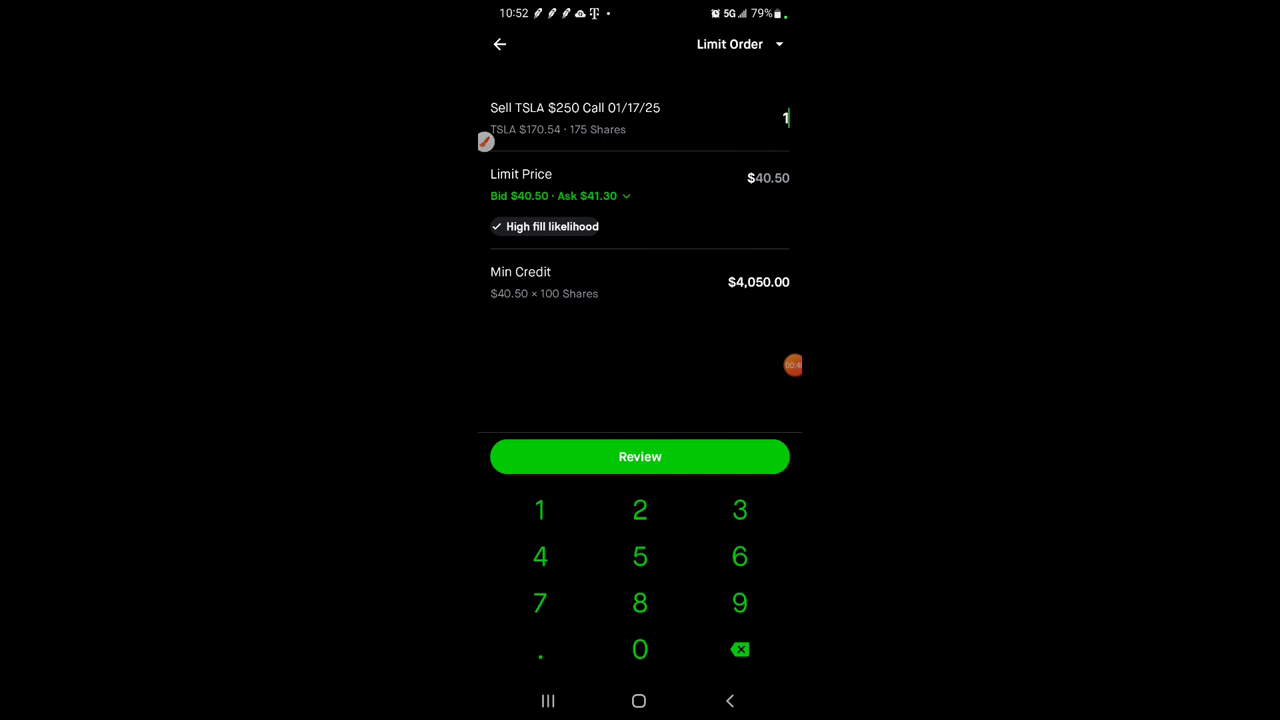
pyautogui.click(540, 556)
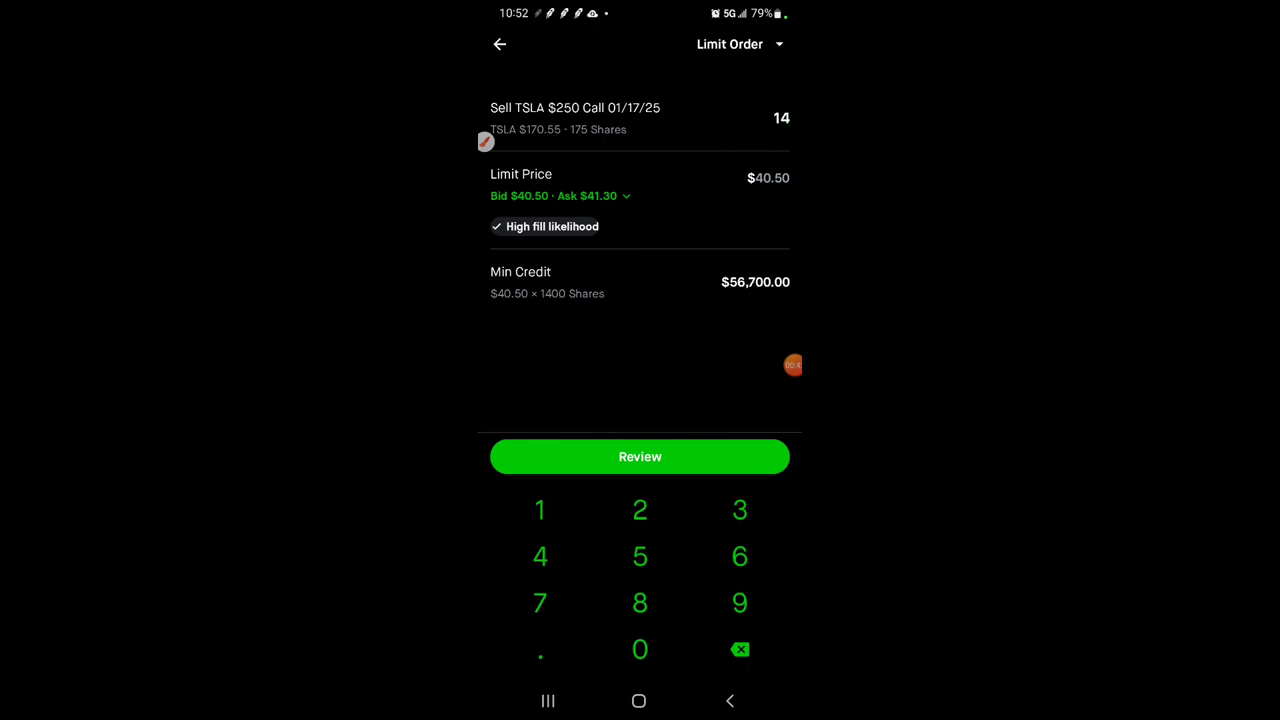
pyautogui.click(740, 648)
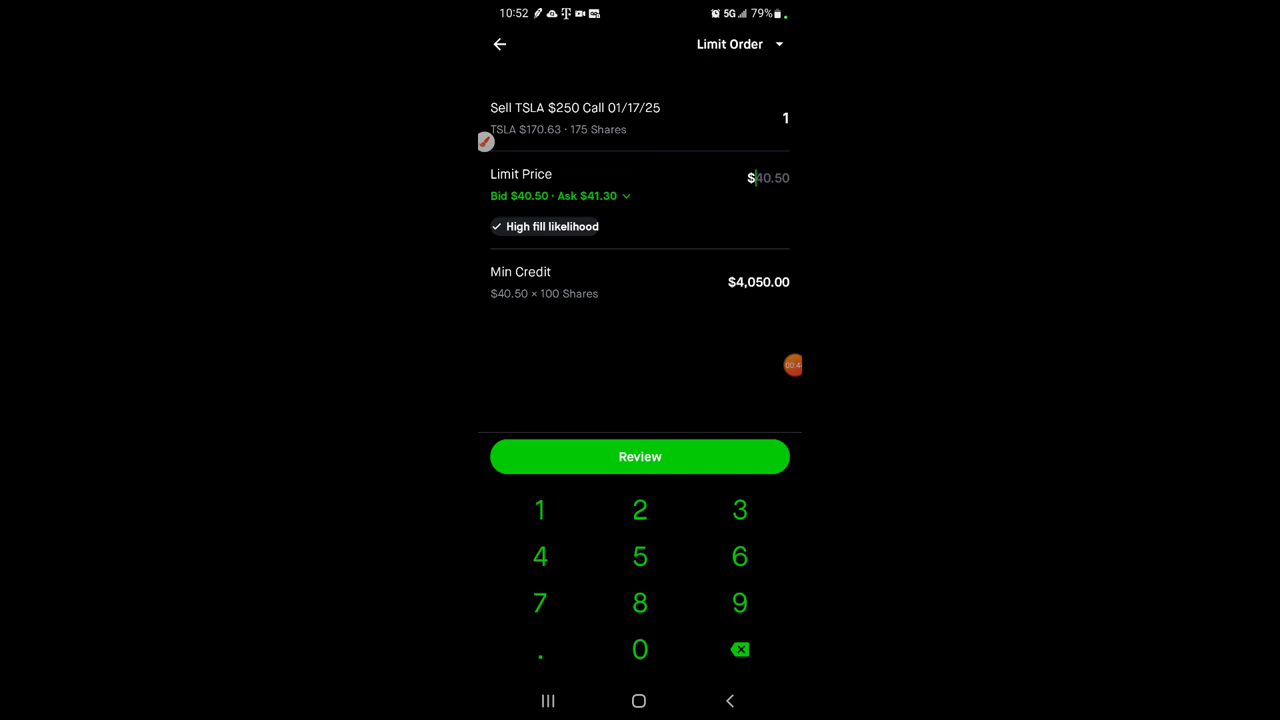
pyautogui.click(740, 648)
pyautogui.write('40.9')
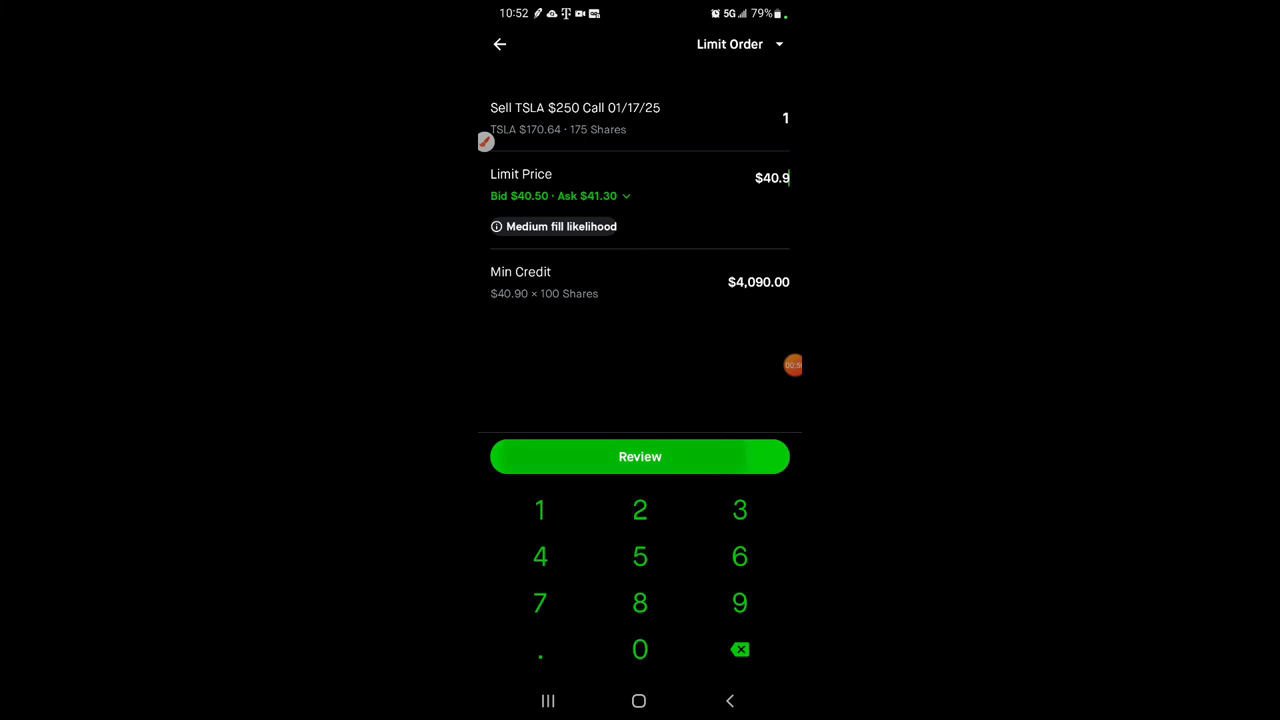
pyautogui.click(640, 456)
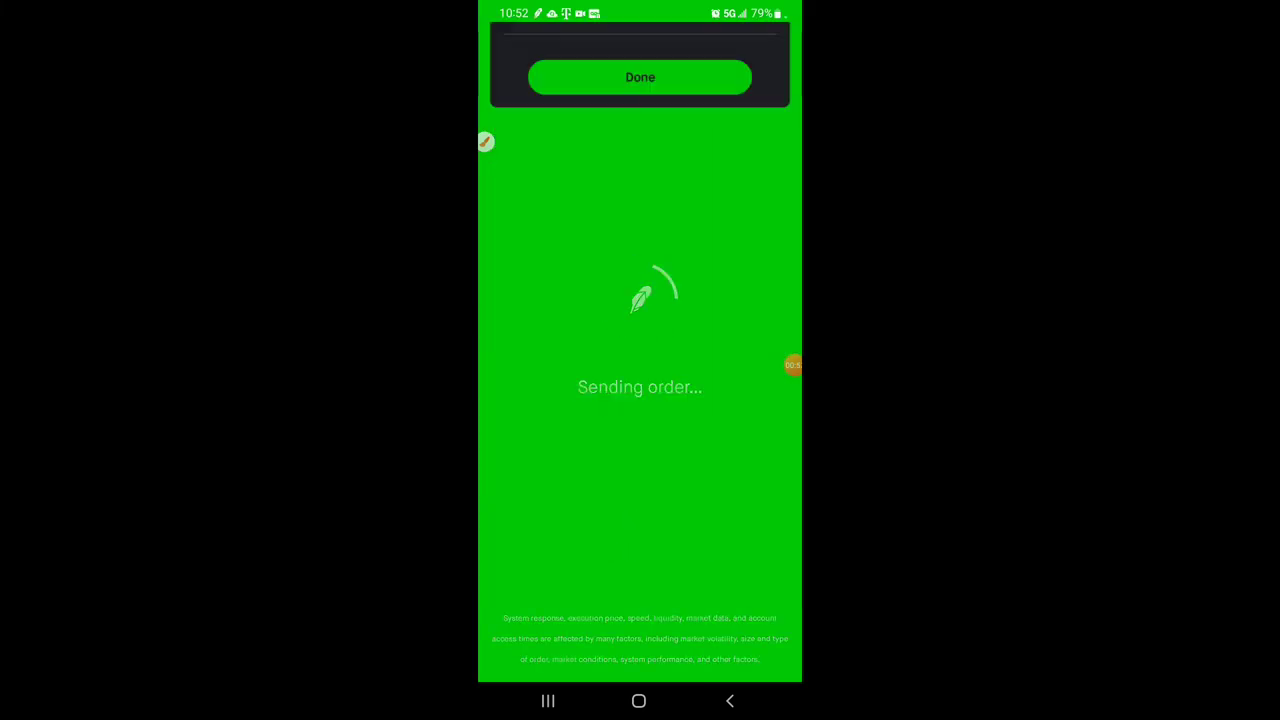
pyautogui.click(640, 76)
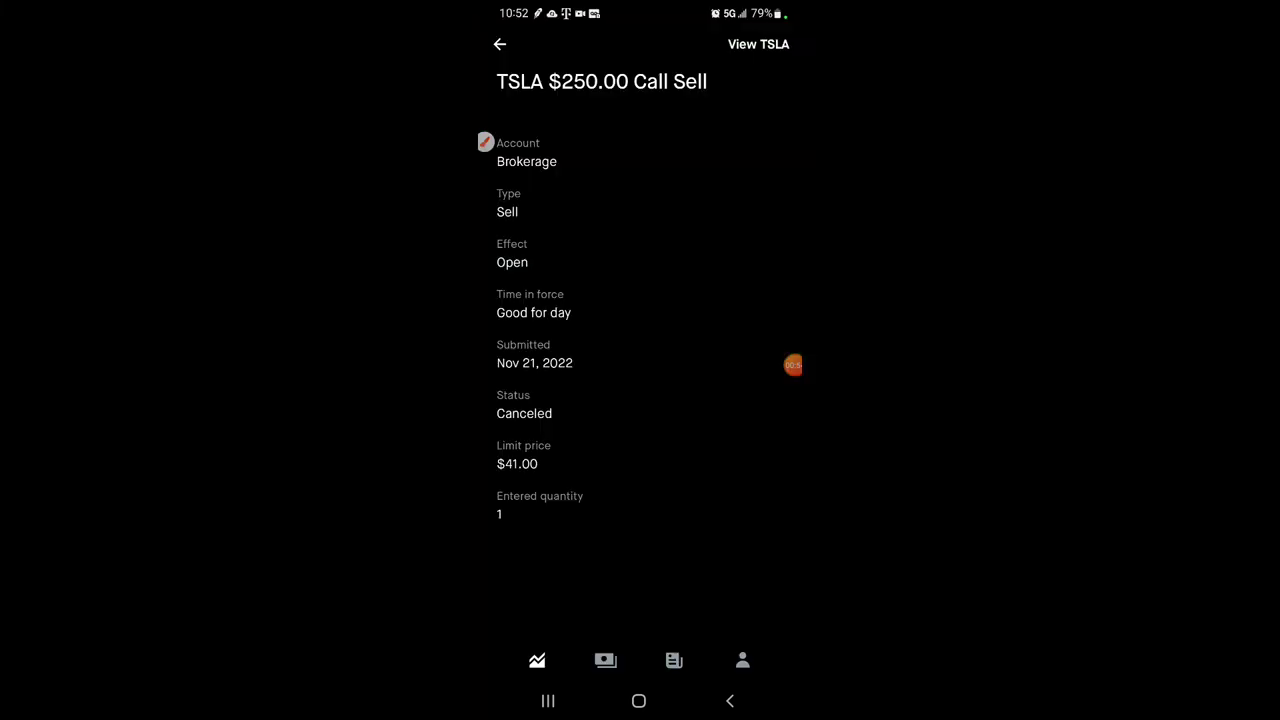
pyautogui.click(500, 44)
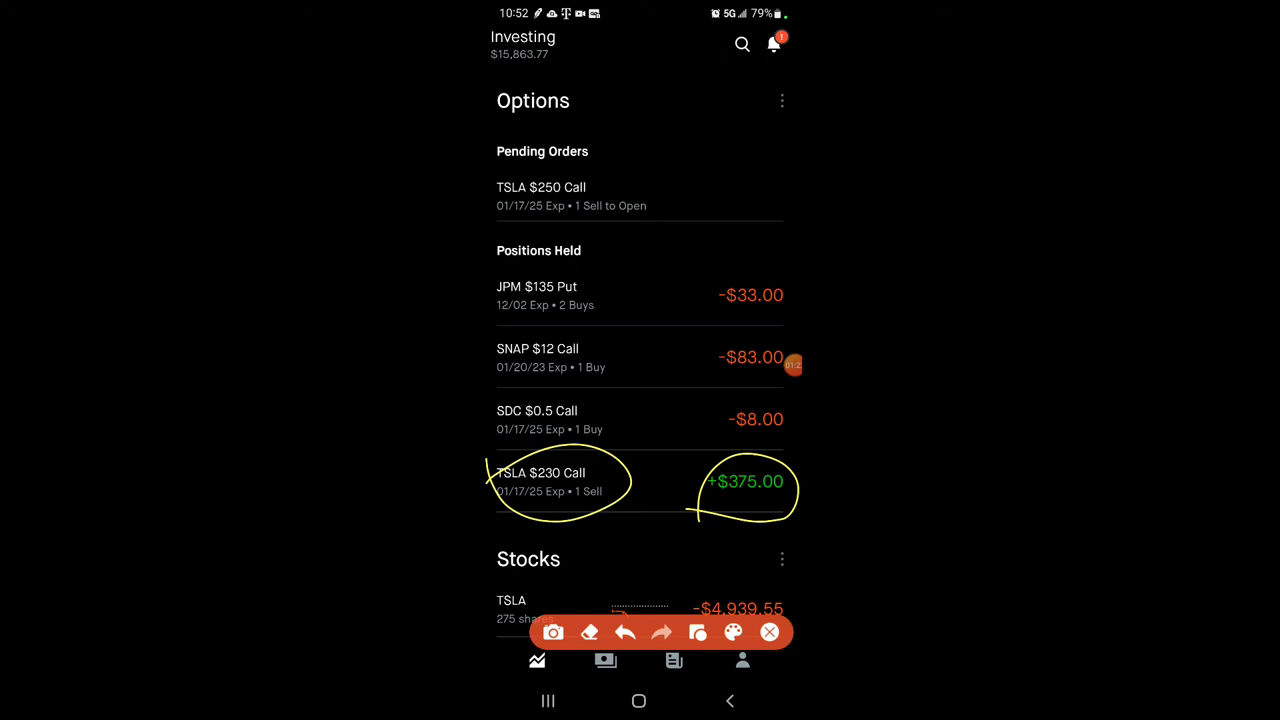
# Replace the TSLA $250 01/17/25 call sell order again at a $40.75 limit and return to the $230 call.
pyautogui.click(768, 632)
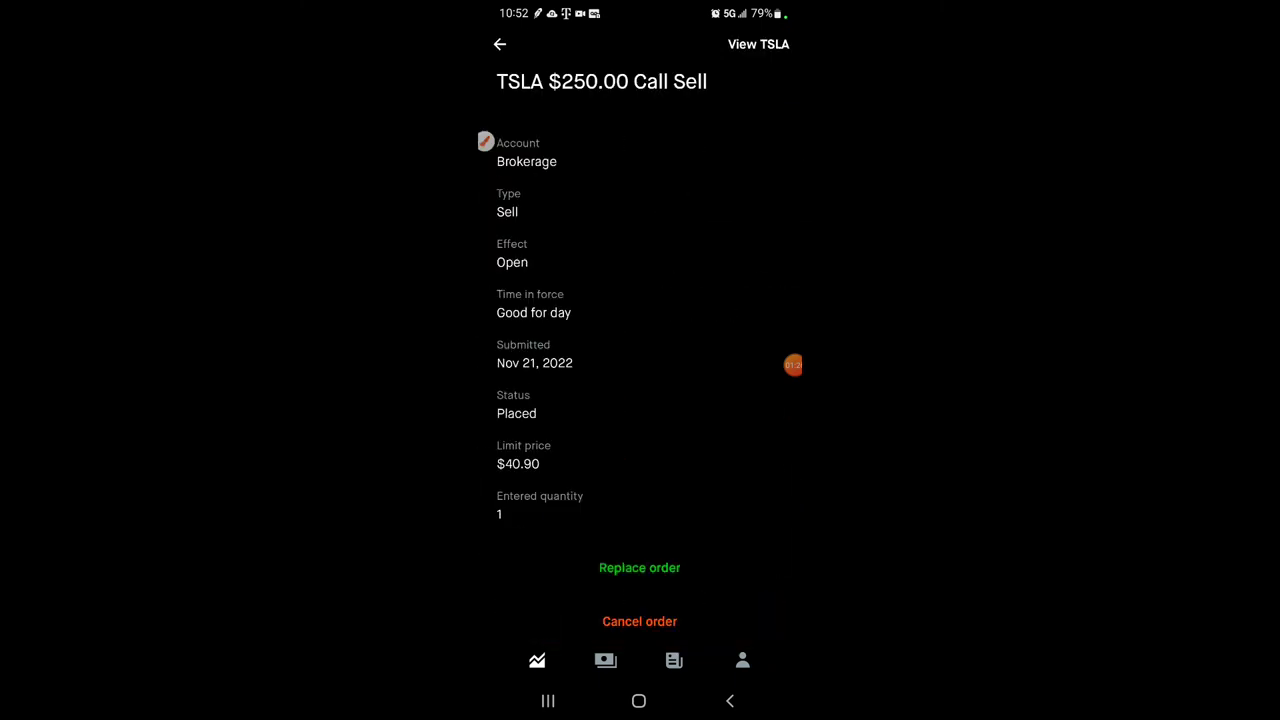
pyautogui.click(500, 44)
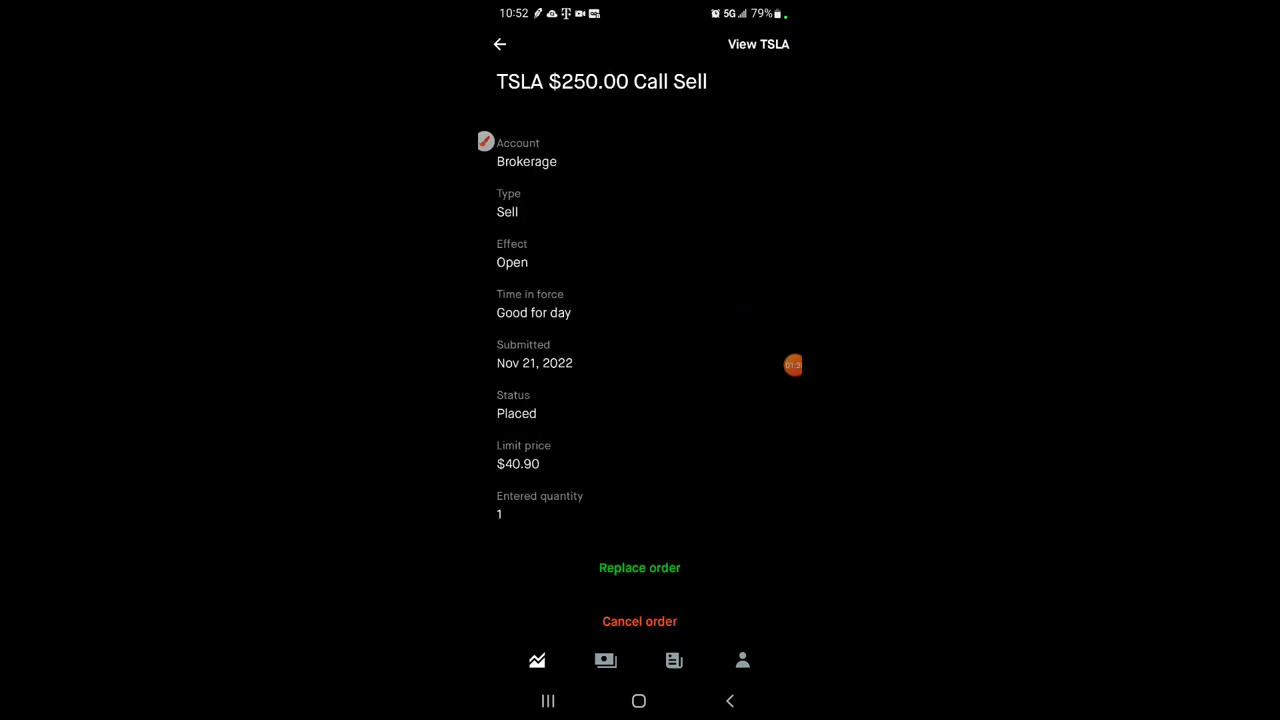
pyautogui.click(640, 568)
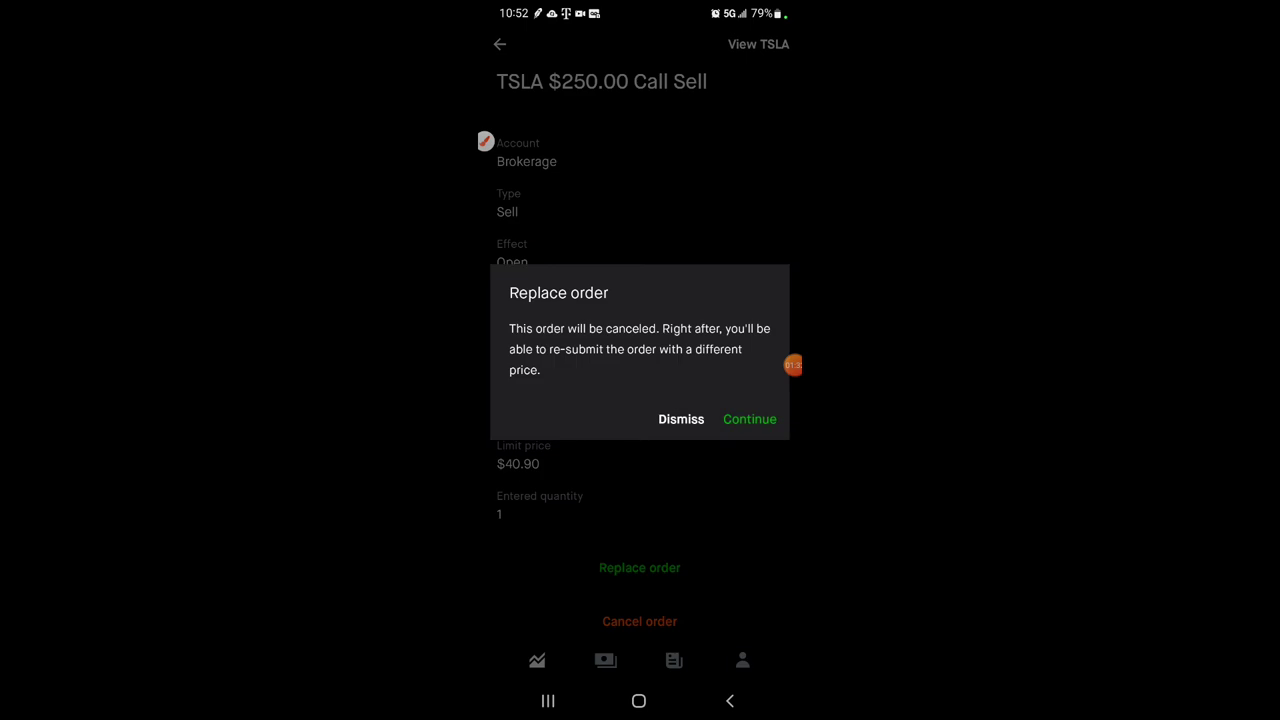
pyautogui.click(748, 420)
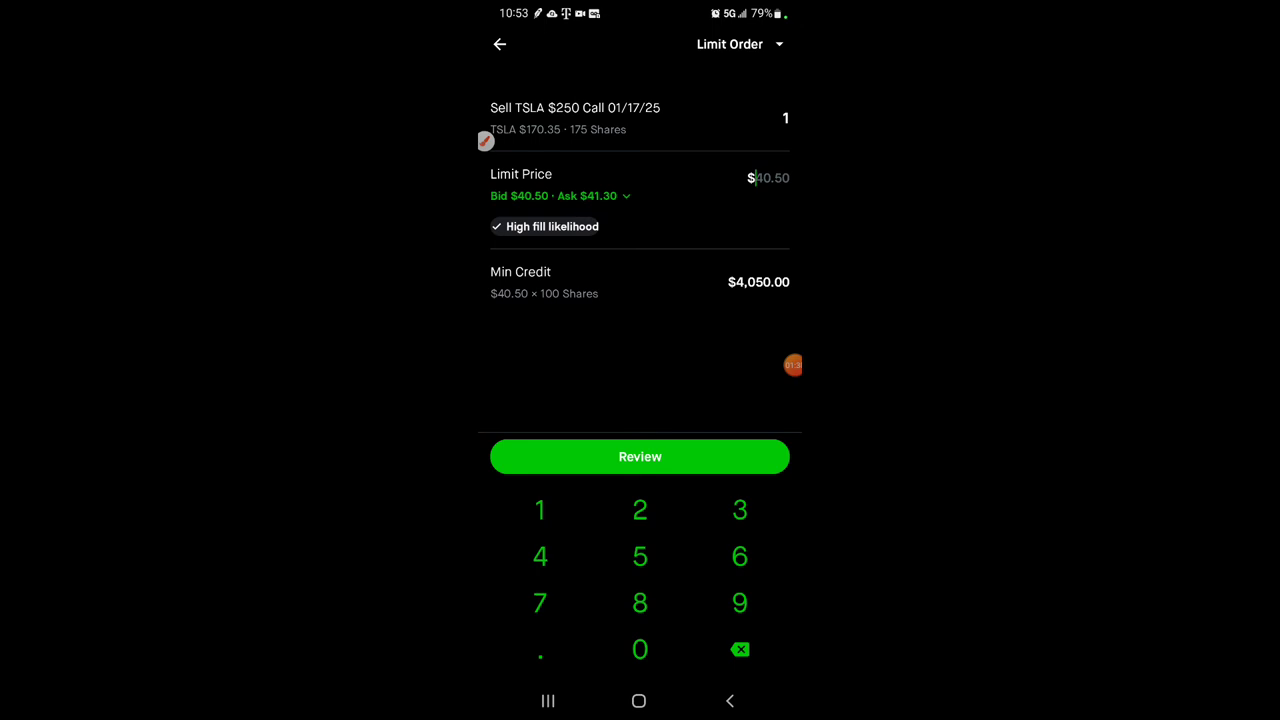
pyautogui.click(740, 648)
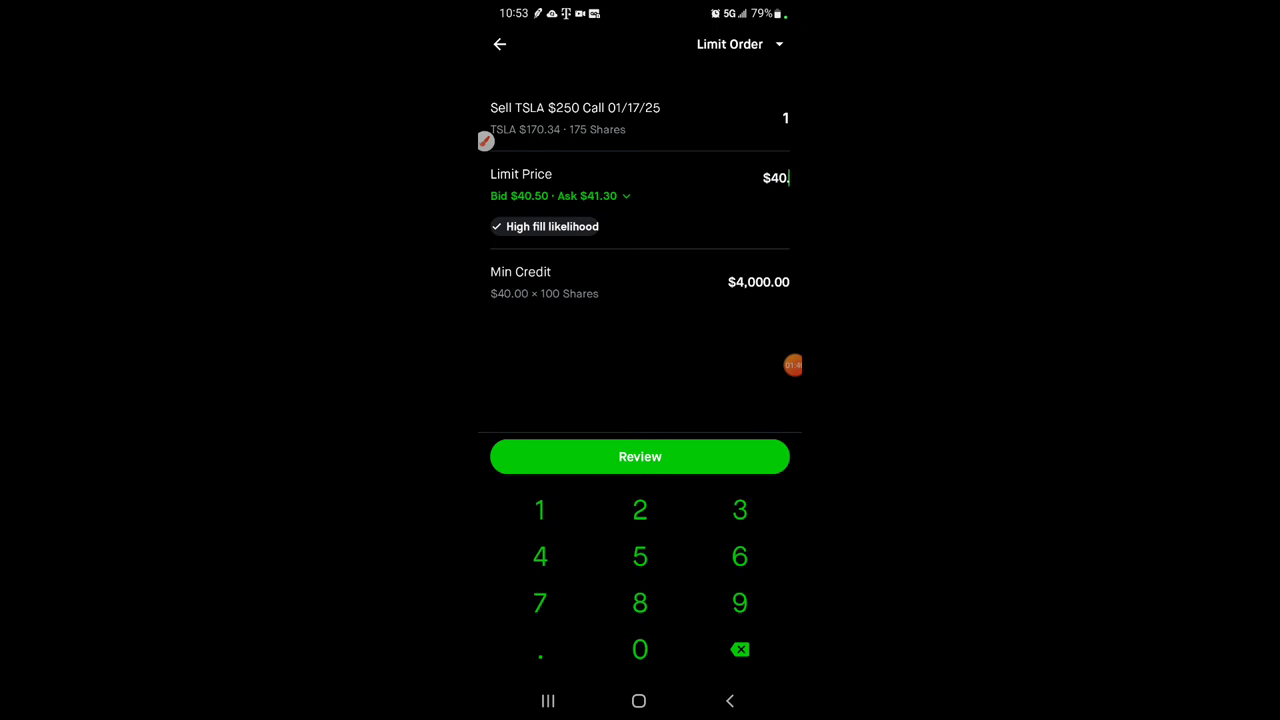
pyautogui.click(640, 456)
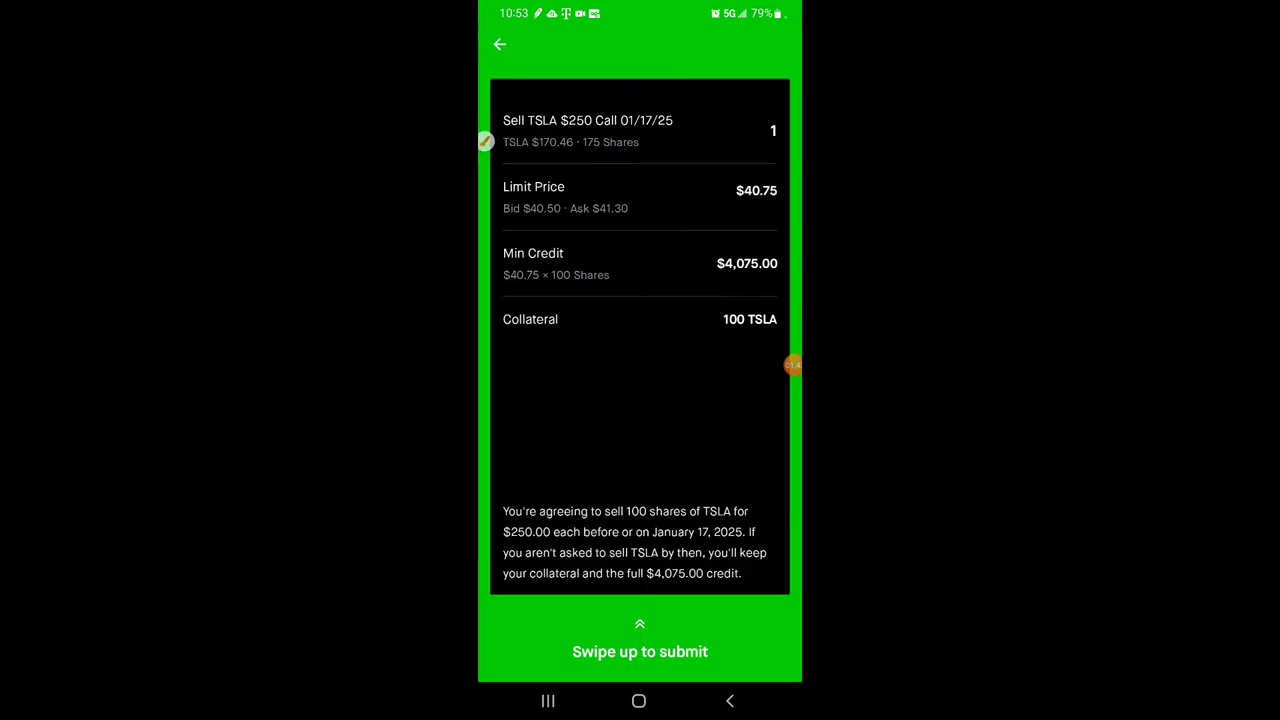
pyautogui.moveTo(640, 652); pyautogui.dragTo(640, 400)
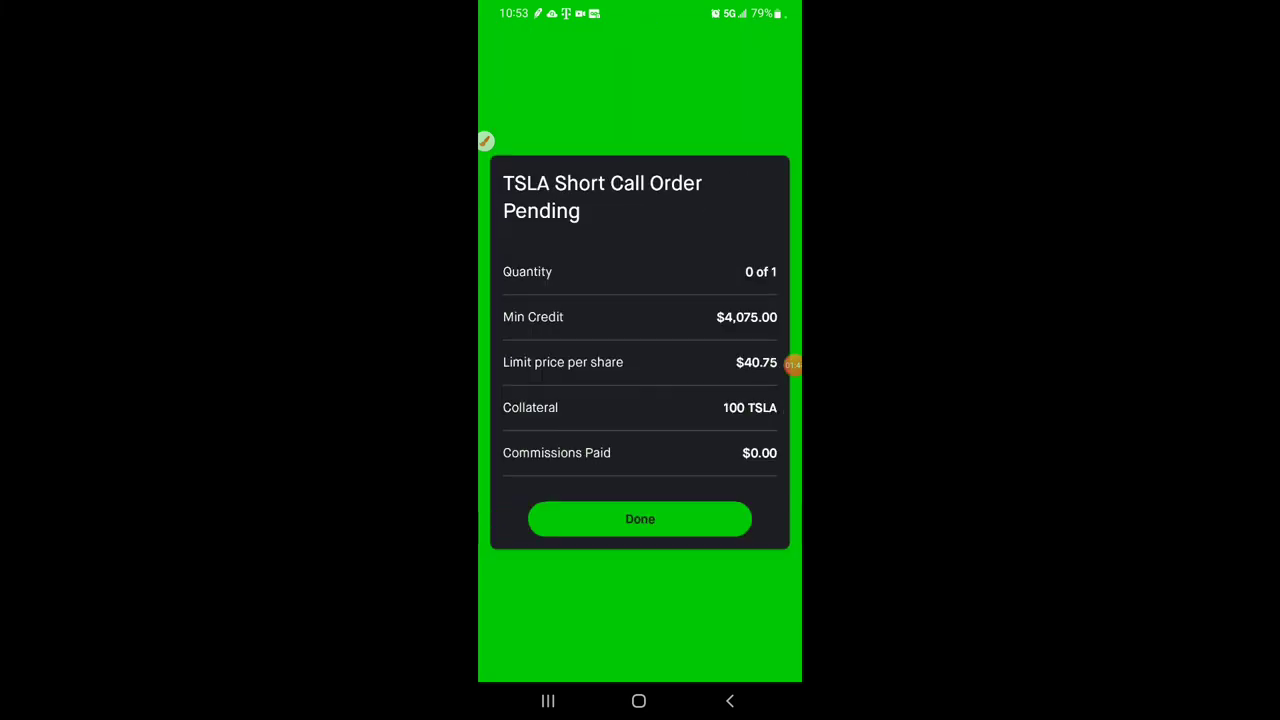
pyautogui.click(640, 518)
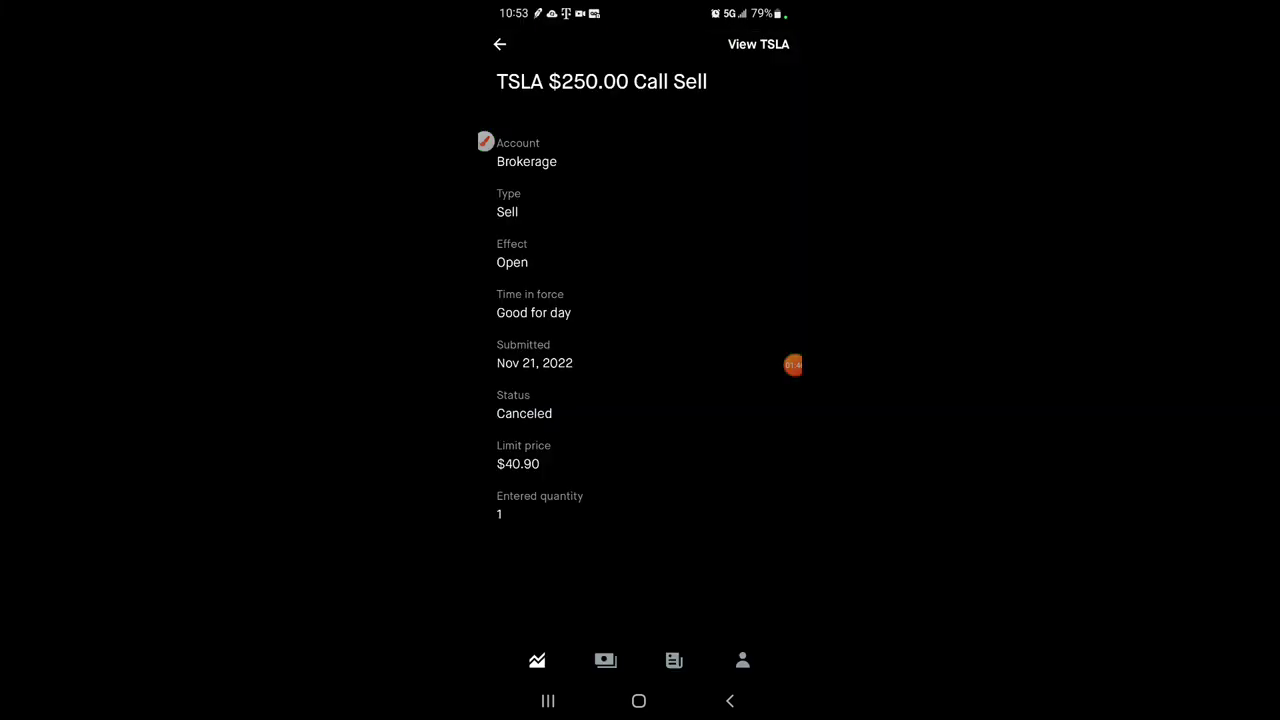
pyautogui.click(500, 44)
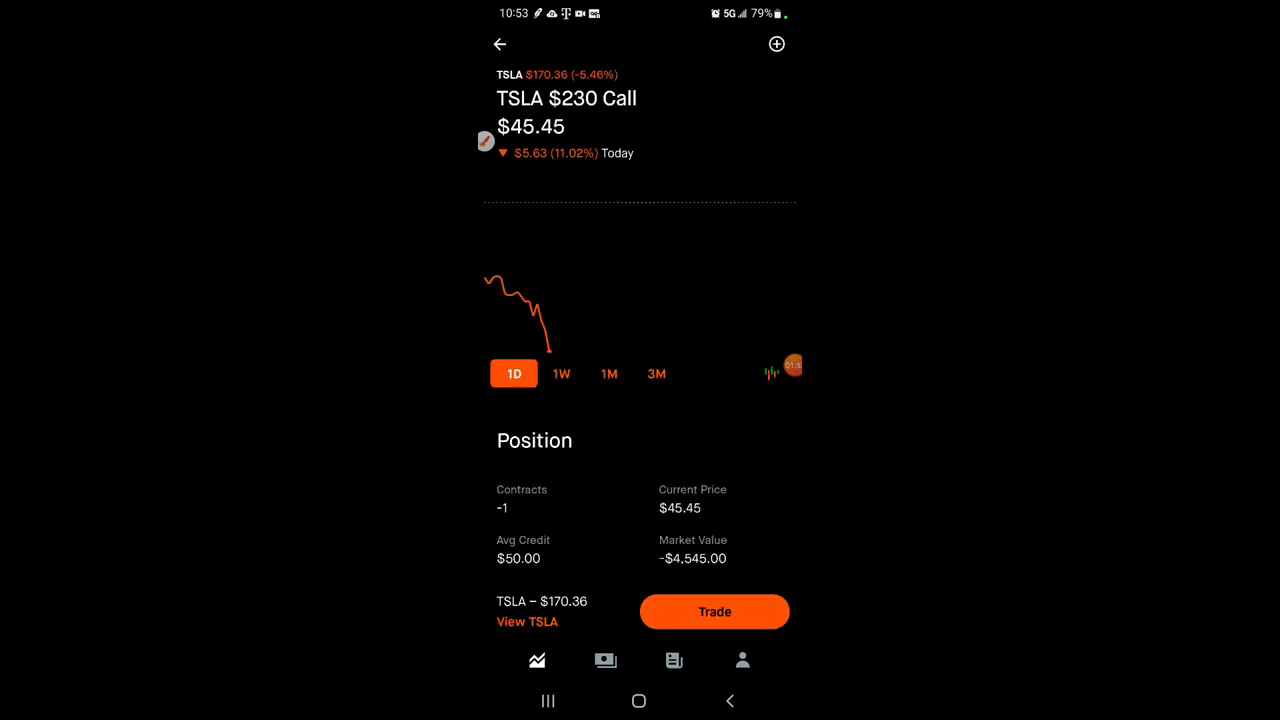
# Start a buy-back order for the TSLA $230 call, edit the limit price and abandon it.
pyautogui.click(500, 44)
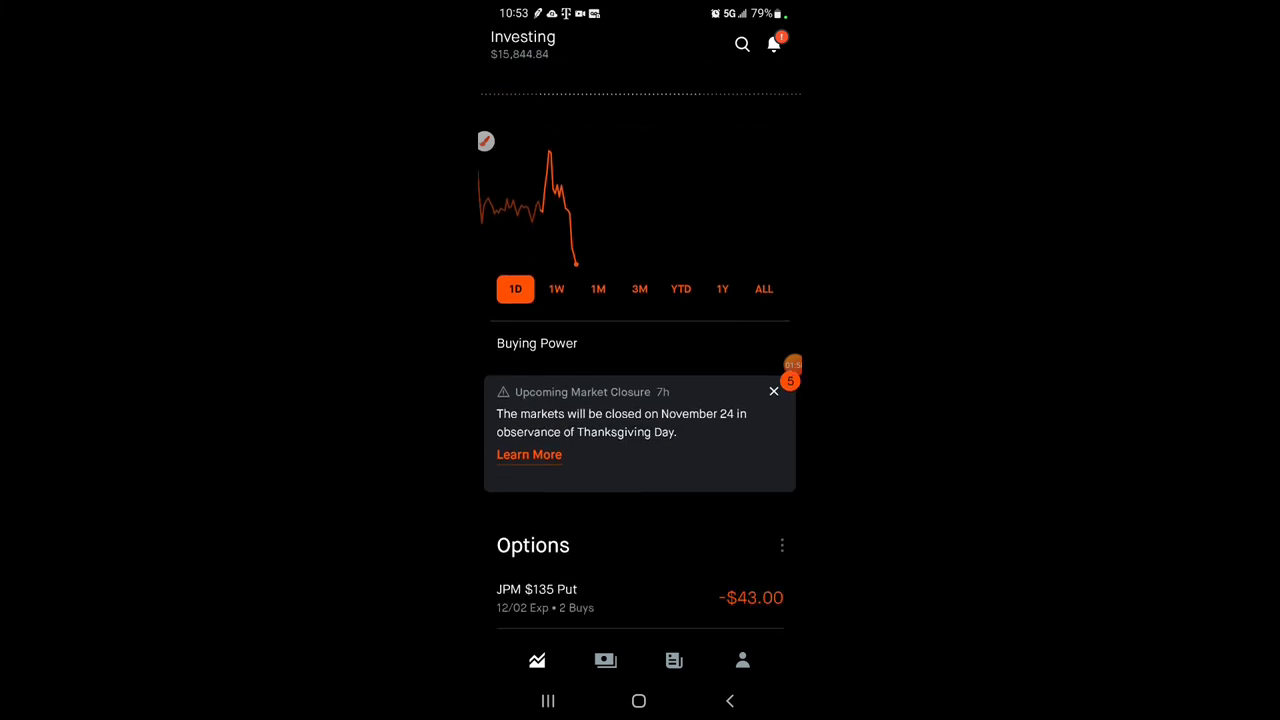
pyautogui.scroll(3)
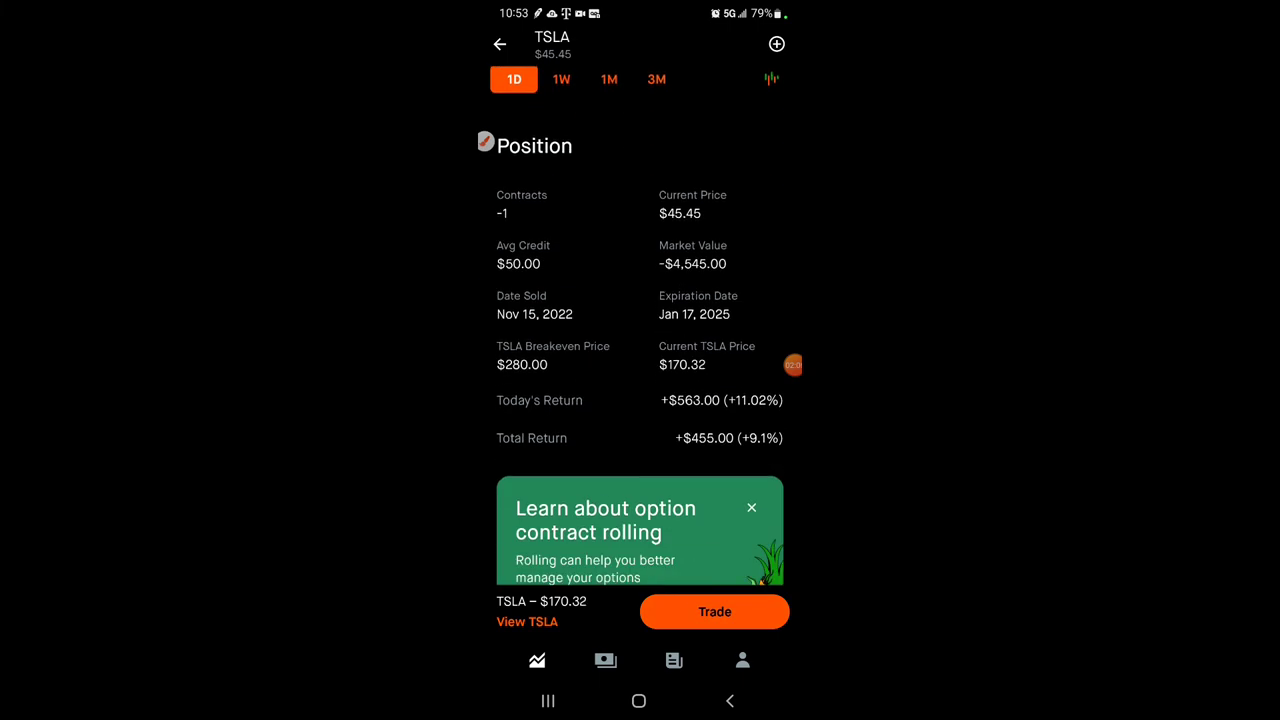
pyautogui.click(714, 612)
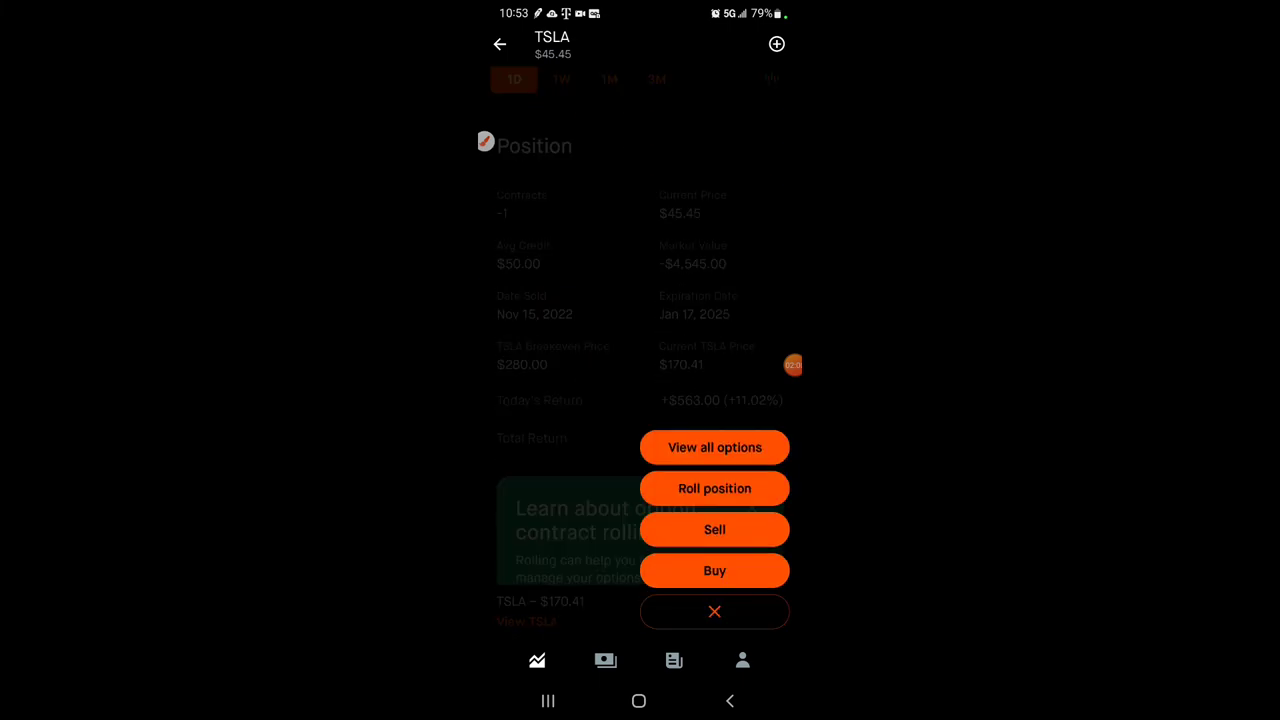
pyautogui.click(714, 570)
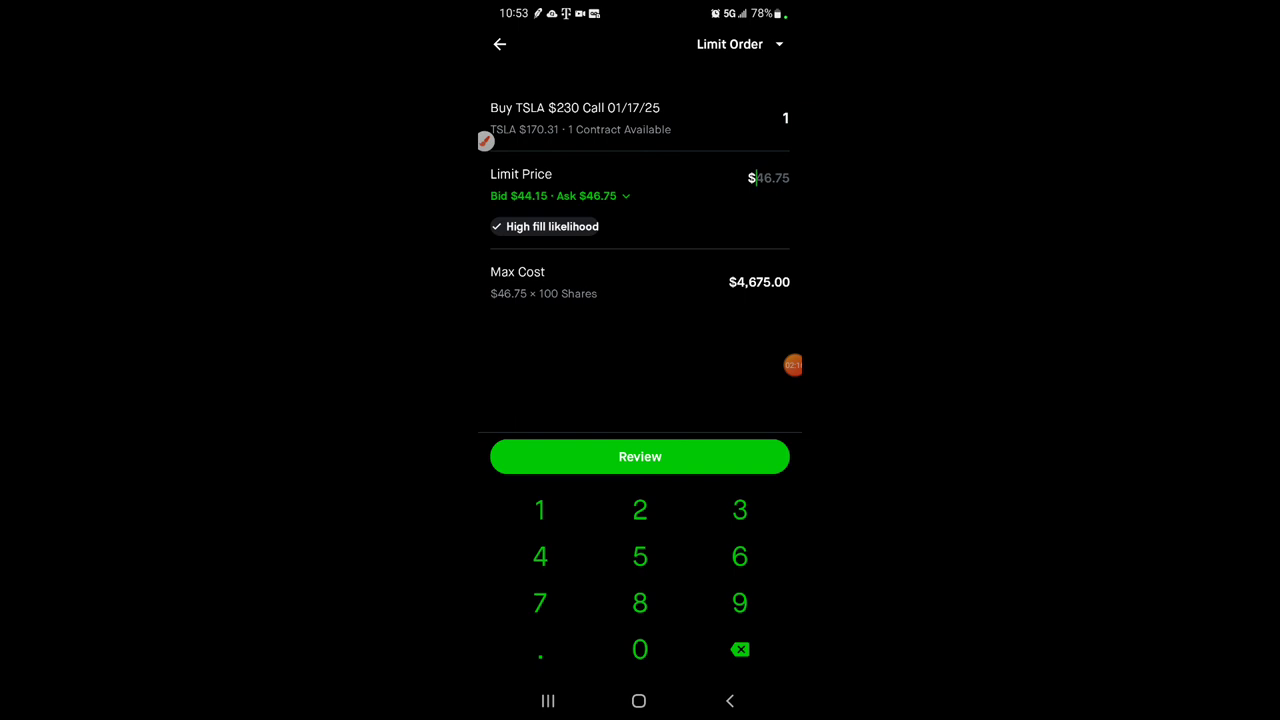
pyautogui.click(740, 648)
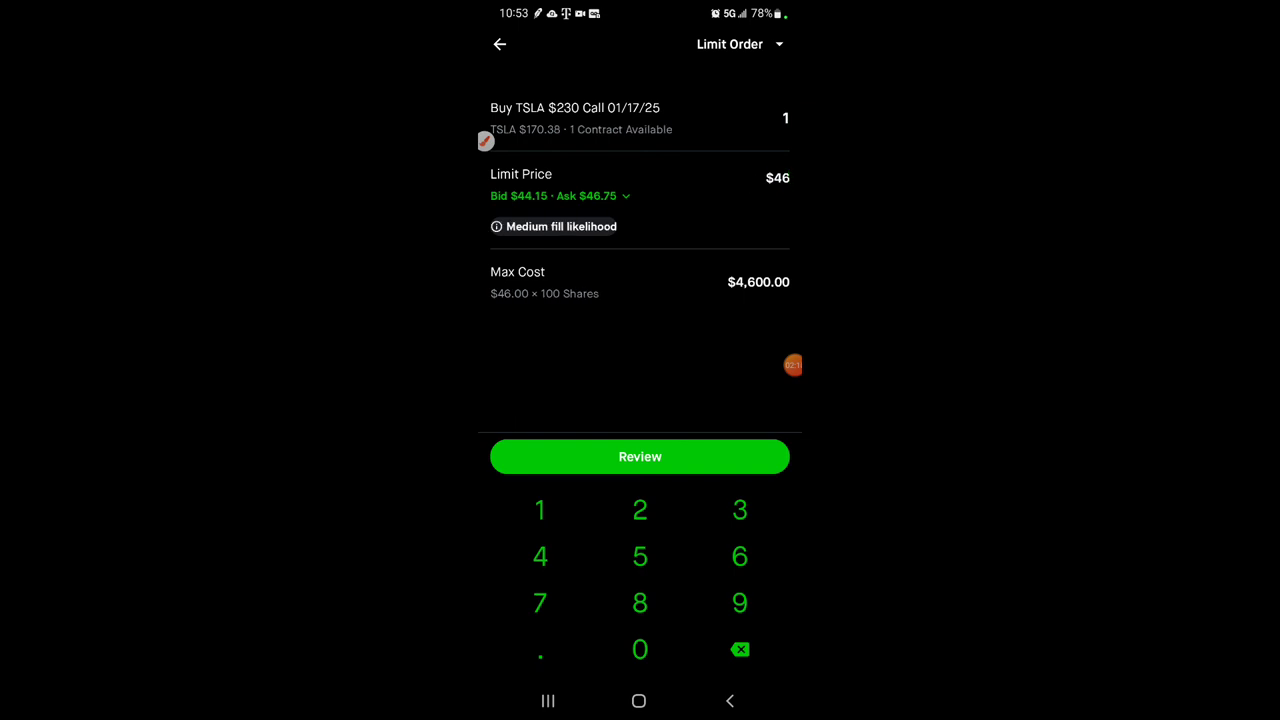
pyautogui.click(500, 44)
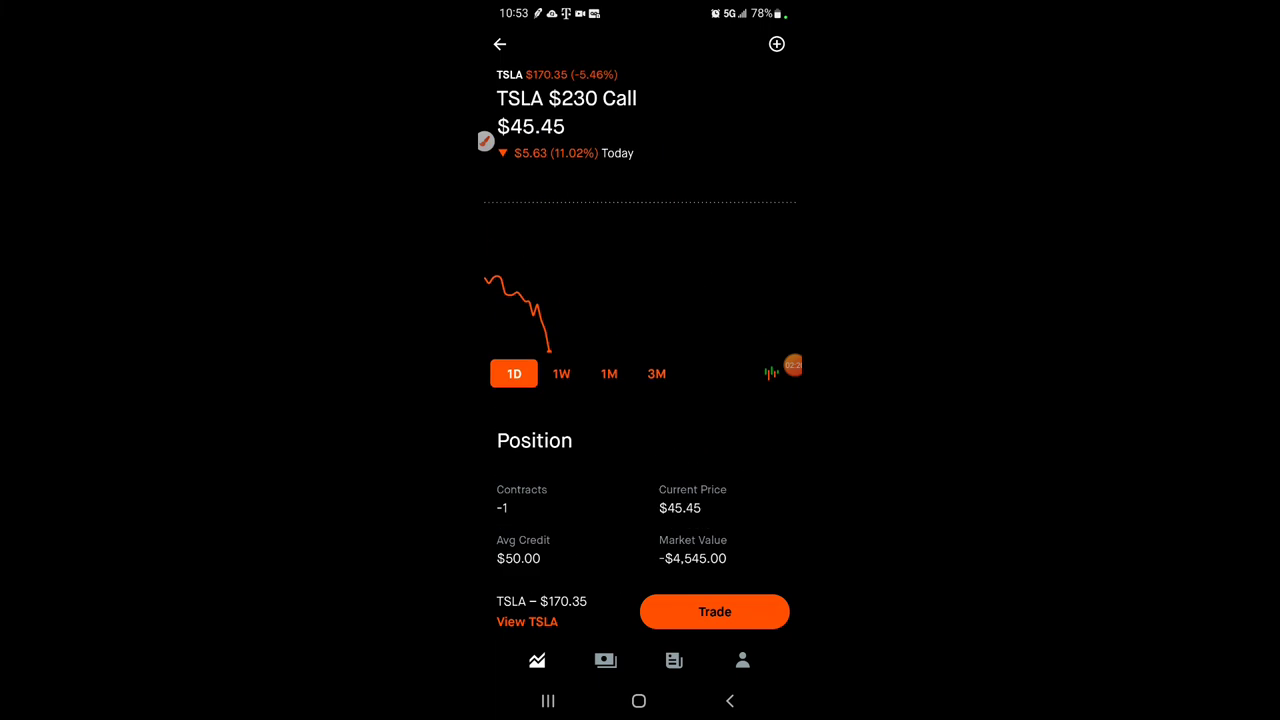
# Submit the buy-to-close order for the TSLA $230 01/17/25 call at a $45.50 limit.
pyautogui.click(714, 612)
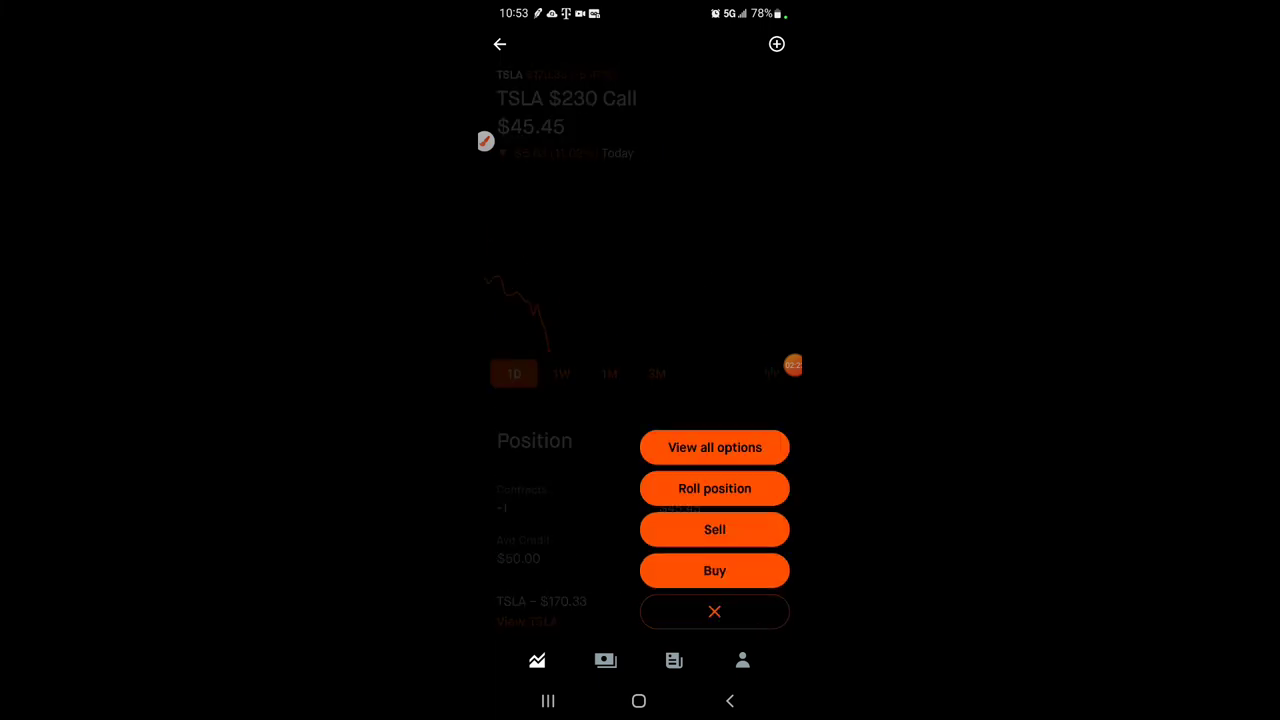
pyautogui.click(714, 570)
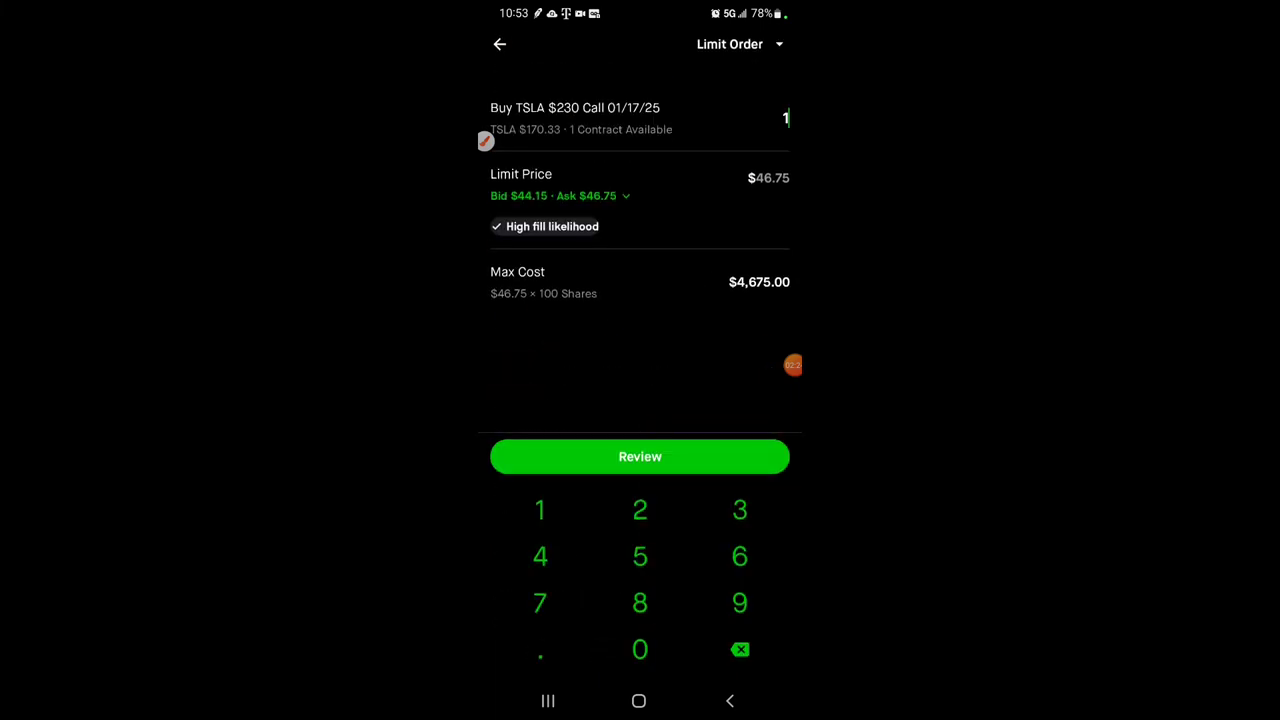
pyautogui.click(740, 648)
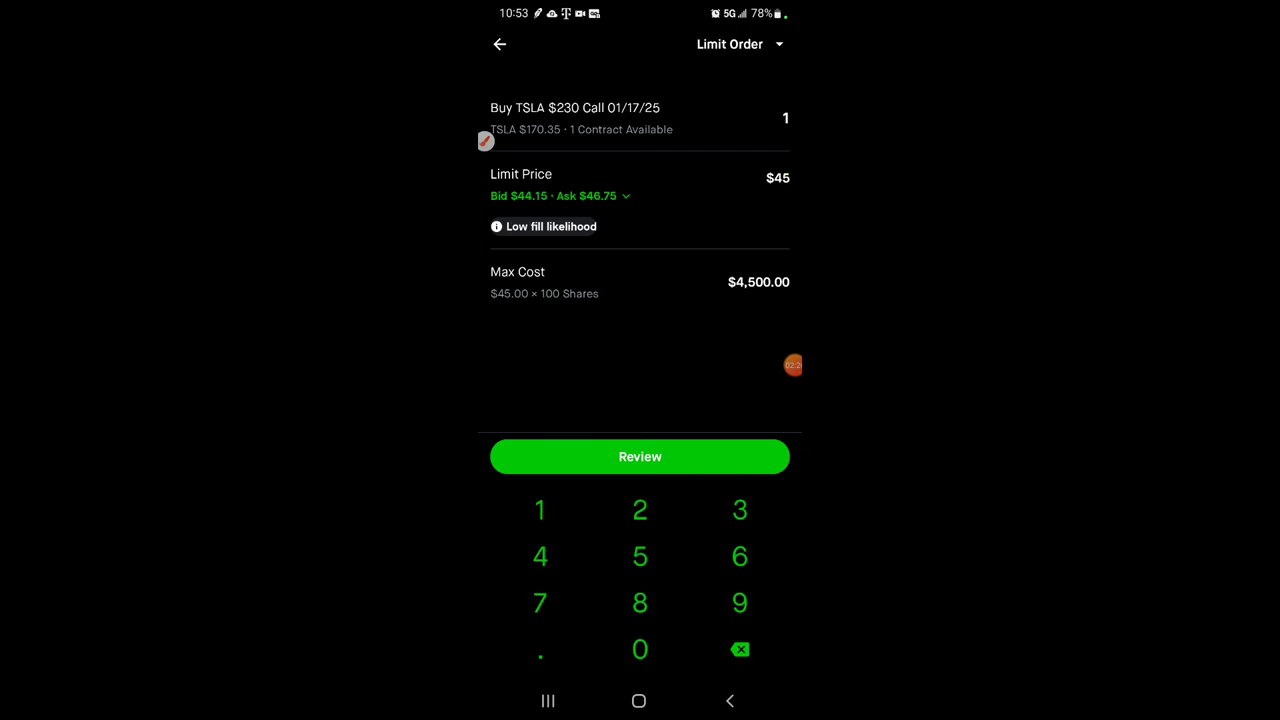
pyautogui.click(540, 648)
pyautogui.write('.50')
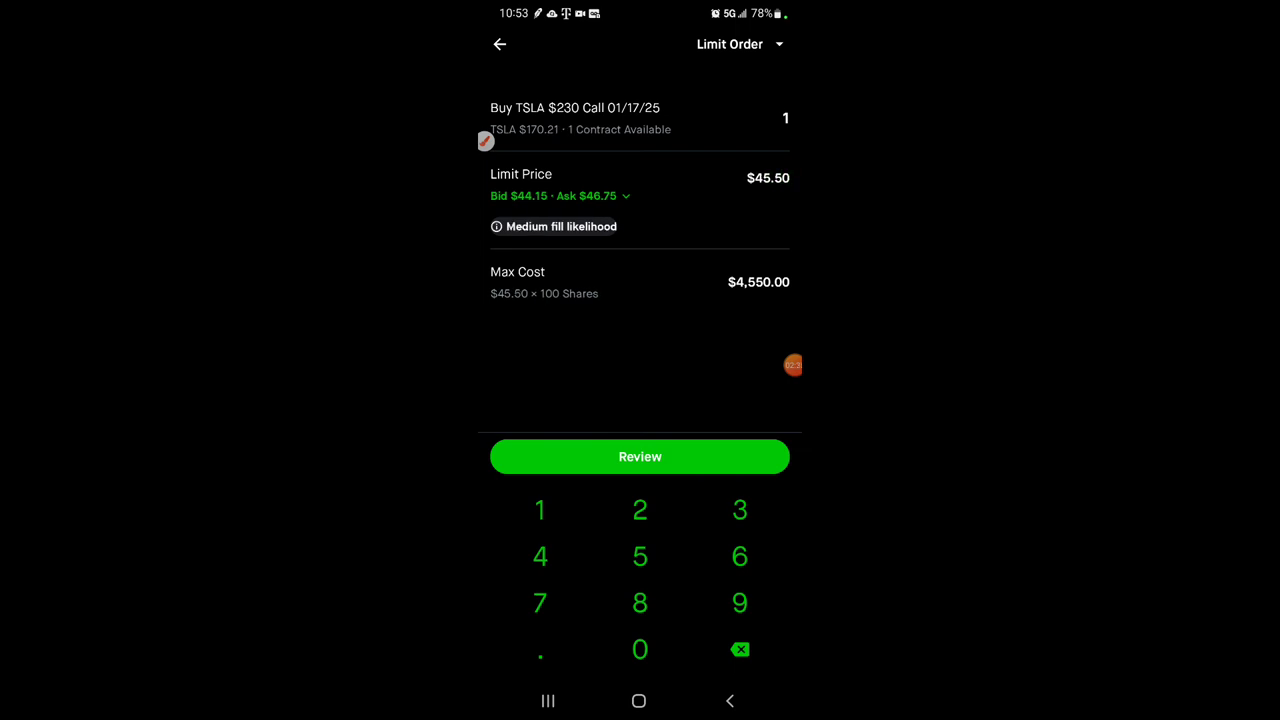
pyautogui.click(640, 456)
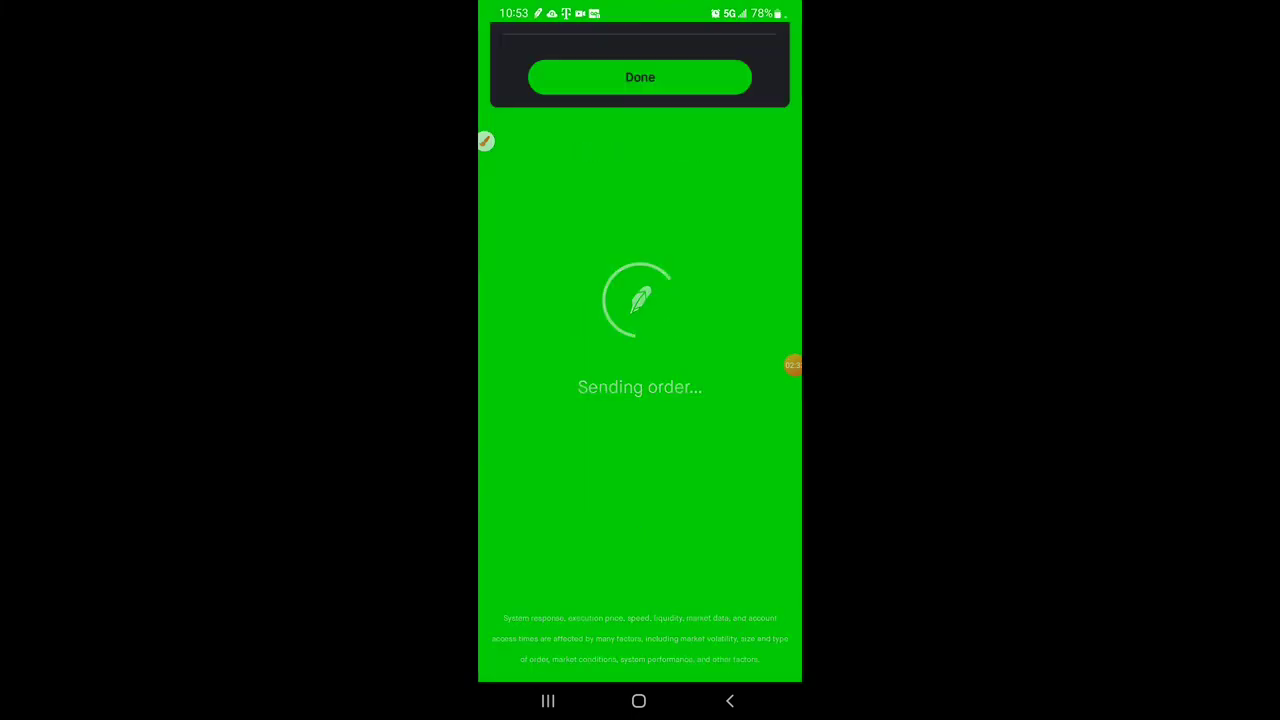
pyautogui.click(640, 76)
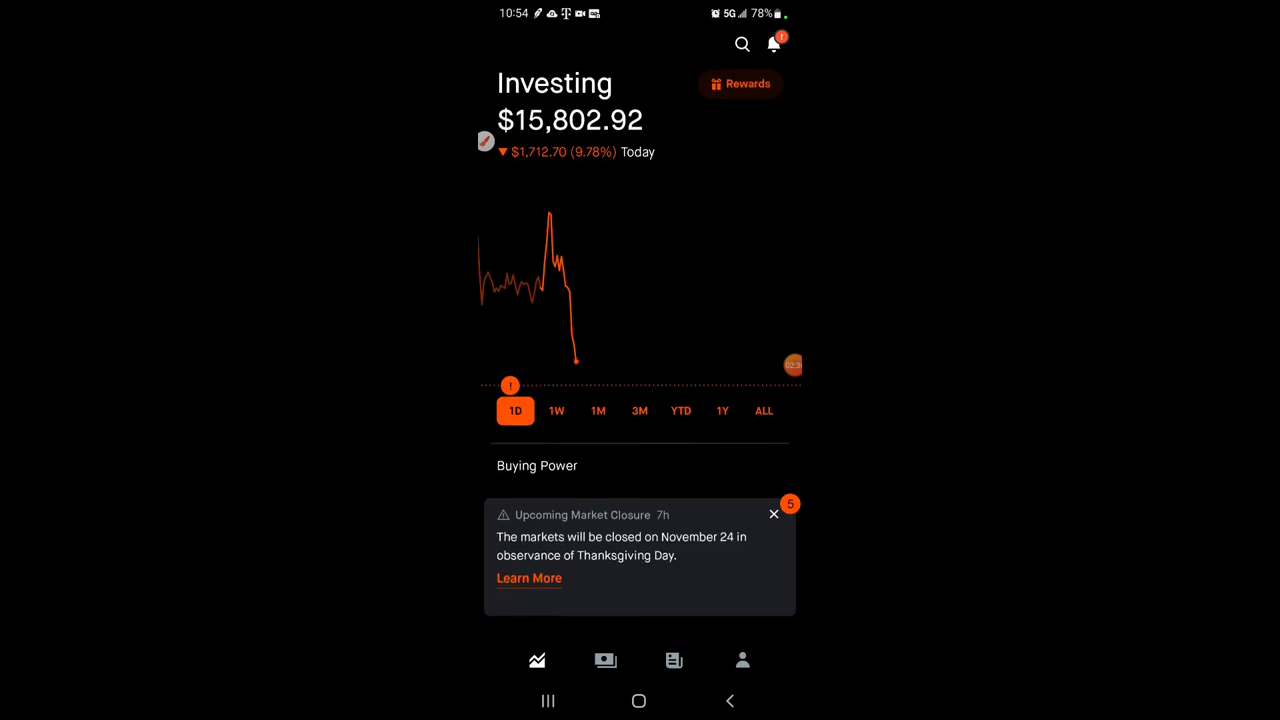
# Reach TSLA from the Stocks list, landing on its page with the 275-share position and Morningstar $250 fair value.
pyautogui.scroll(-3)
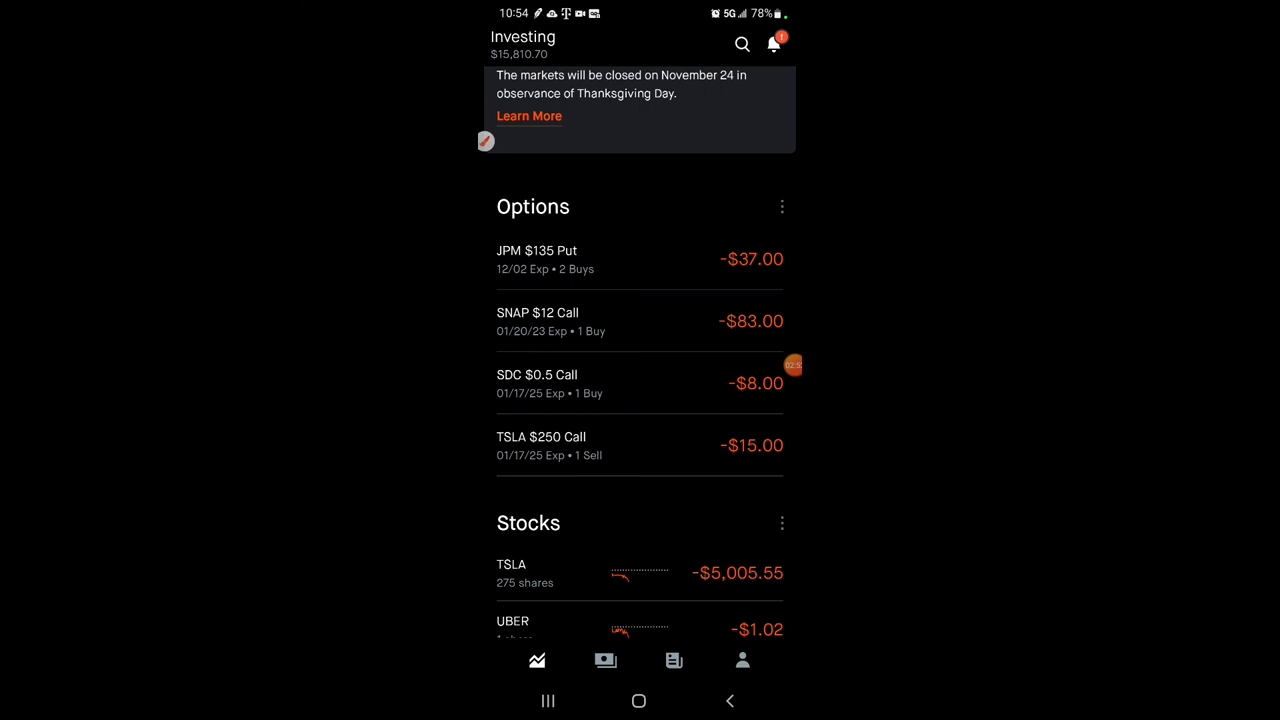
pyautogui.scroll(3)
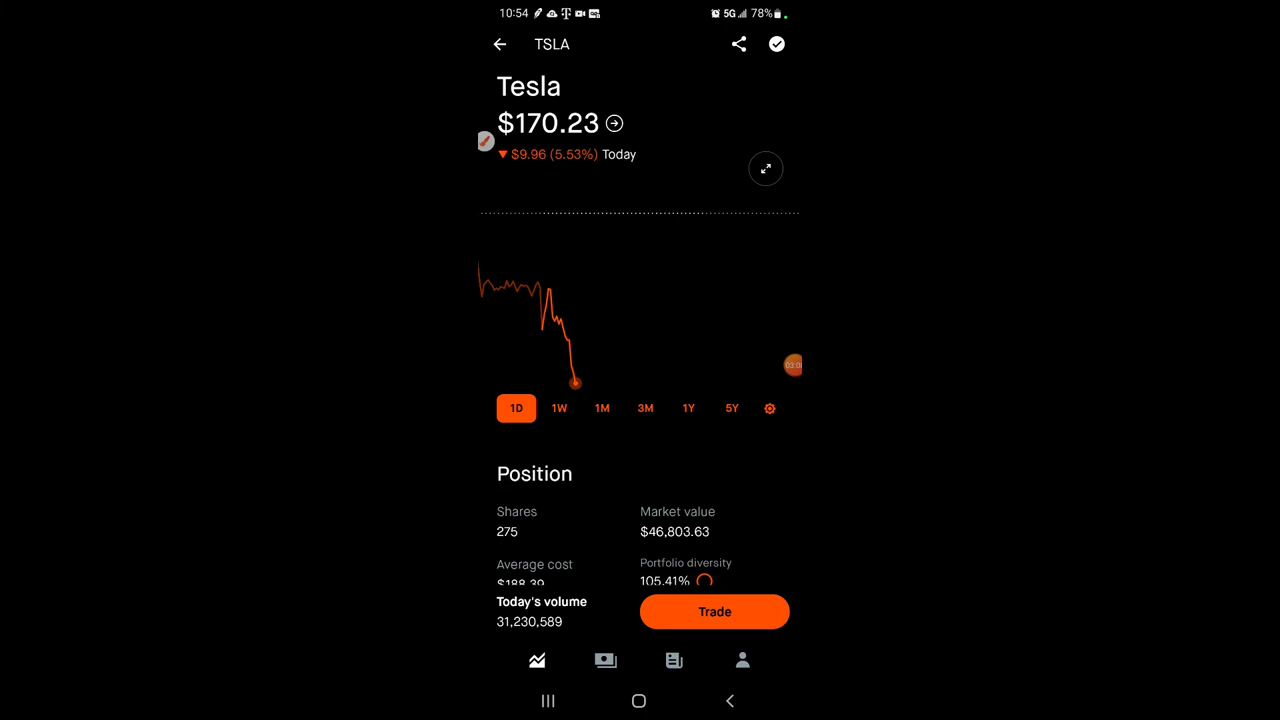
pyautogui.click(500, 44)
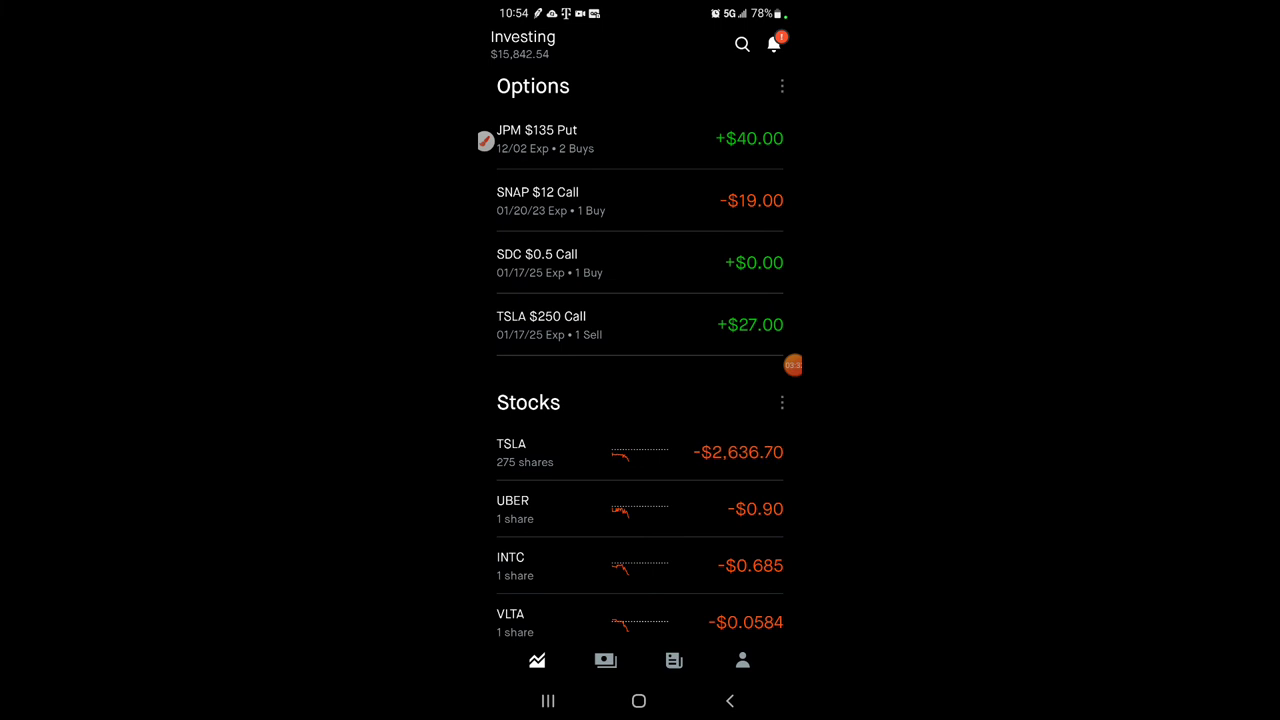
pyautogui.click(512, 452)
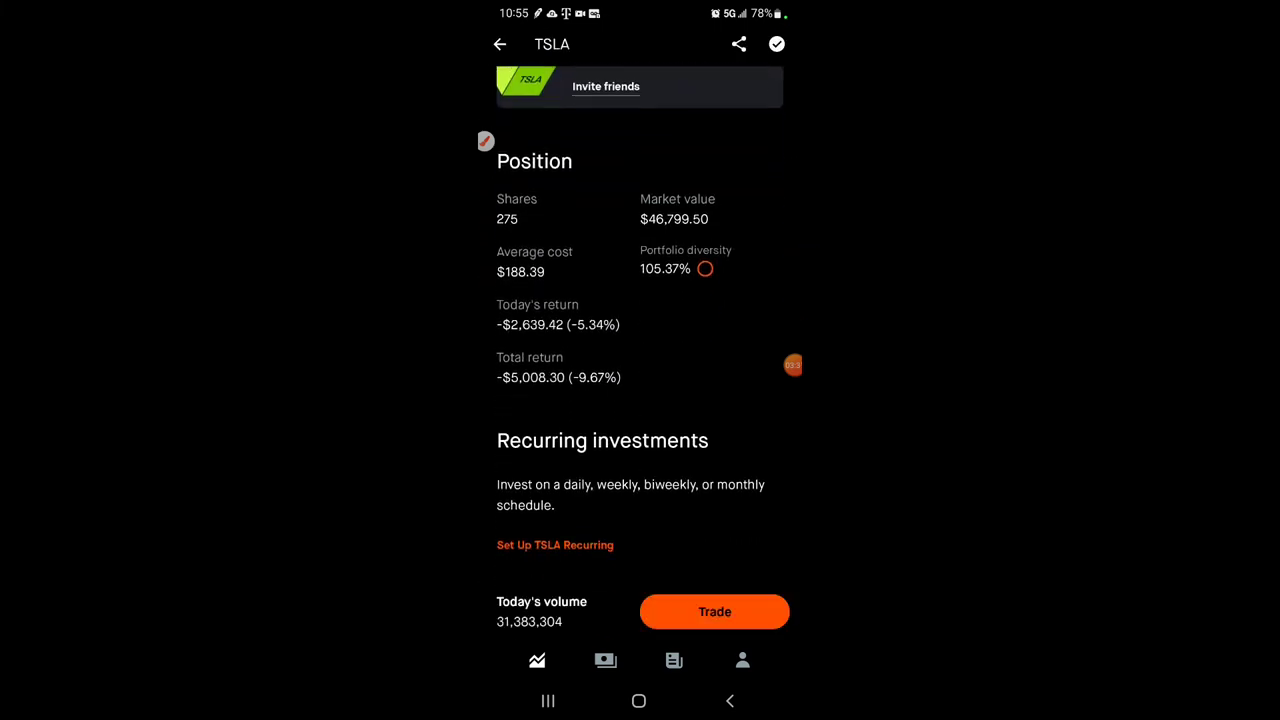
pyautogui.scroll(-3)
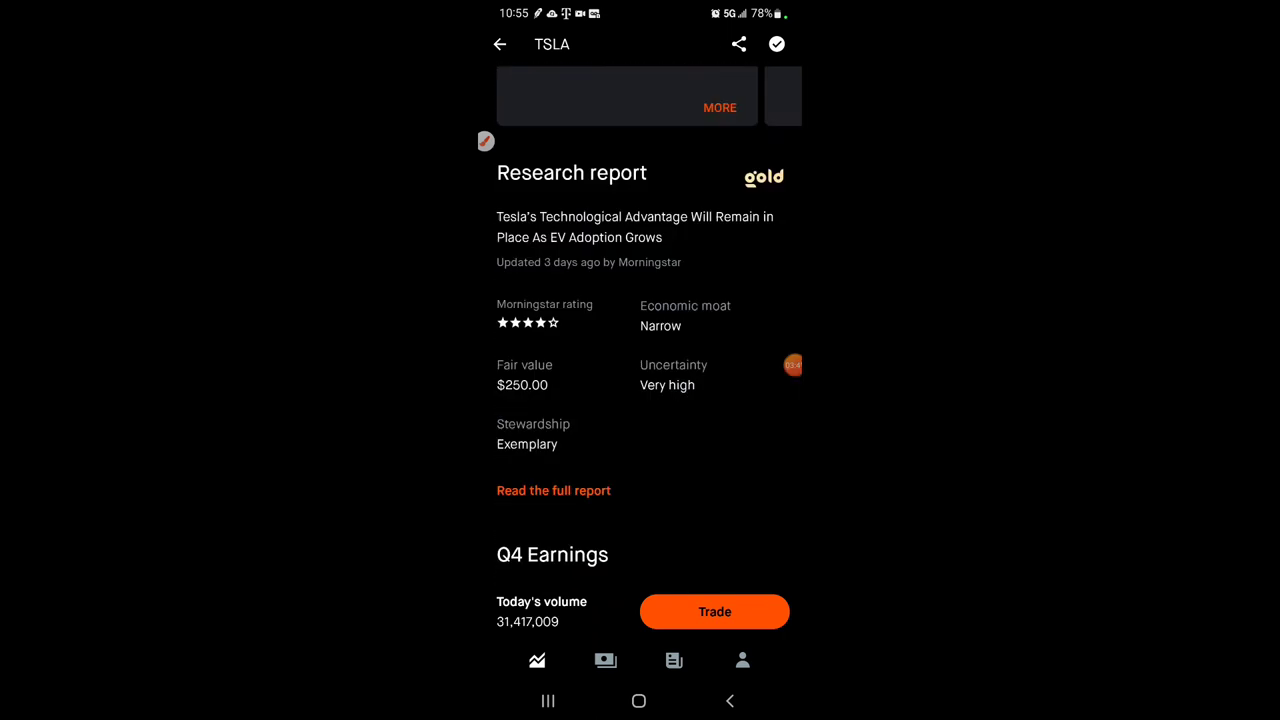
# Review TSLA's full history via Show All, including the $230 call buyback and $250 call sale.
pyautogui.scroll(-3)
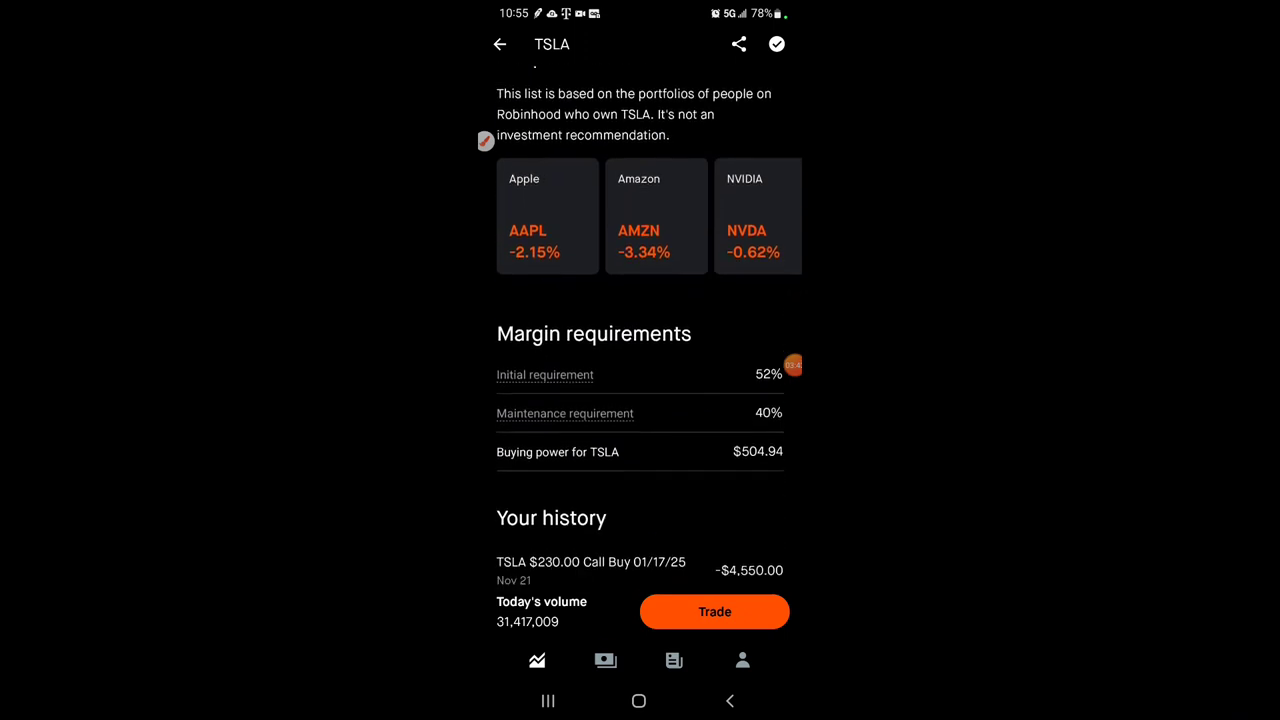
pyautogui.scroll(-3)
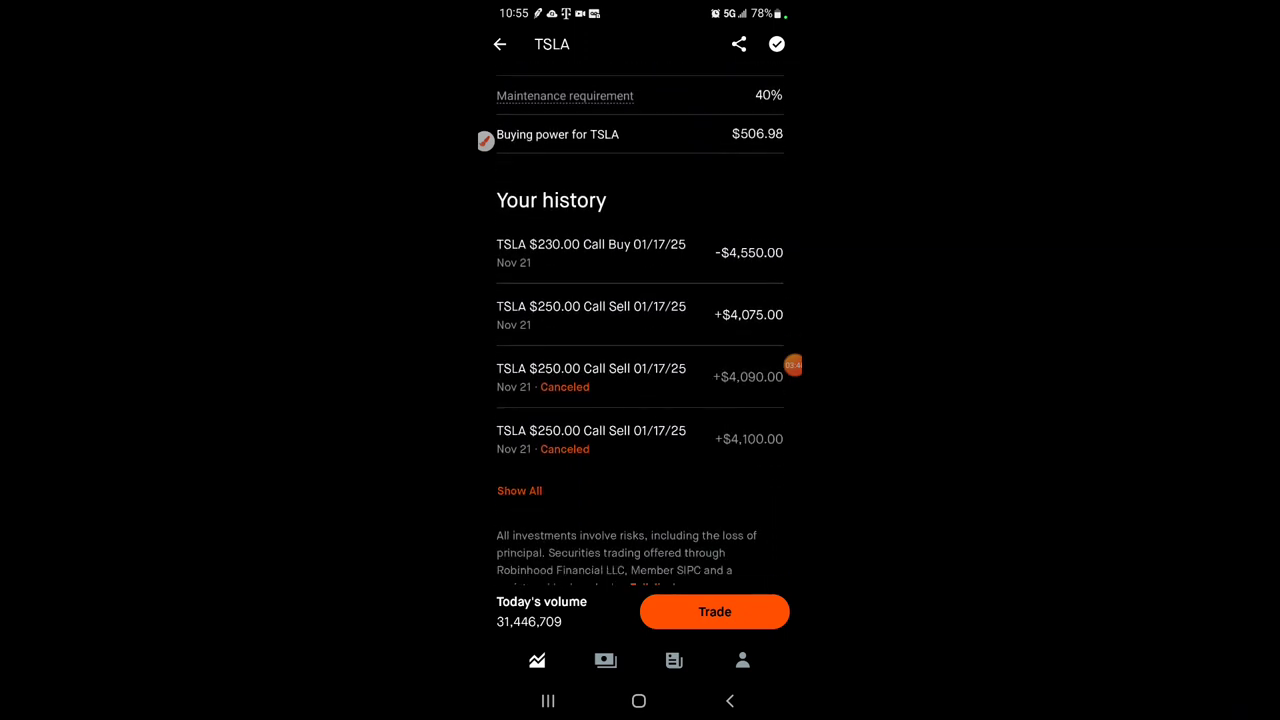
pyautogui.click(520, 492)
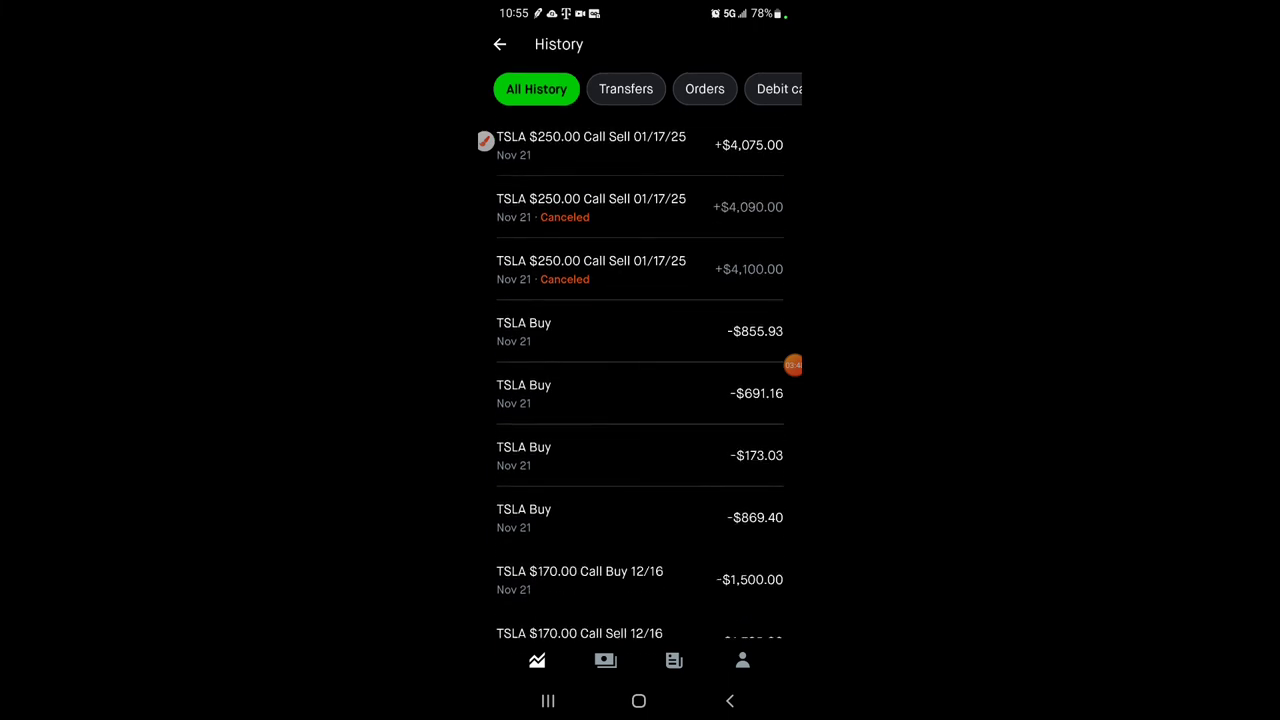
pyautogui.scroll(-3)
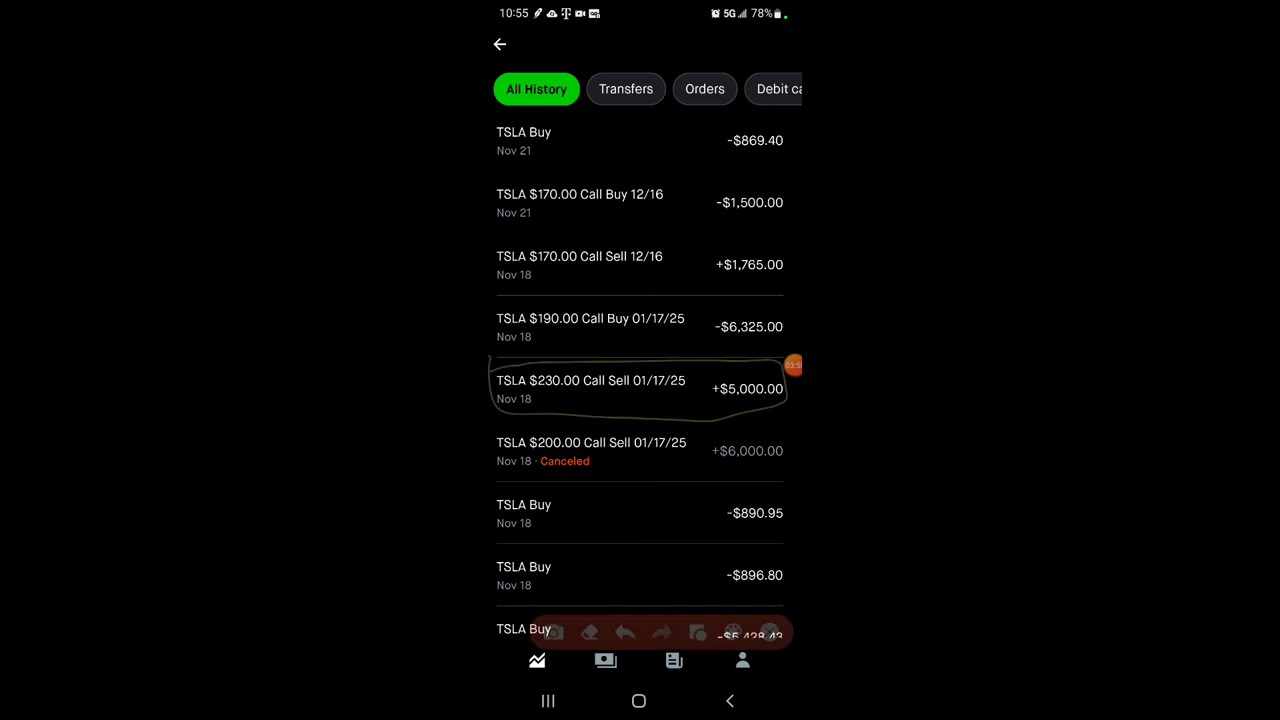
pyautogui.scroll(3)
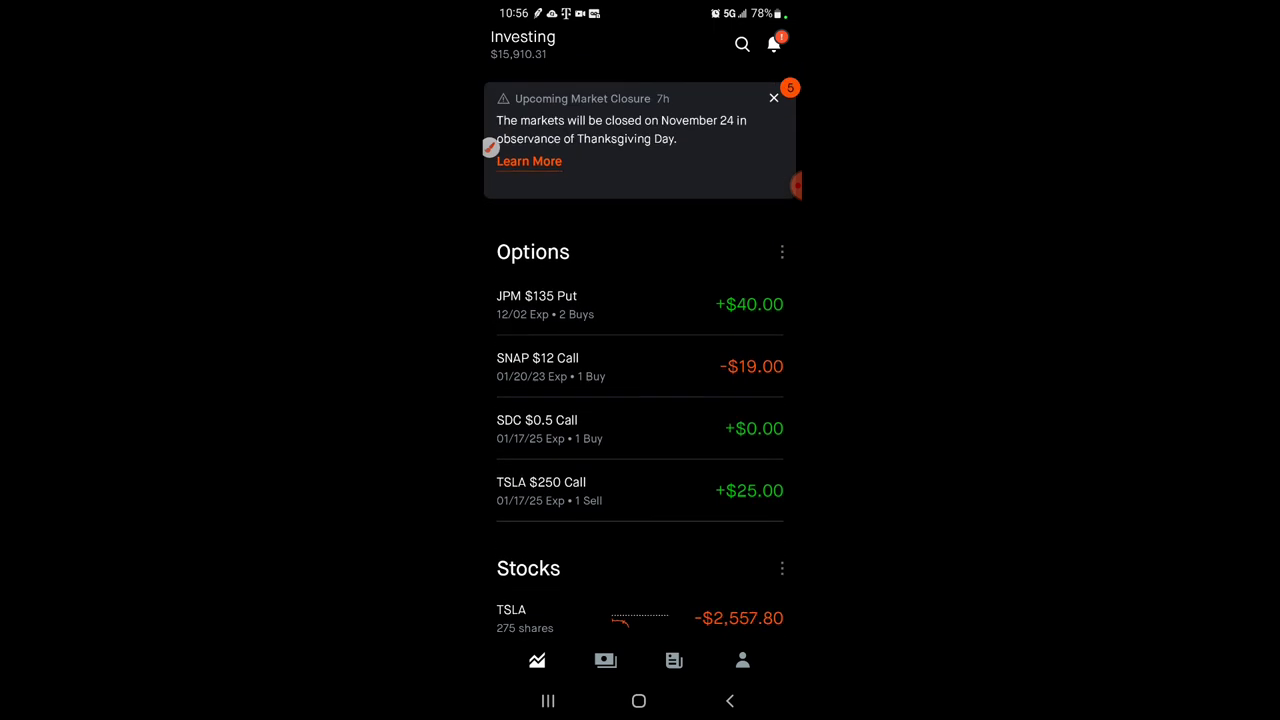
# Scroll up the home screen toward TSLA to reach the Dec 23 sell-call chain.
pyautogui.scroll(3)
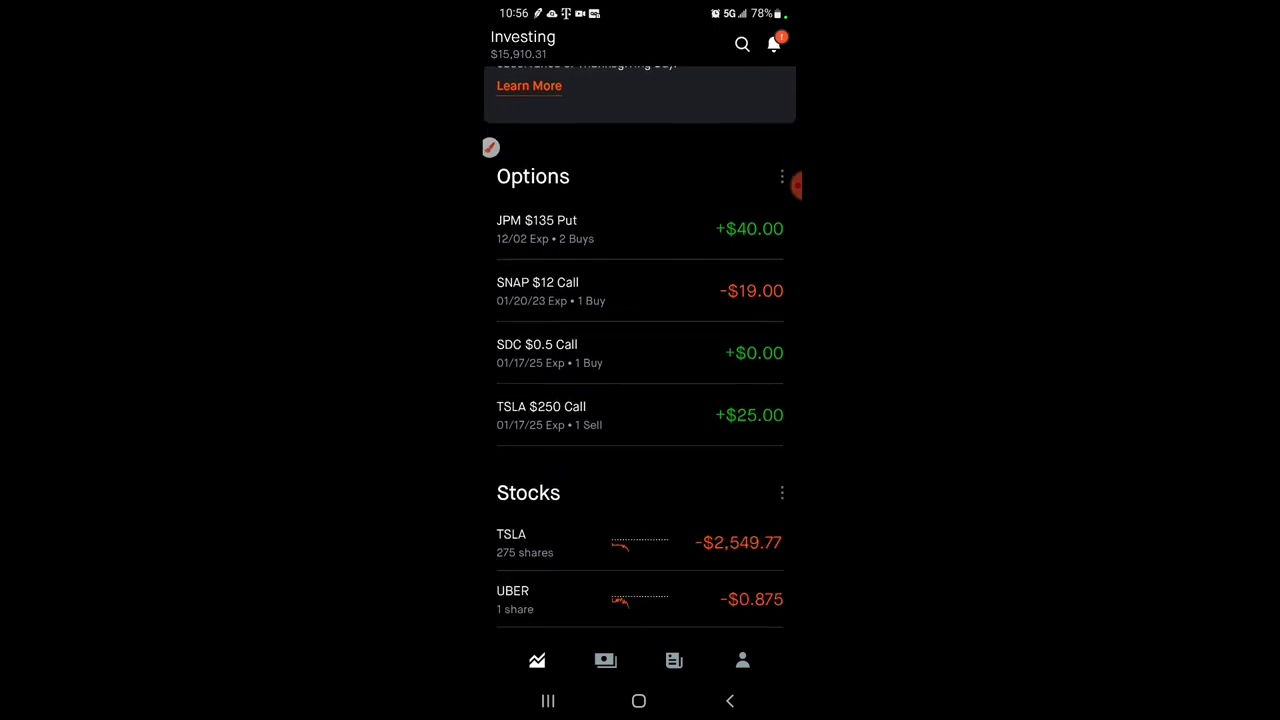
pyautogui.scroll(3)
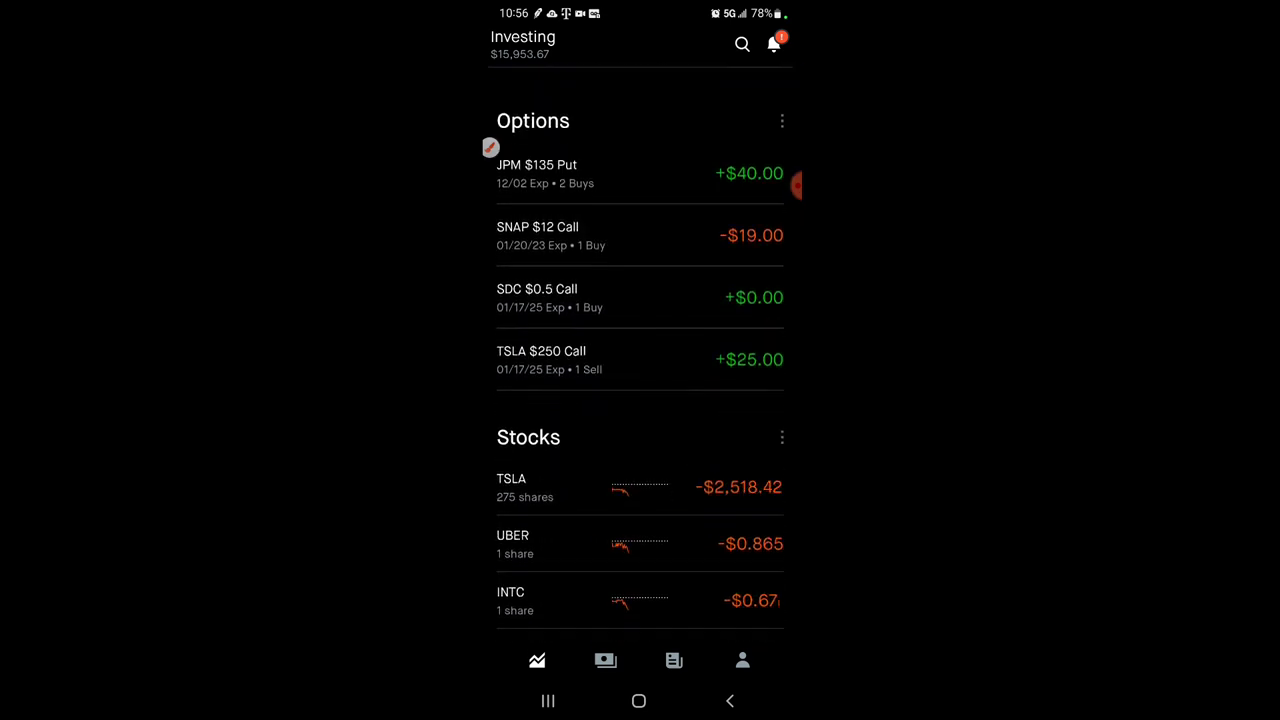
pyautogui.scroll(3)
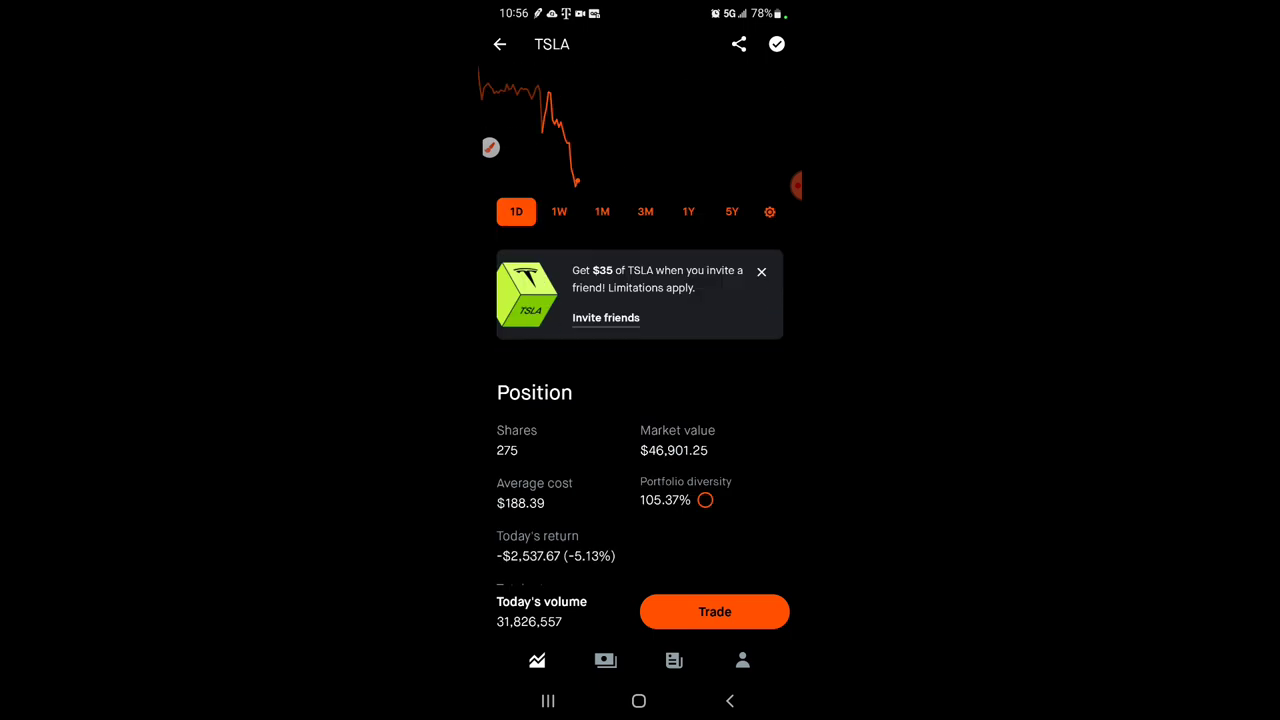
pyautogui.scroll(3)
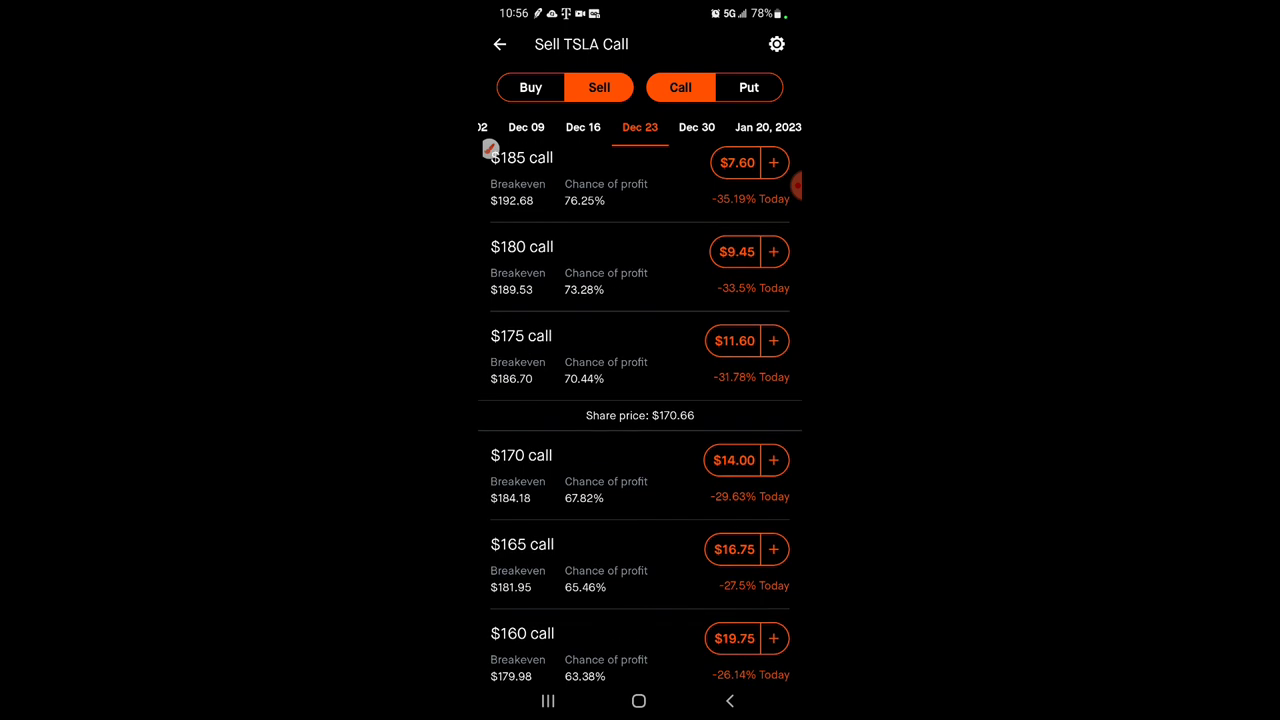
# Check the $195 Dec 23 call quote, then back out to the TSLA stock position page.
pyautogui.scroll(3)
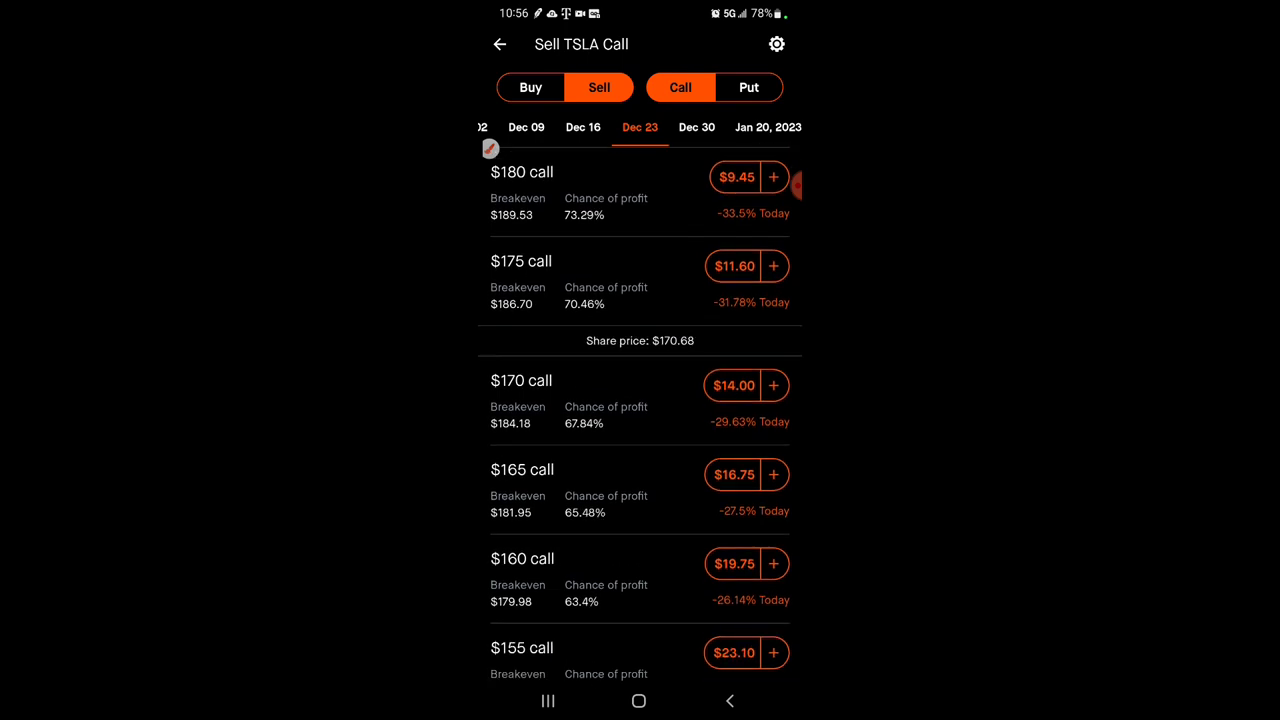
pyautogui.scroll(3)
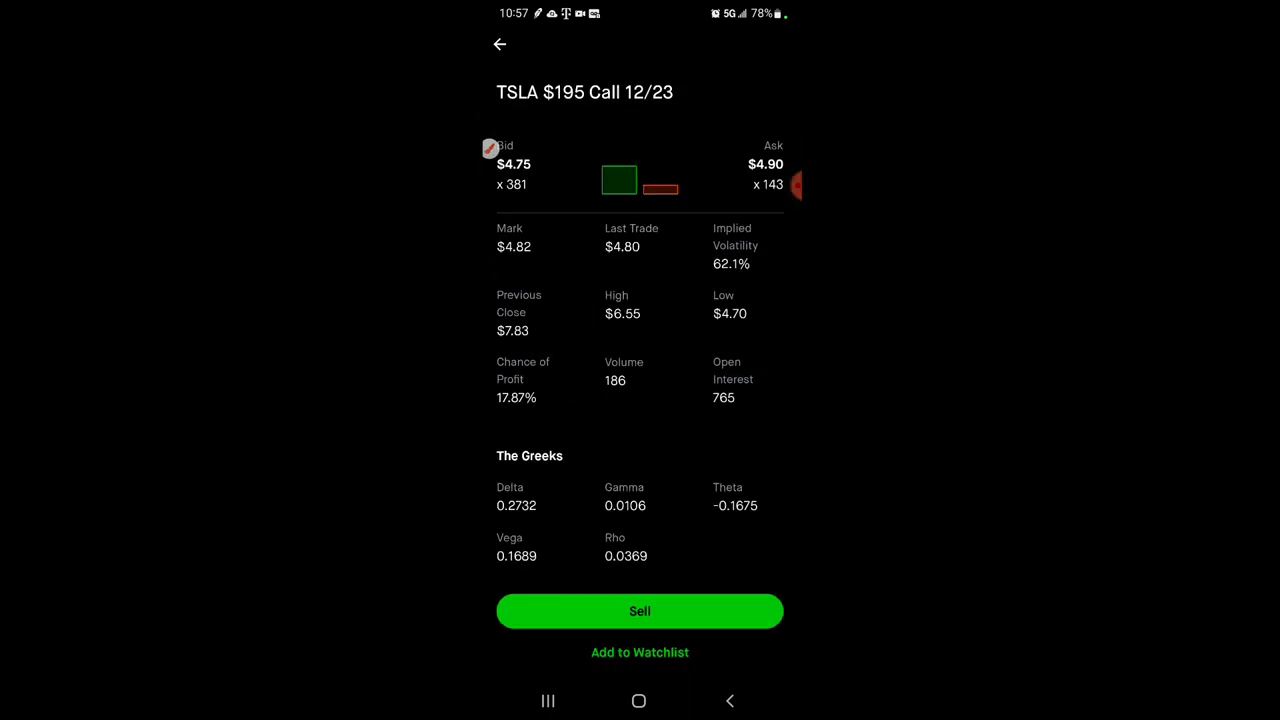
pyautogui.click(640, 612)
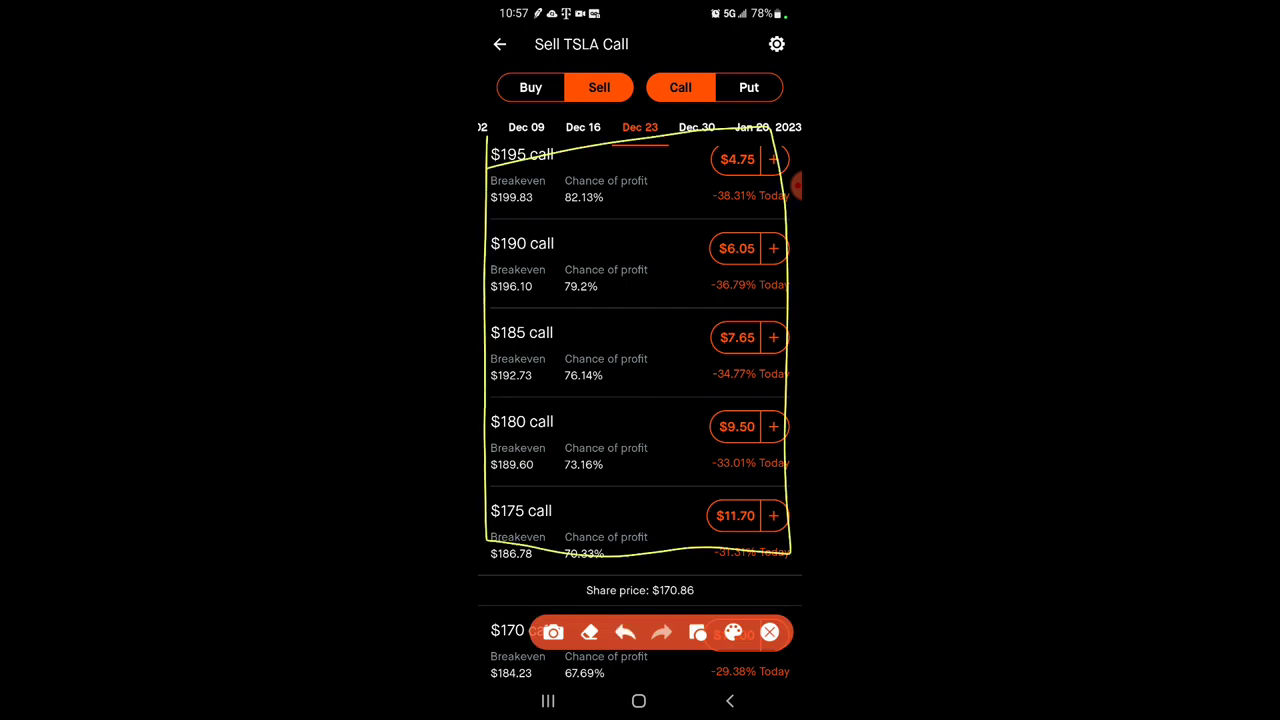
pyautogui.click(768, 632)
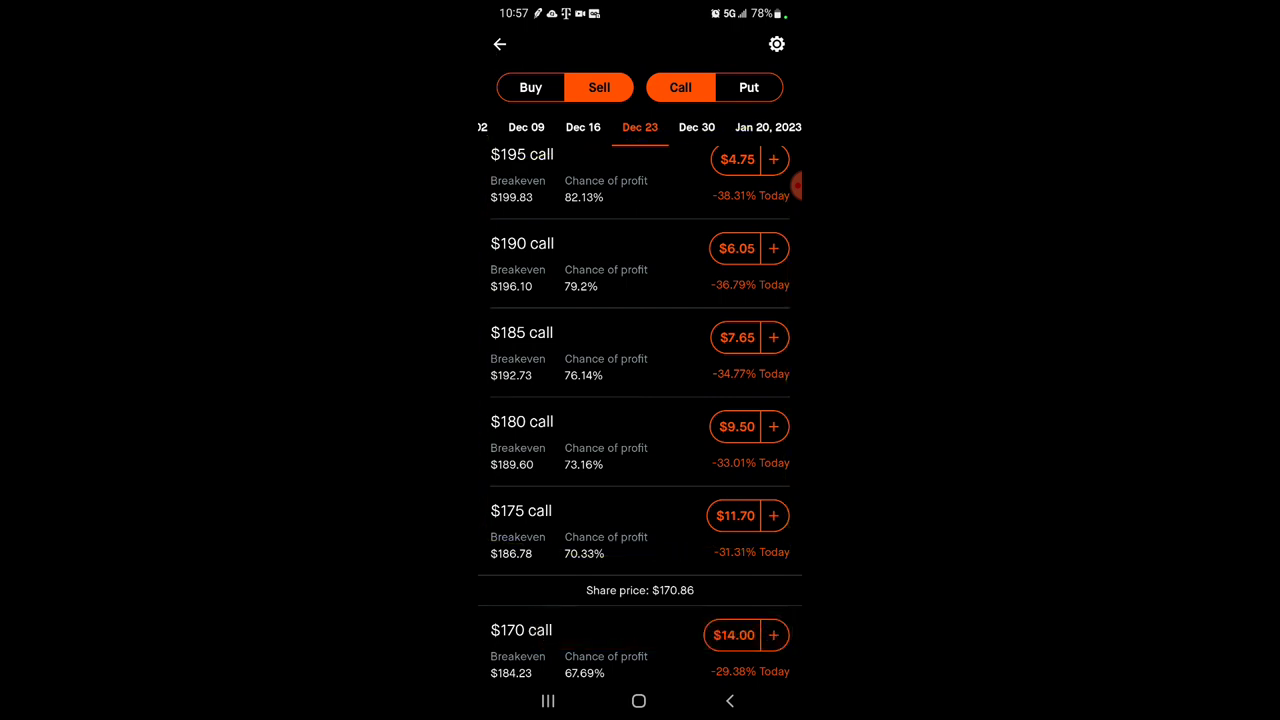
pyautogui.click(500, 44)
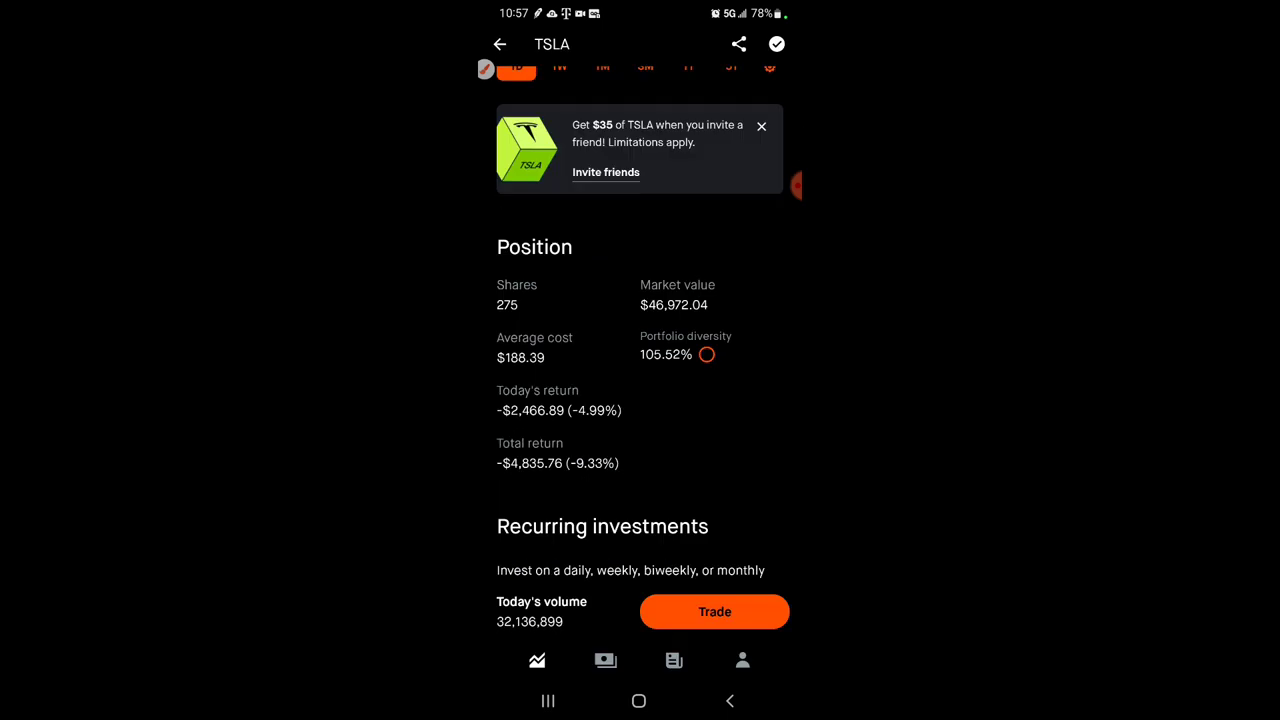
pyautogui.scroll(3)
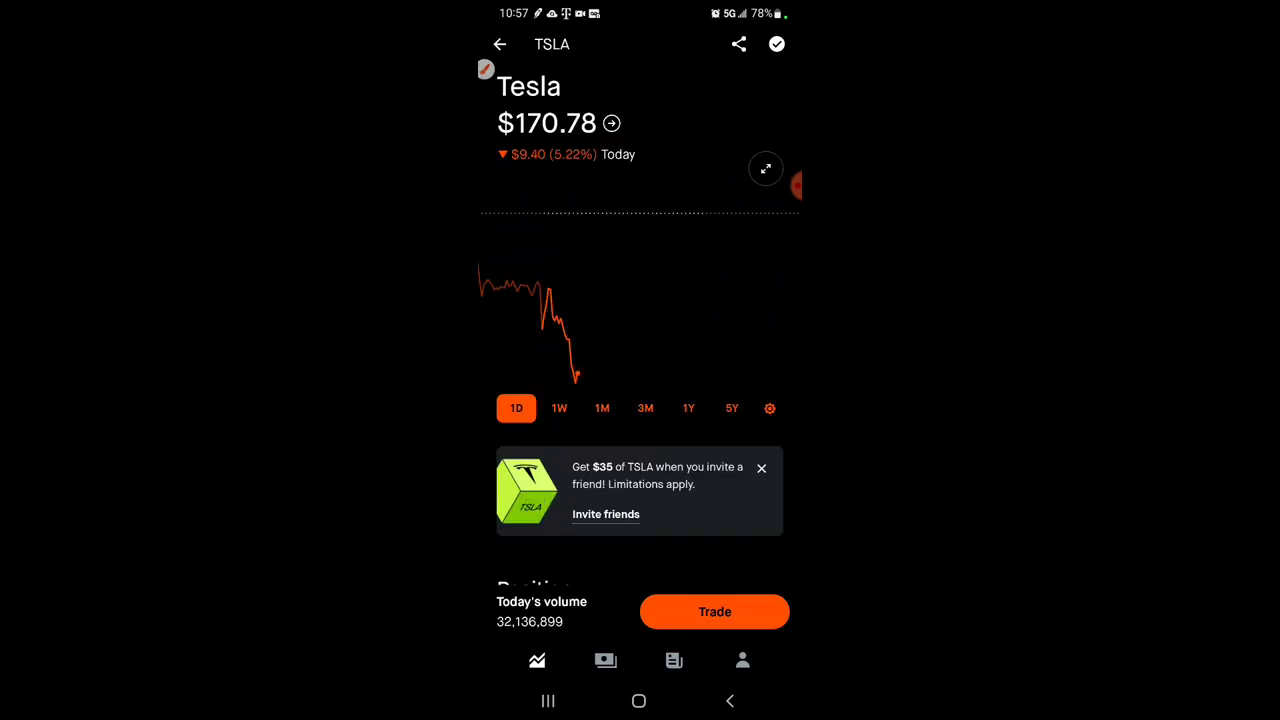
pyautogui.click(500, 44)
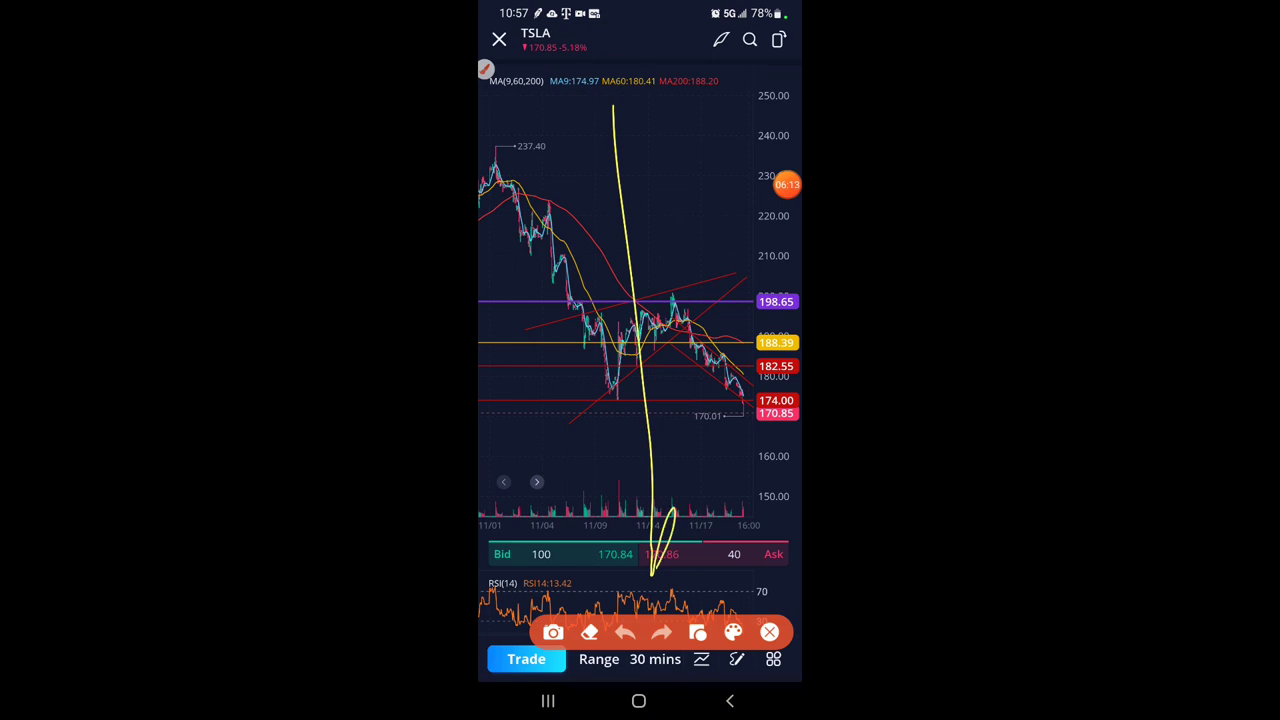
pyautogui.click(768, 632)
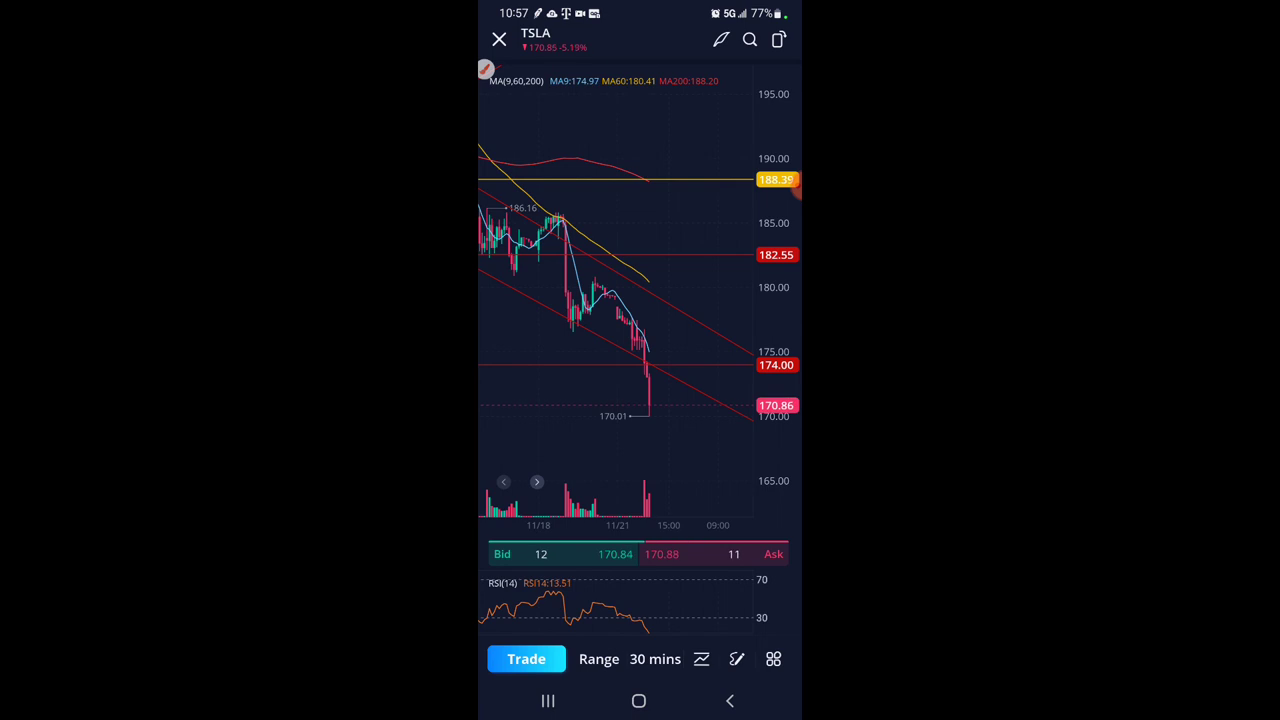
pyautogui.click(500, 40)
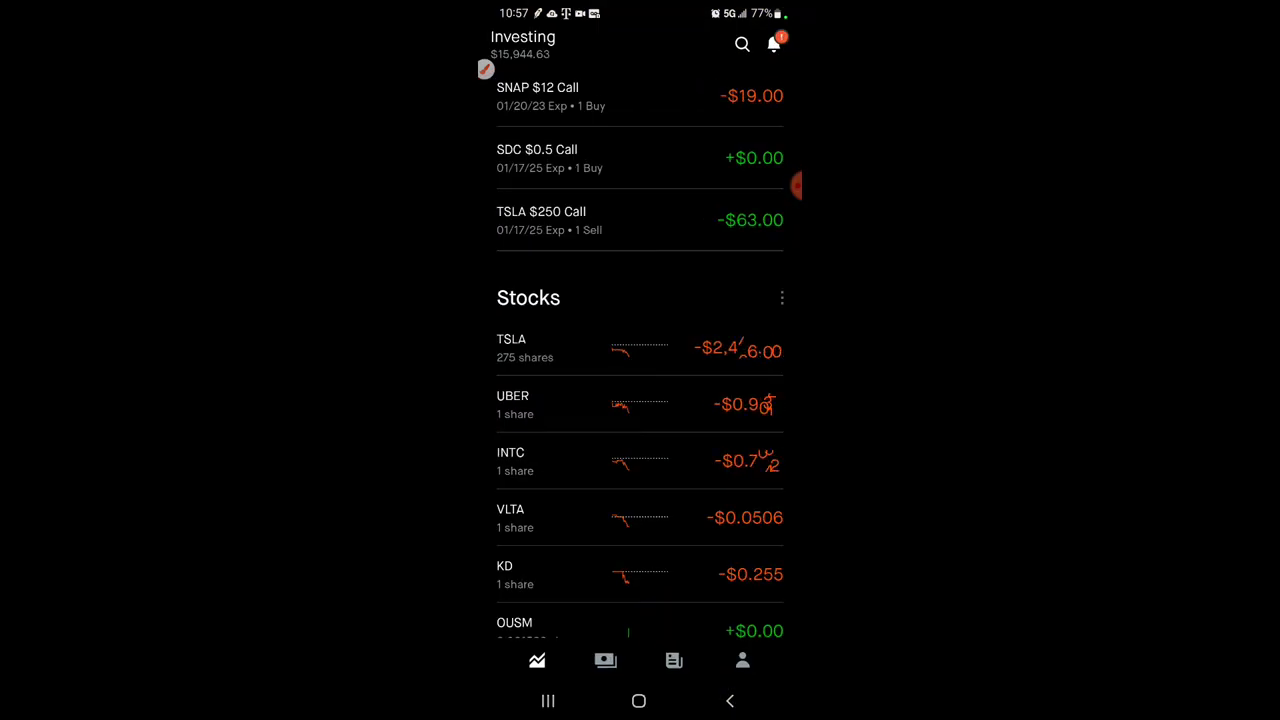
pyautogui.click(512, 348)
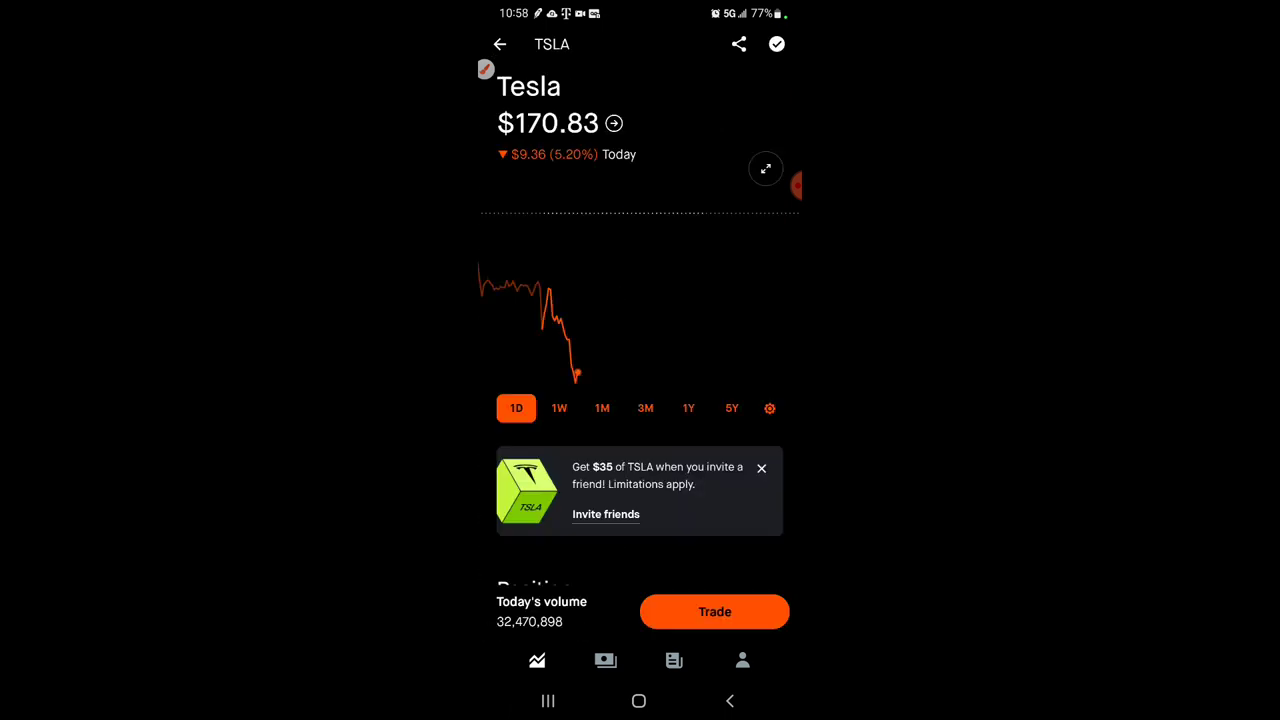
# Review the TSLA position figures and account summary, then bring up TSLA's Trade choices.
pyautogui.scroll(-3)
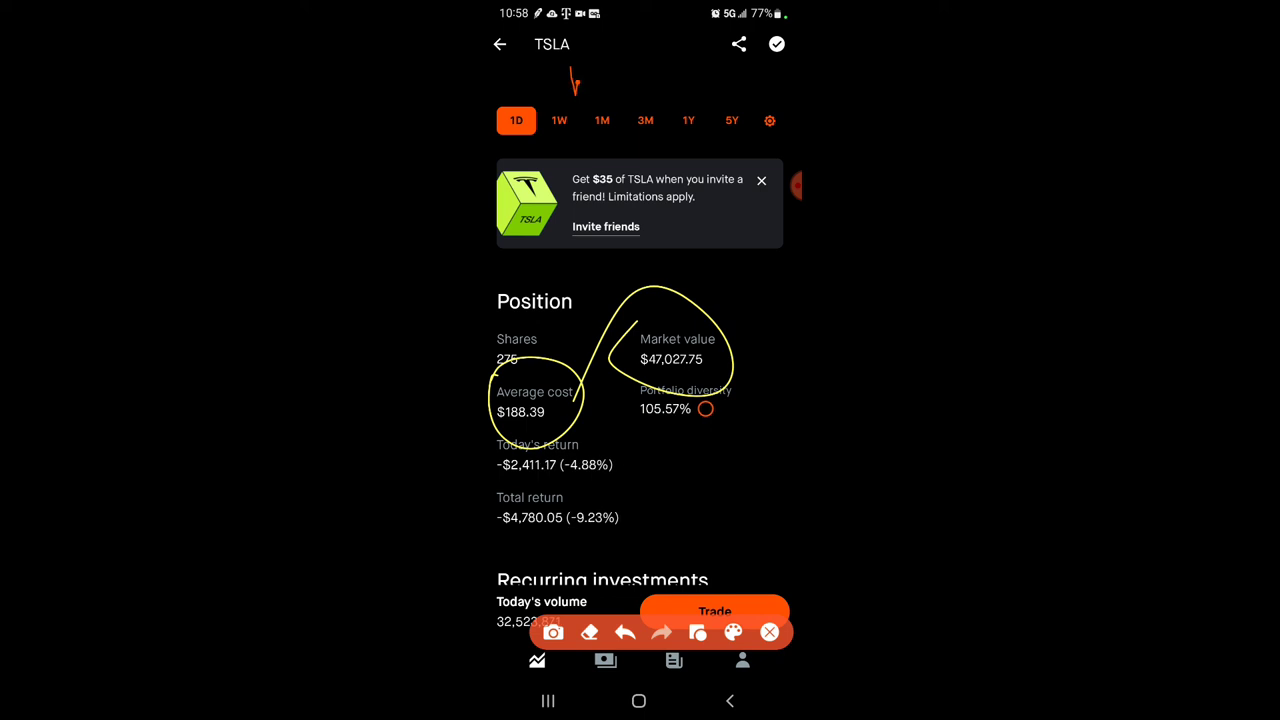
pyautogui.click(742, 660)
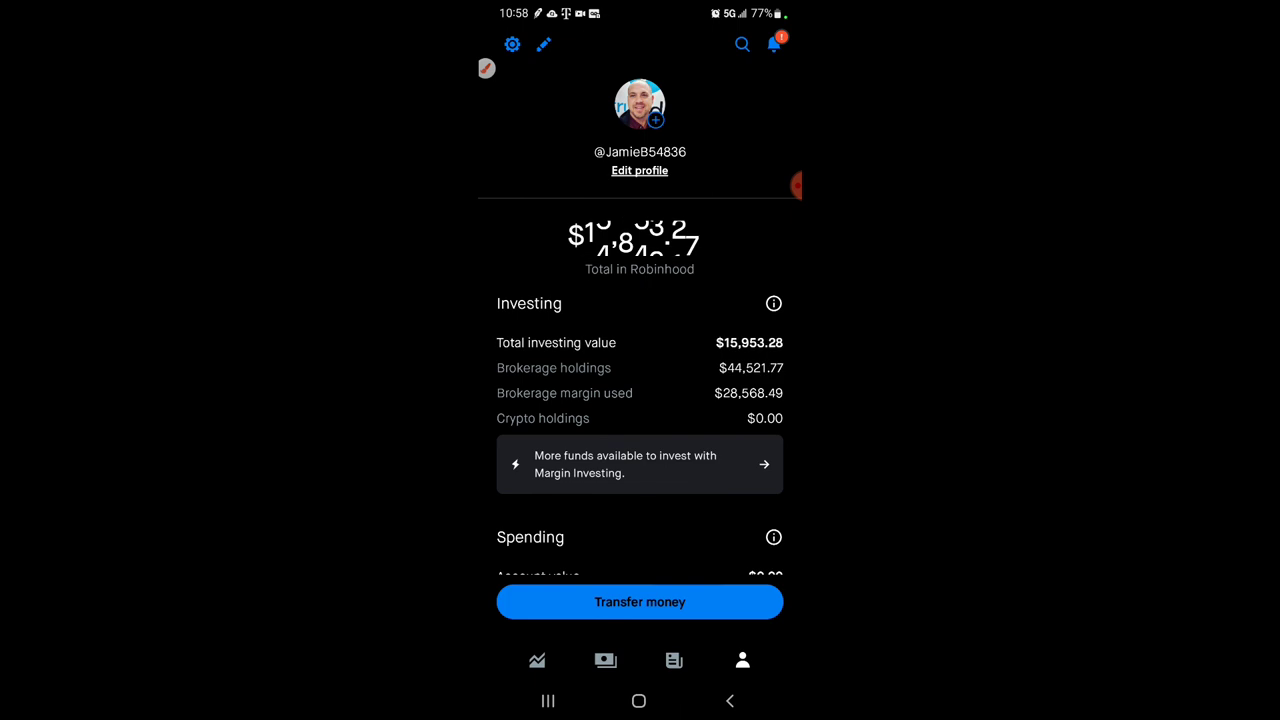
pyautogui.click(486, 68)
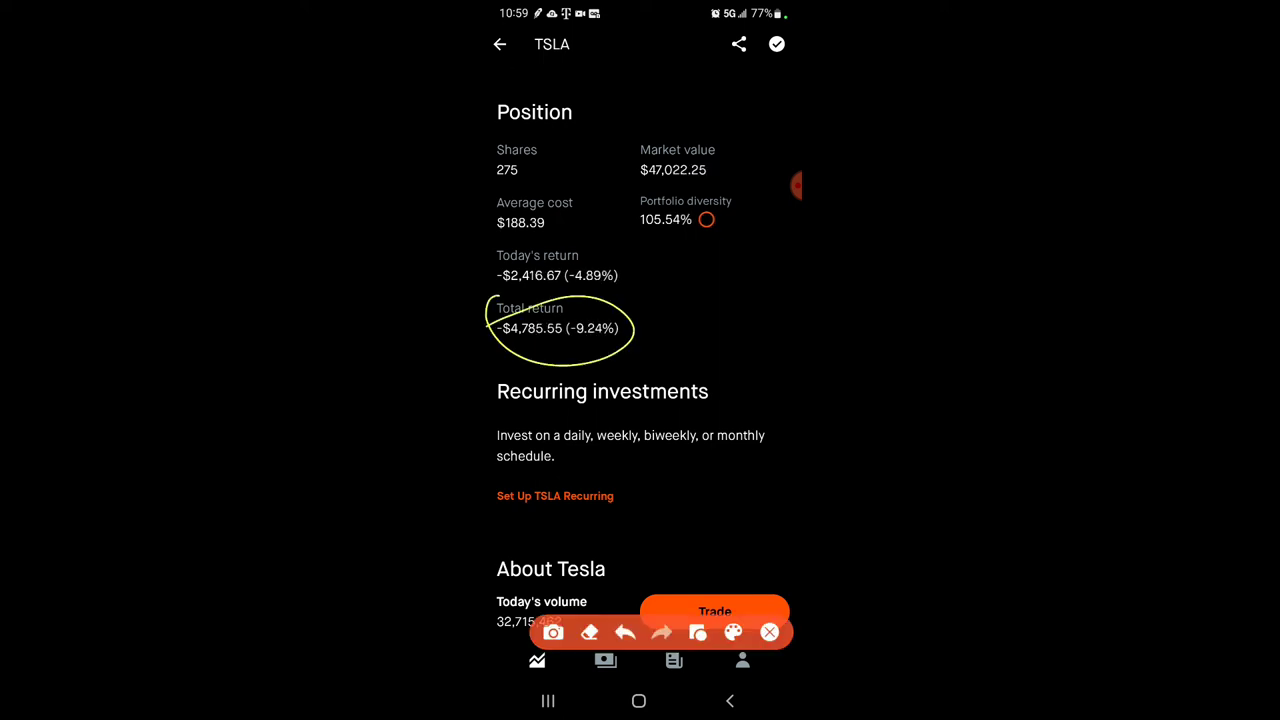
pyautogui.moveTo(720, 210); pyautogui.dragTo(644, 400)
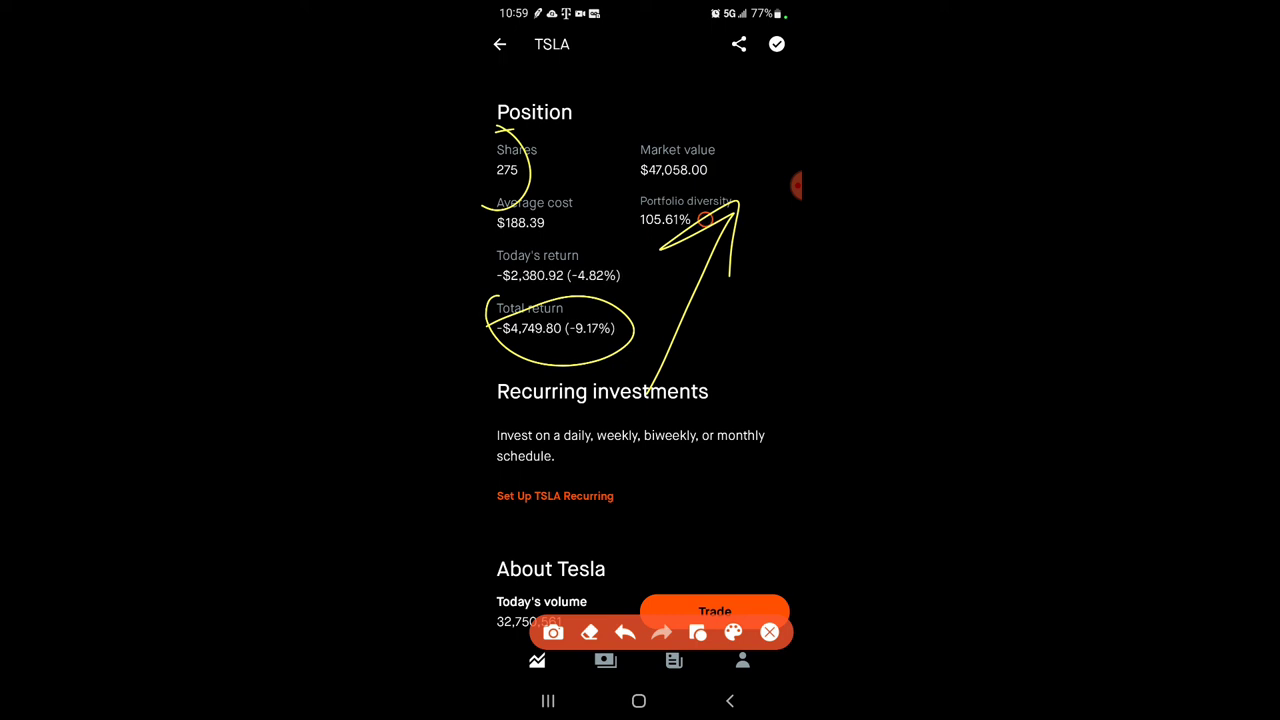
pyautogui.click(714, 612)
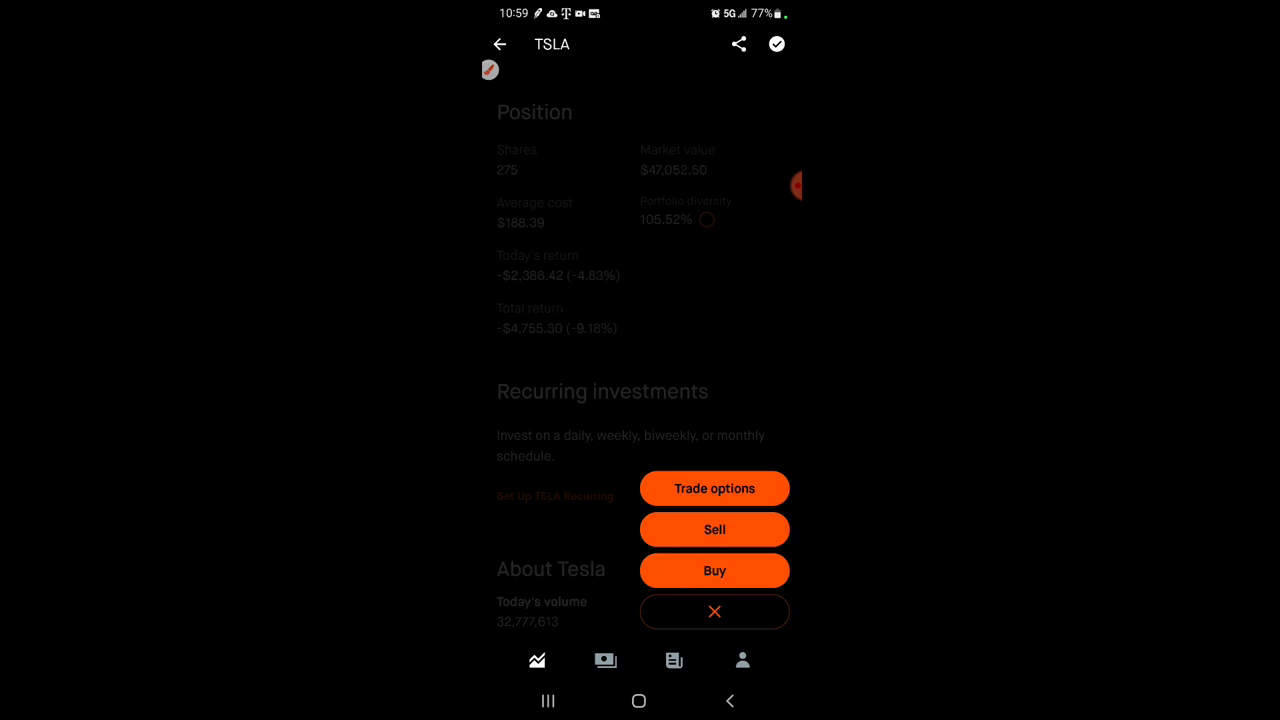
pyautogui.click(714, 488)
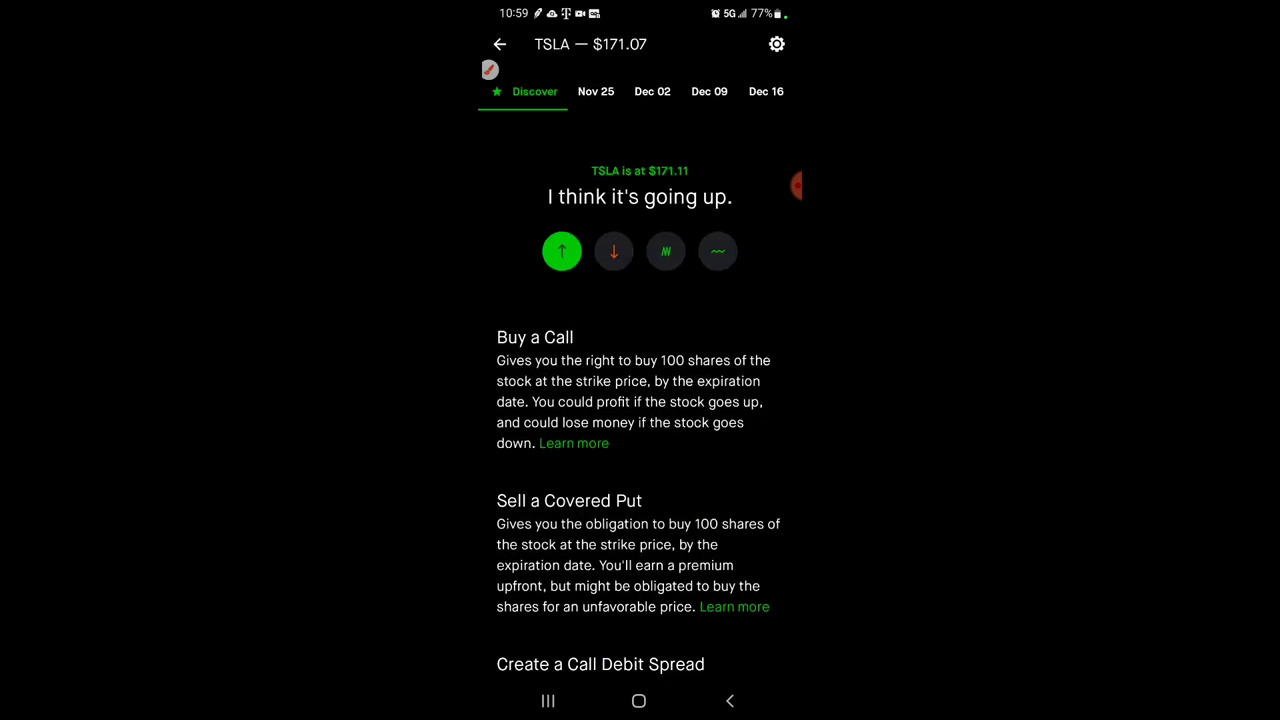
pyautogui.click(612, 252)
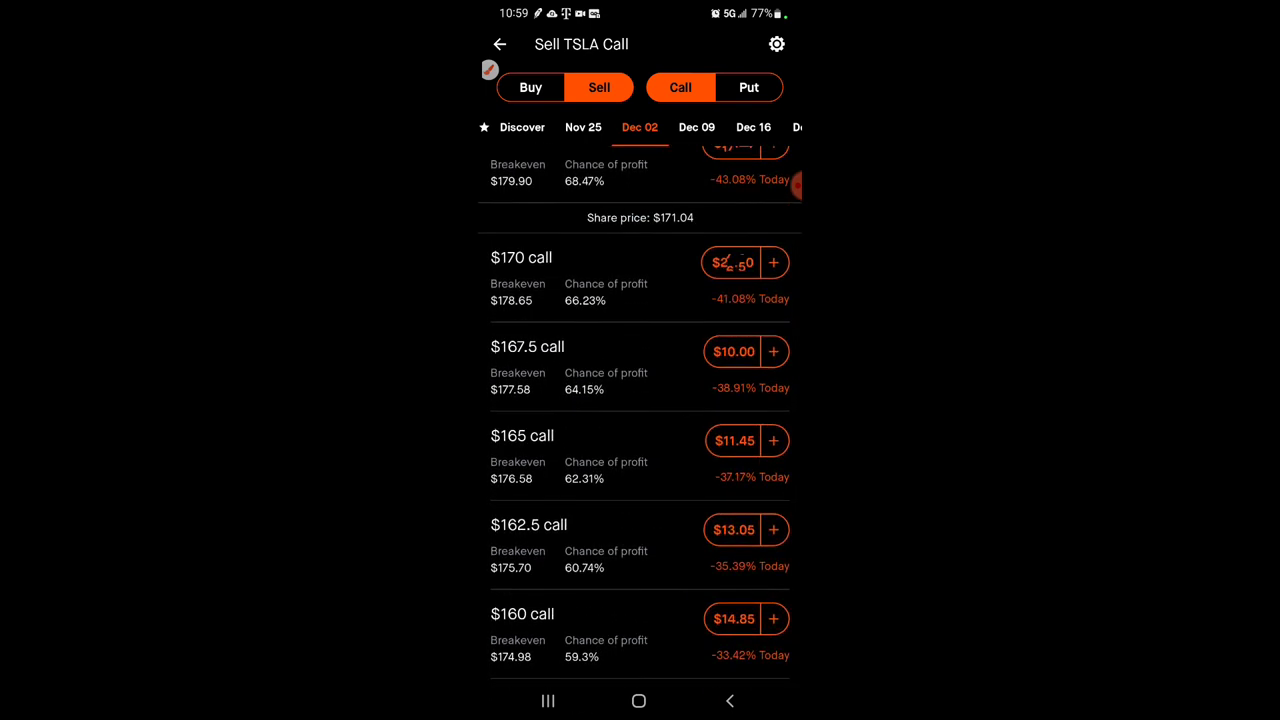
pyautogui.scroll(3)
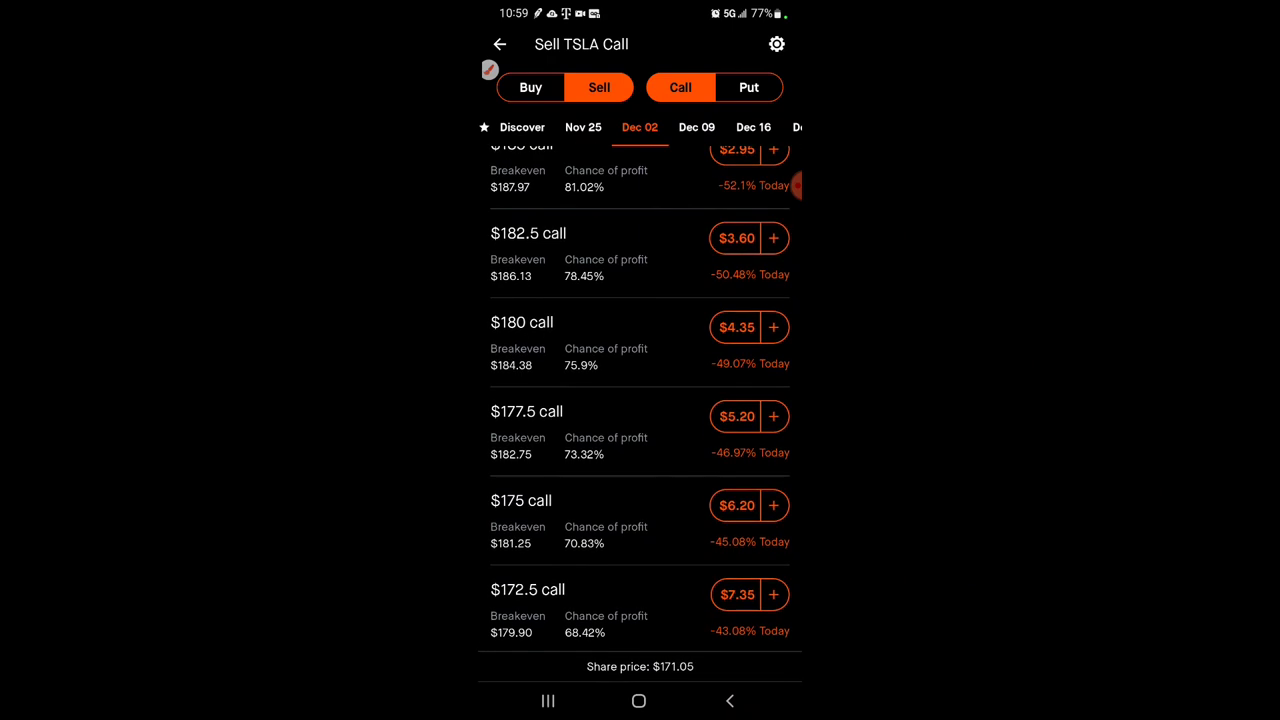
pyautogui.scroll(3)
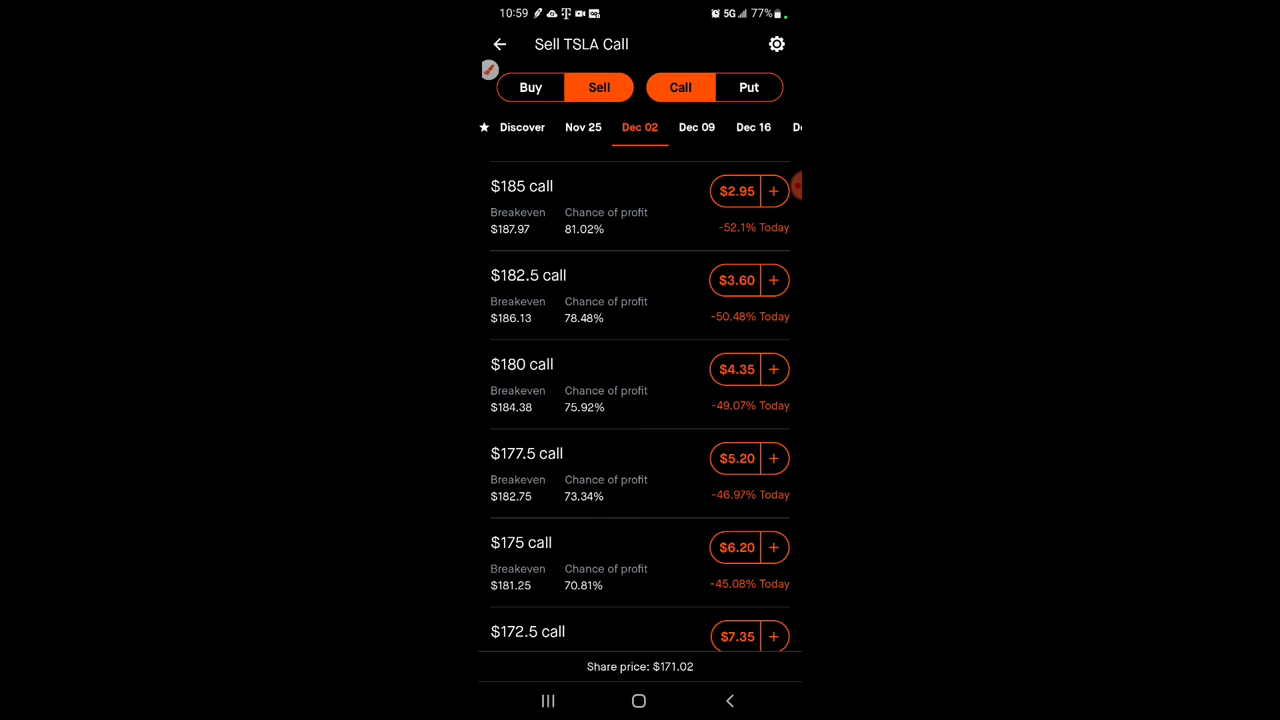
pyautogui.scroll(3)
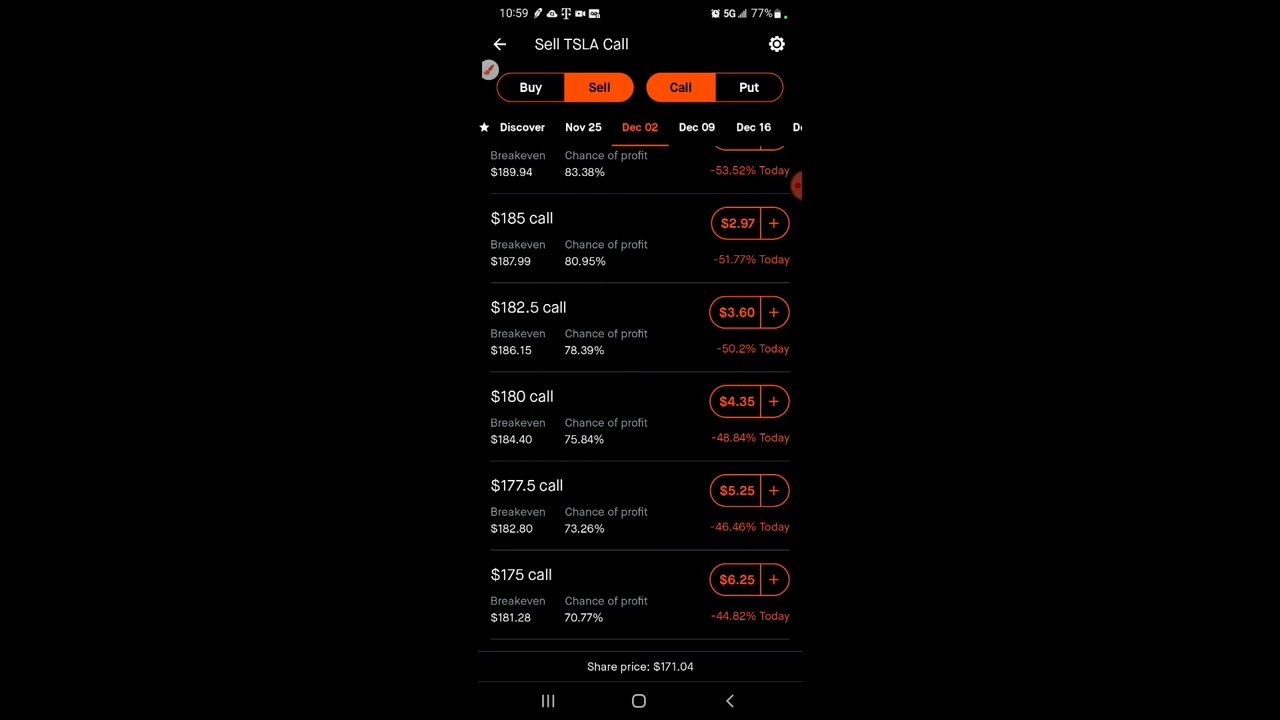
pyautogui.click(528, 308)
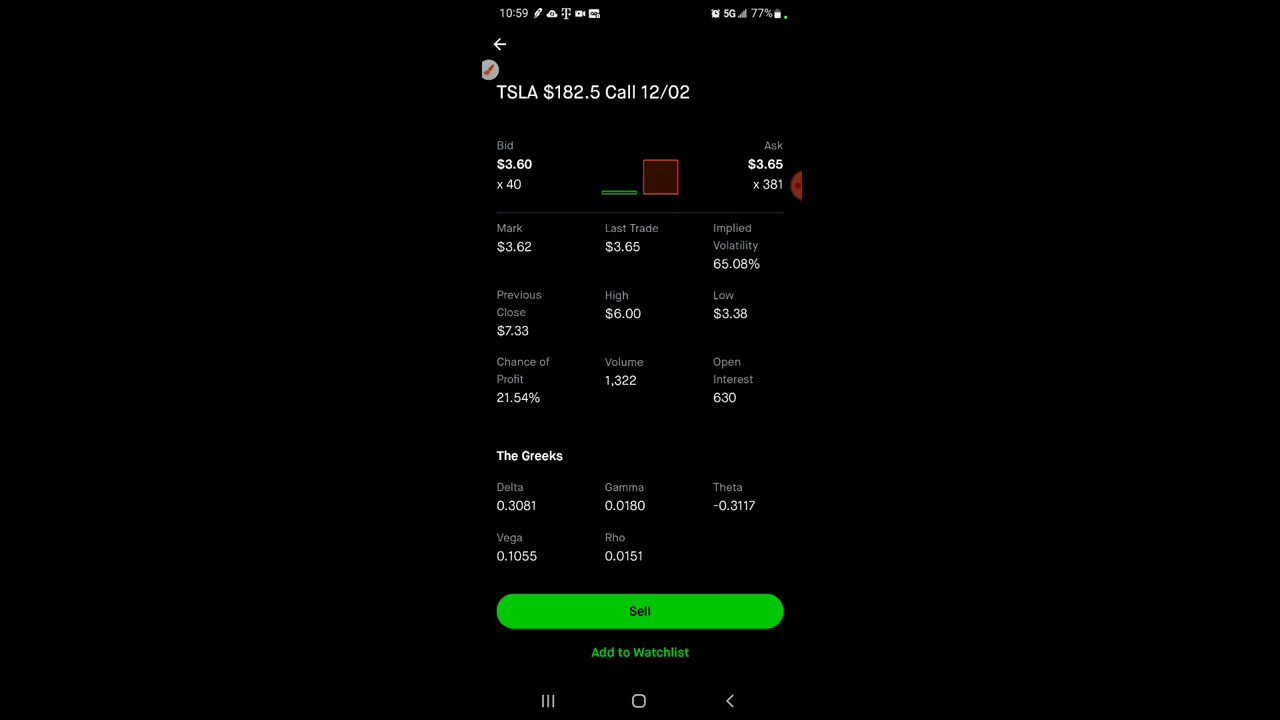
pyautogui.click(640, 612)
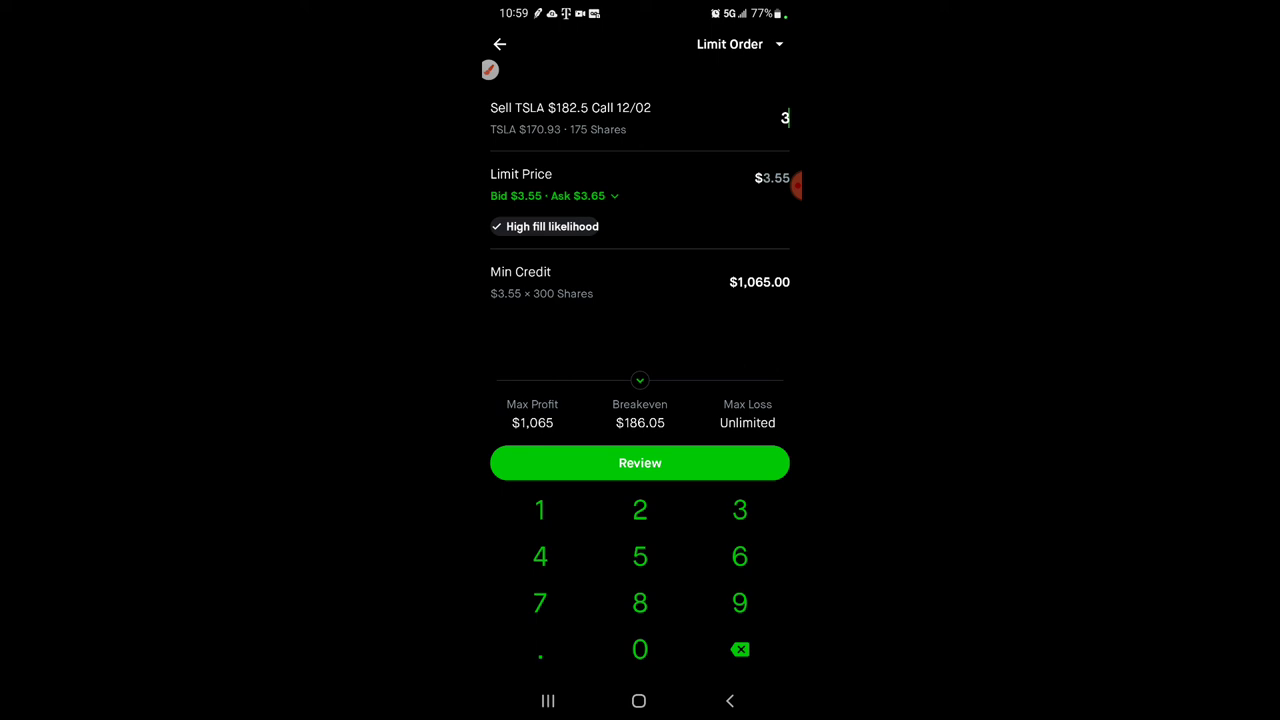
pyautogui.click(500, 44)
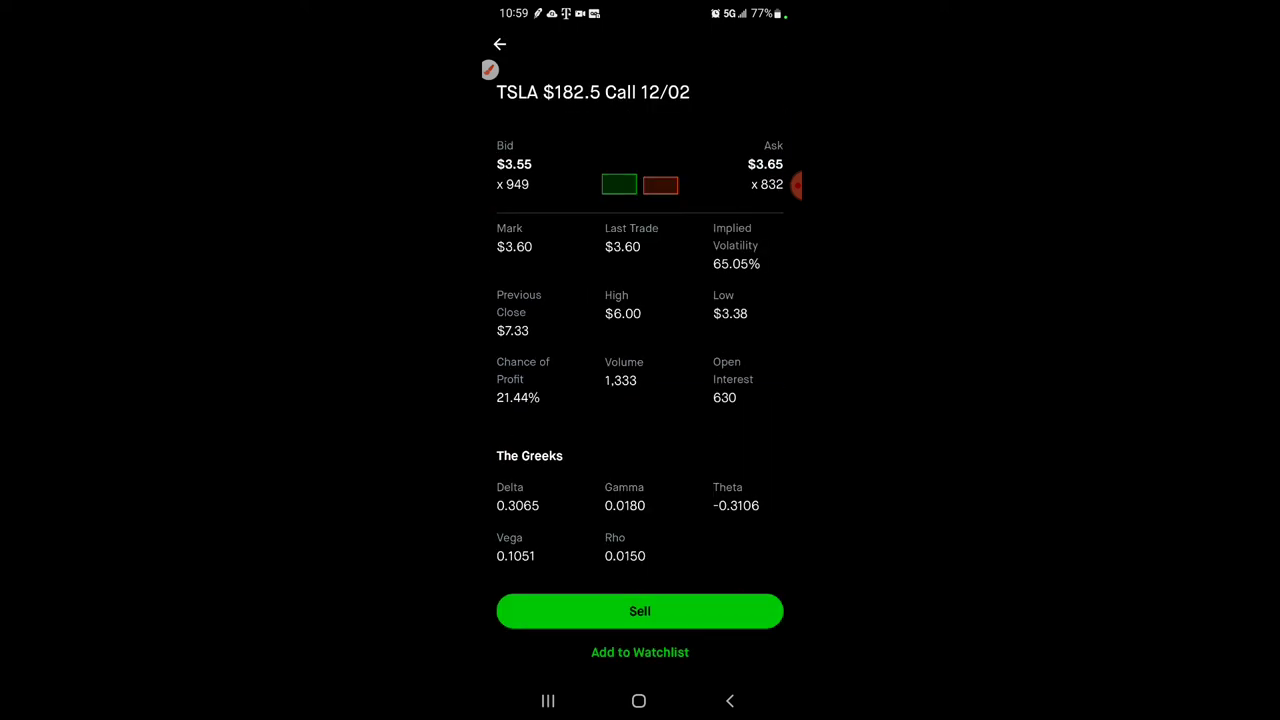
pyautogui.click(640, 612)
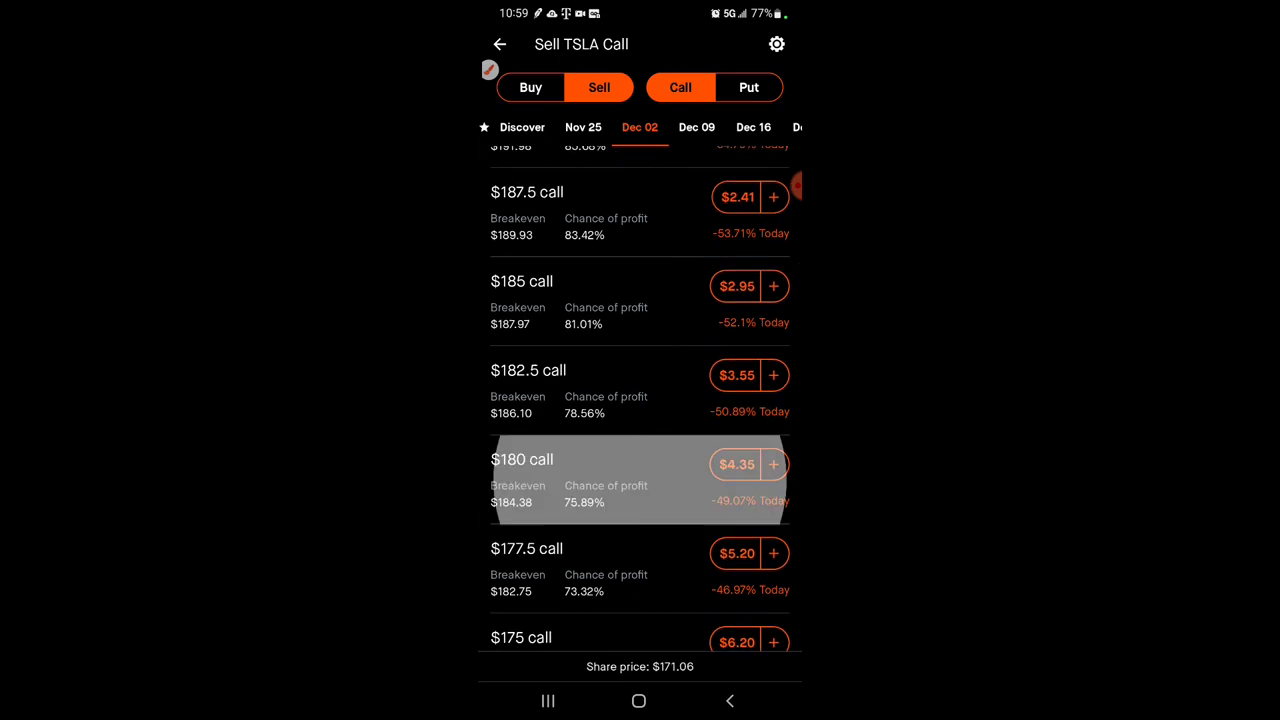
pyautogui.scroll(-3)
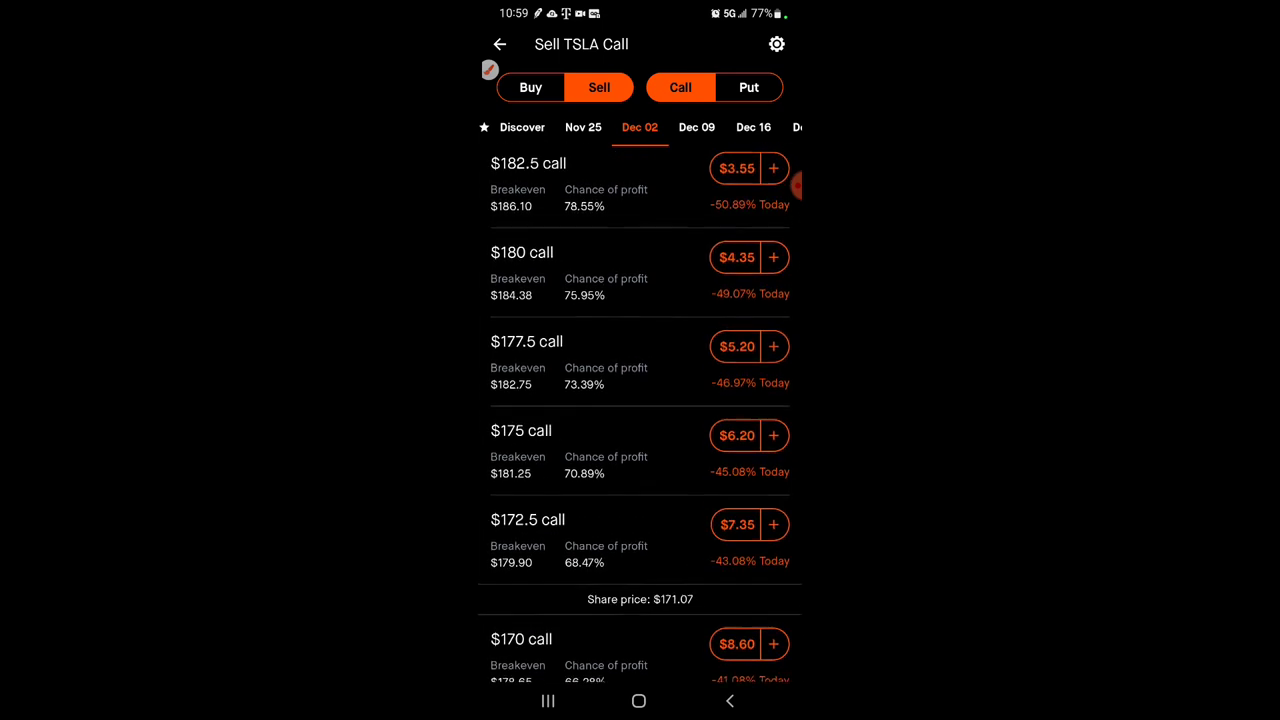
pyautogui.scroll(-3)
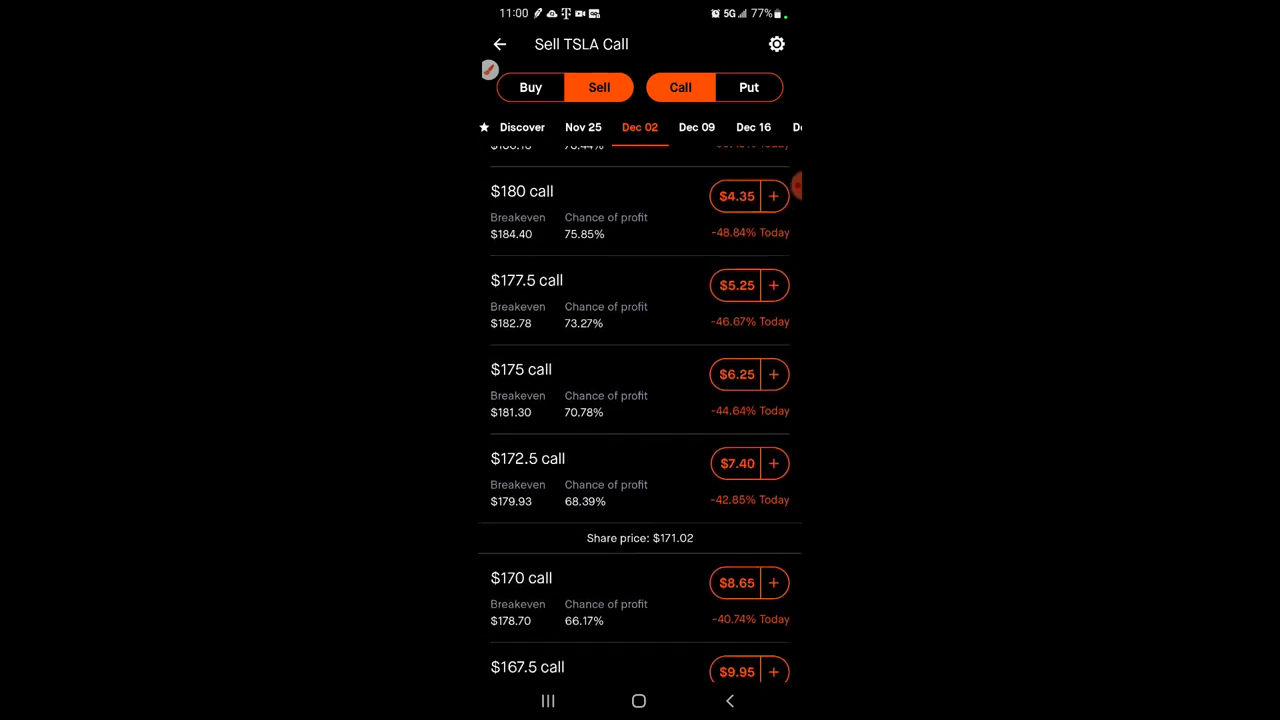
pyautogui.click(500, 44)
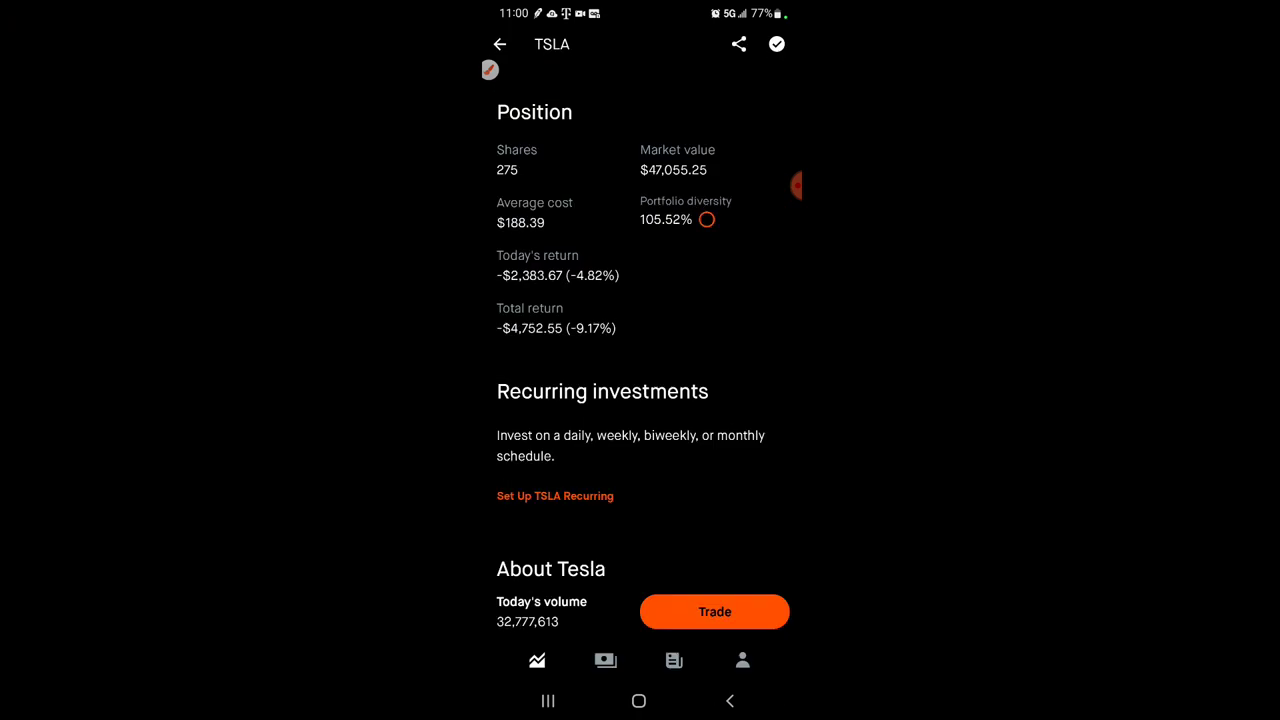
# Back out to the Investing home, dismiss the margin maintenance tip, and reach the Options holdings.
pyautogui.click(500, 44)
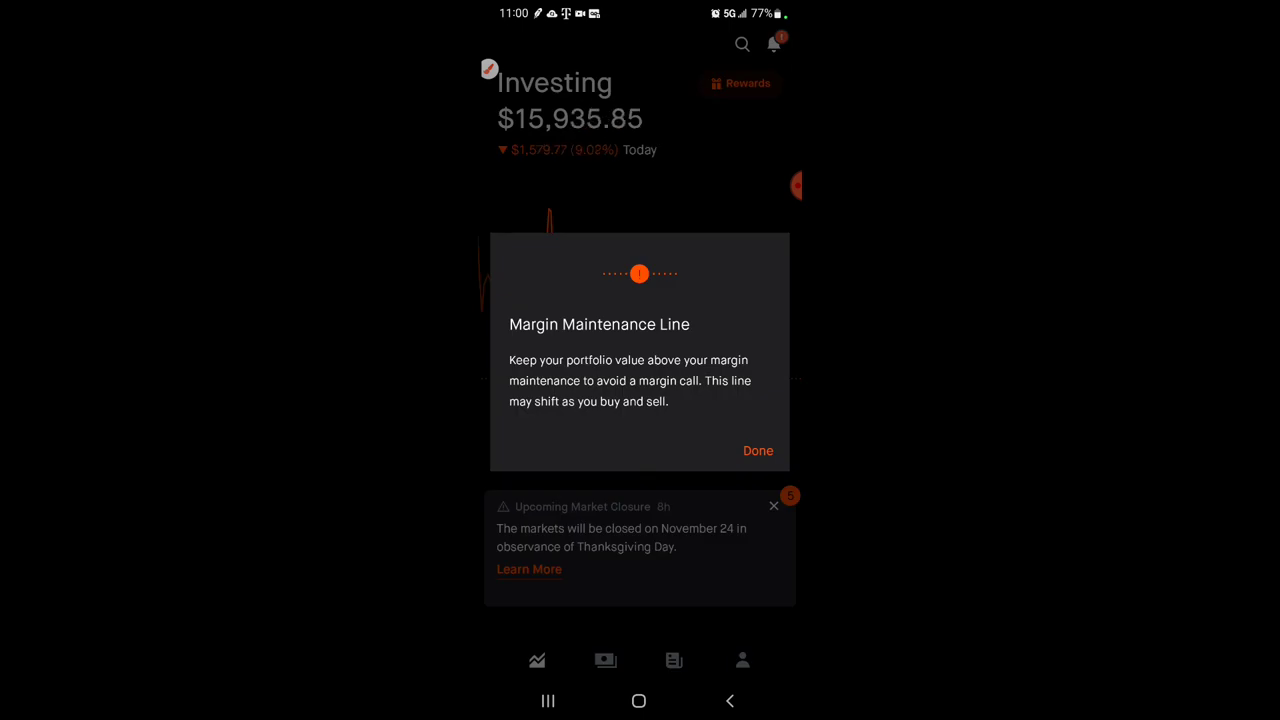
pyautogui.click(758, 450)
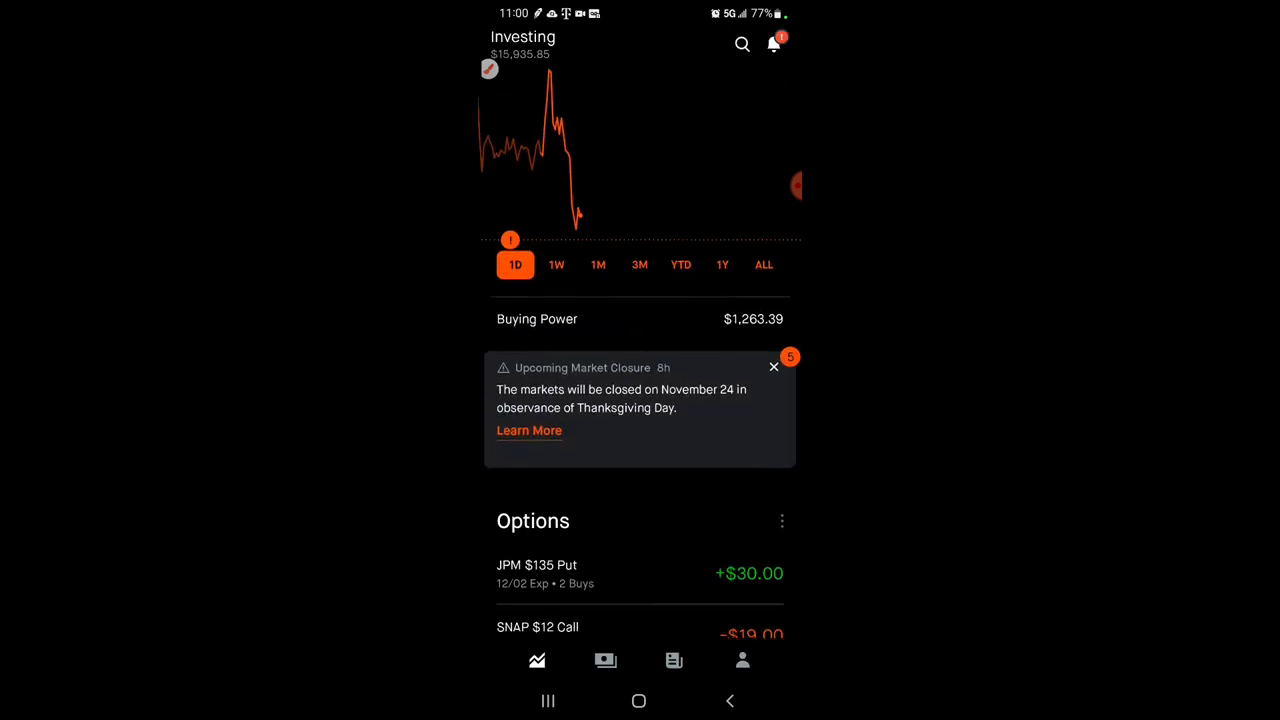
pyautogui.scroll(-3)
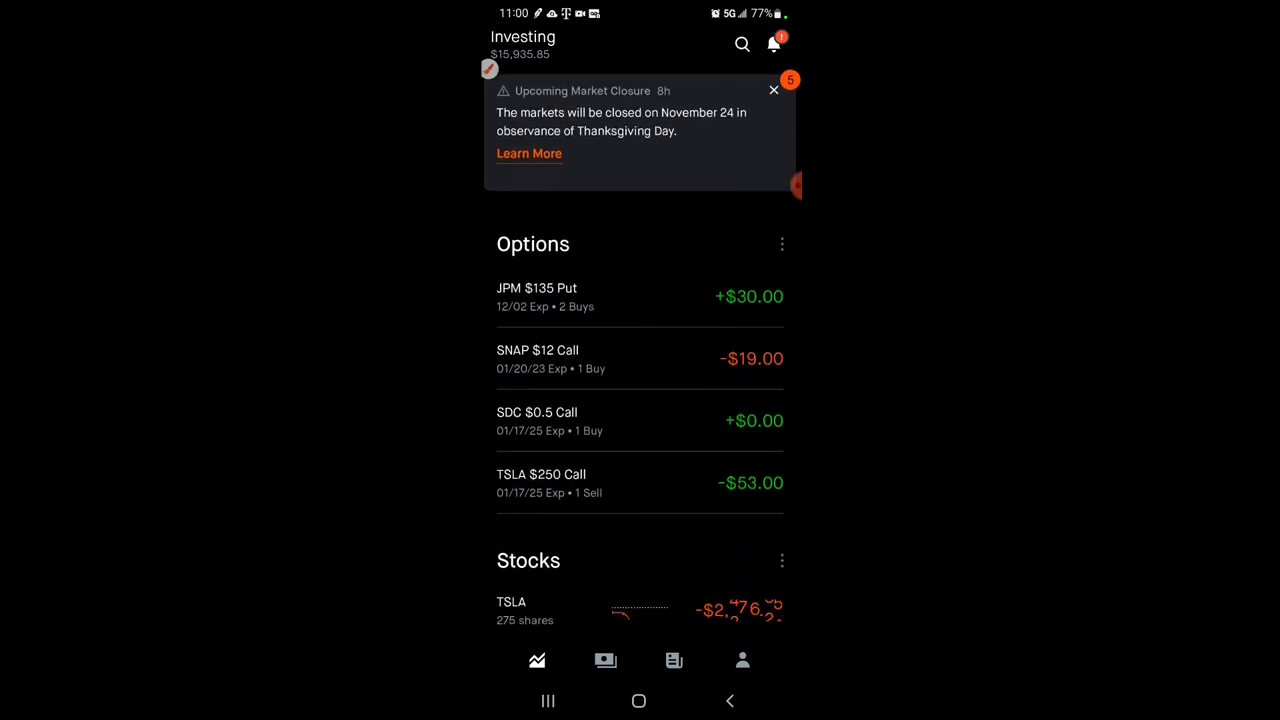
pyautogui.click(772, 90)
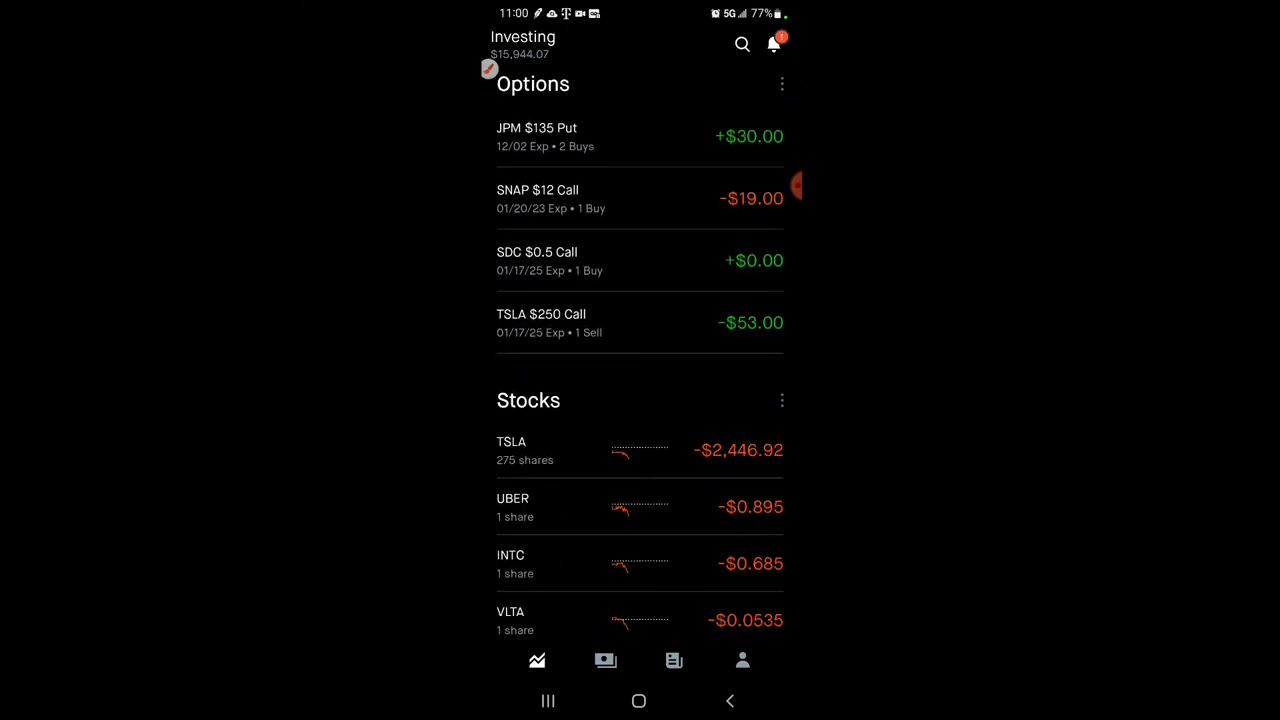